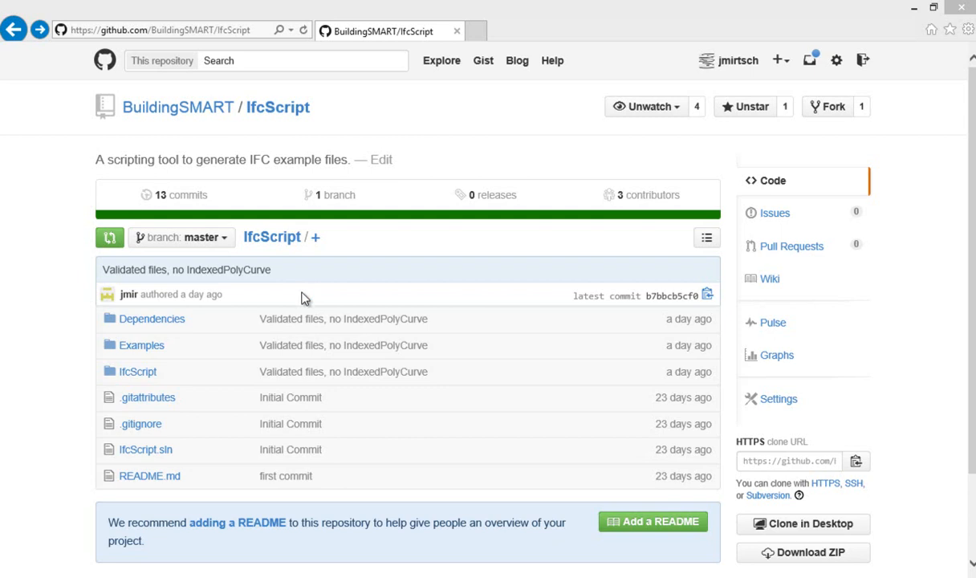
mouse_move(307, 300)
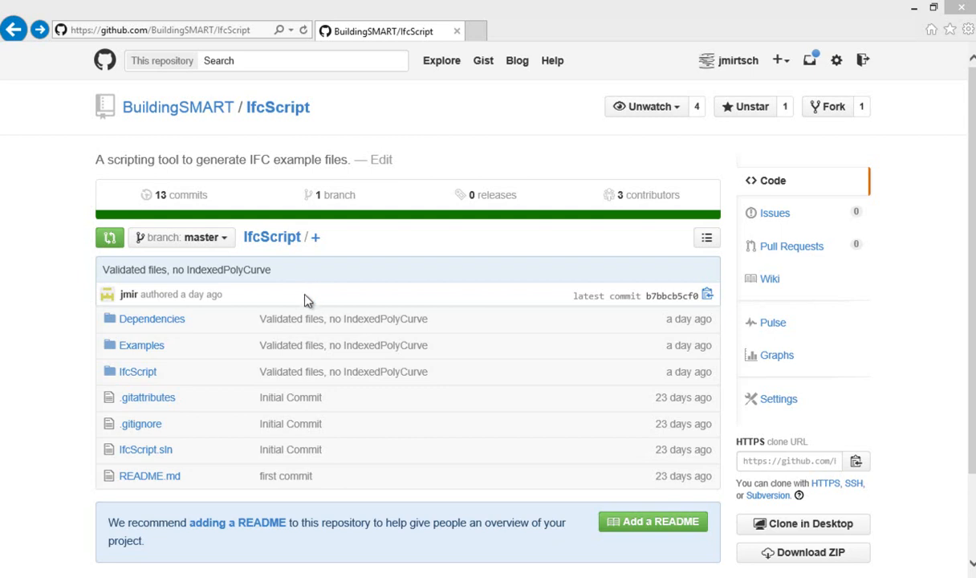
mouse_move(300, 298)
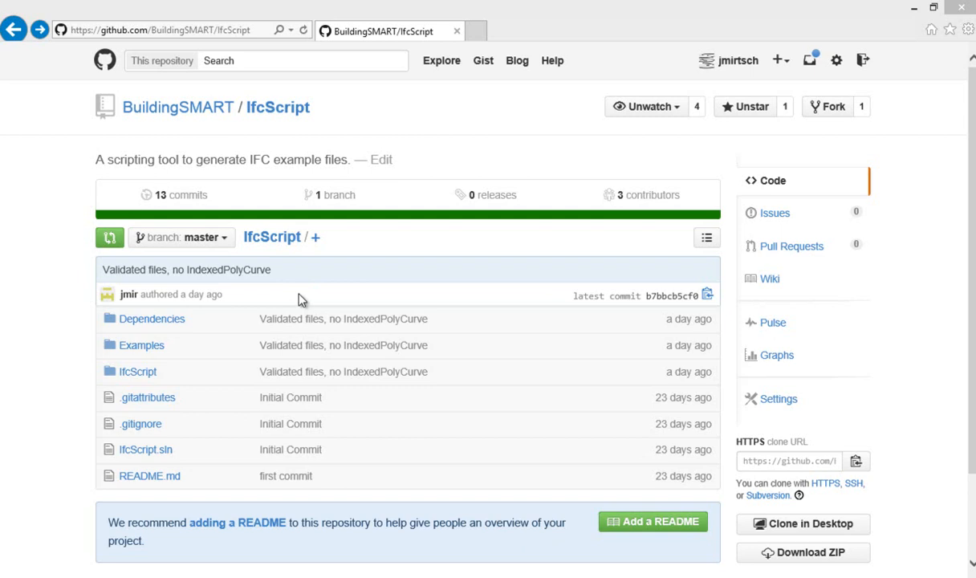
mouse_move(223, 369)
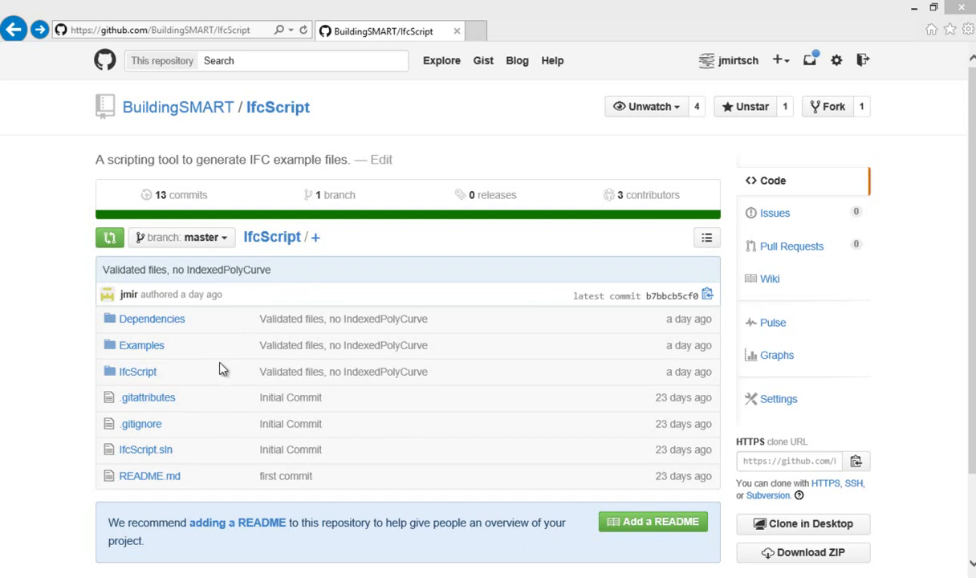
mouse_move(325, 355)
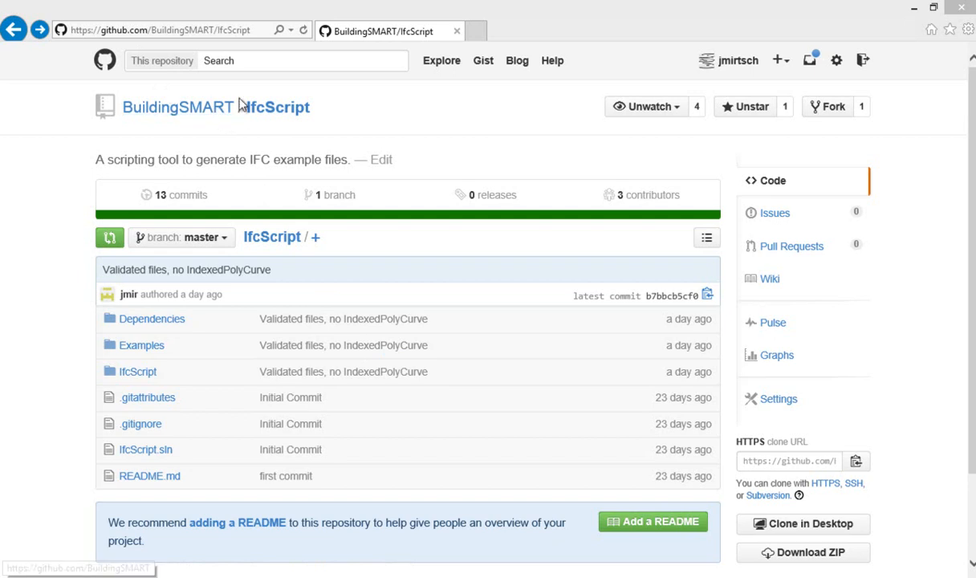
mouse_move(357, 122)
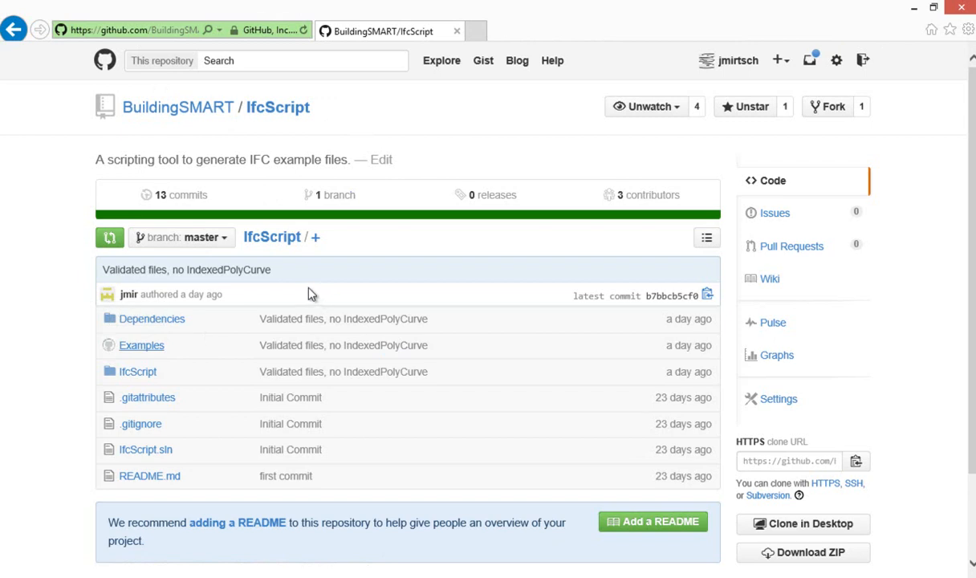
Step: Open Examples/BasinAdvancedBrep.ifc on GitHub and scroll through its IFC data lines
left_click(140, 345)
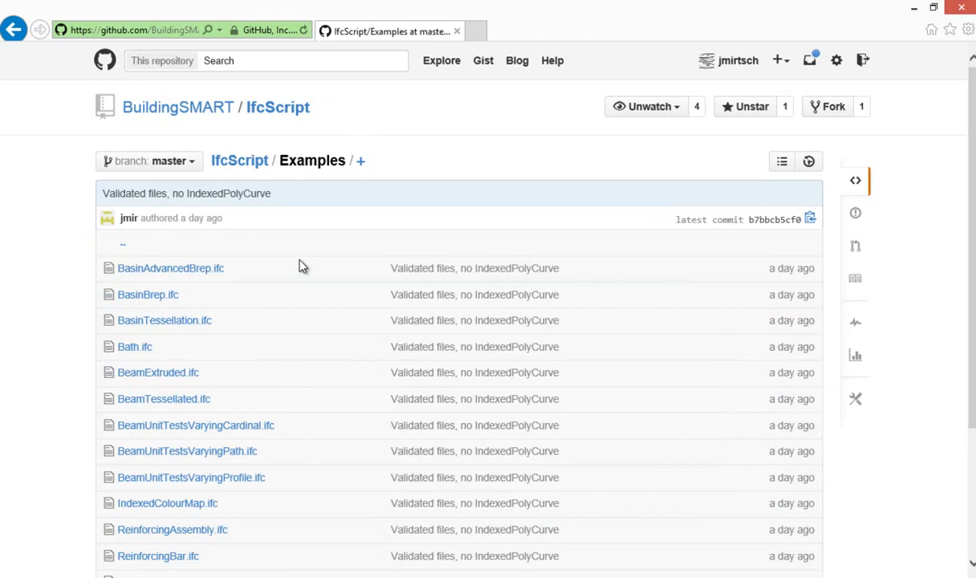
mouse_move(287, 228)
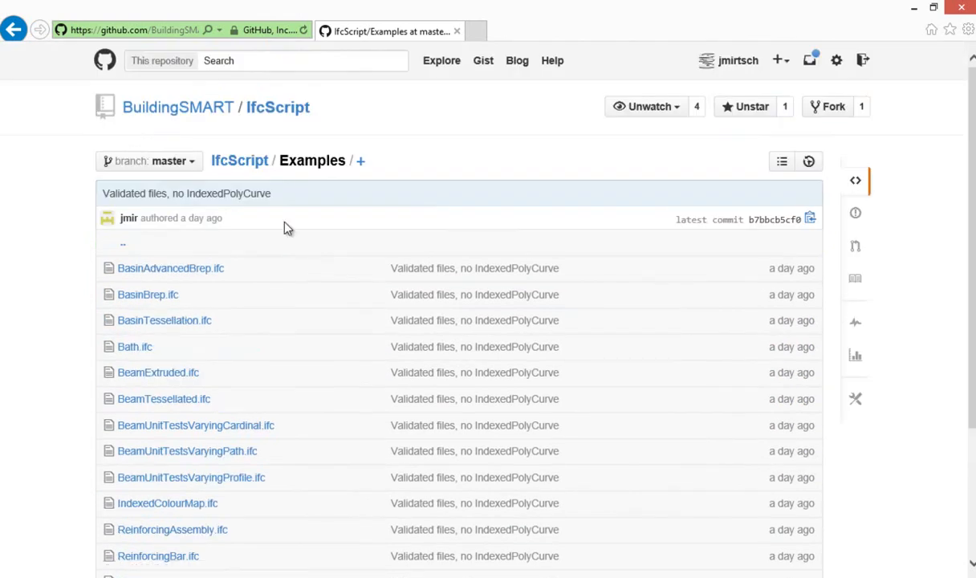
scroll("down", 3)
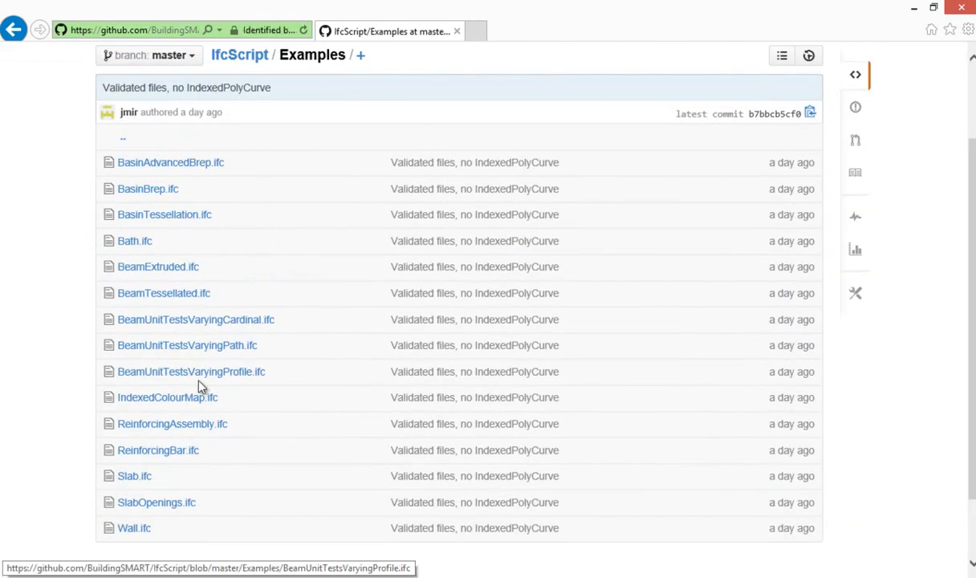
mouse_move(176, 248)
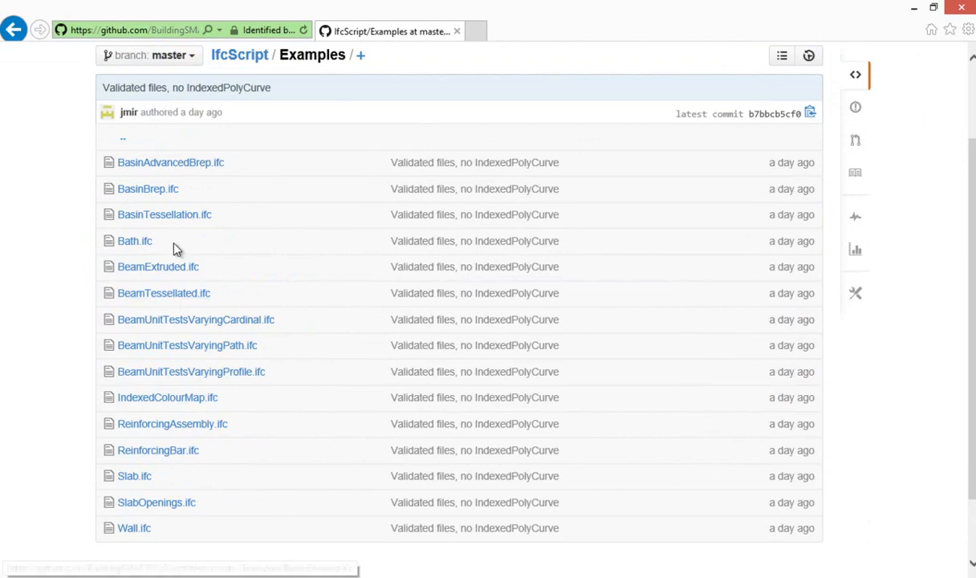
mouse_move(177, 173)
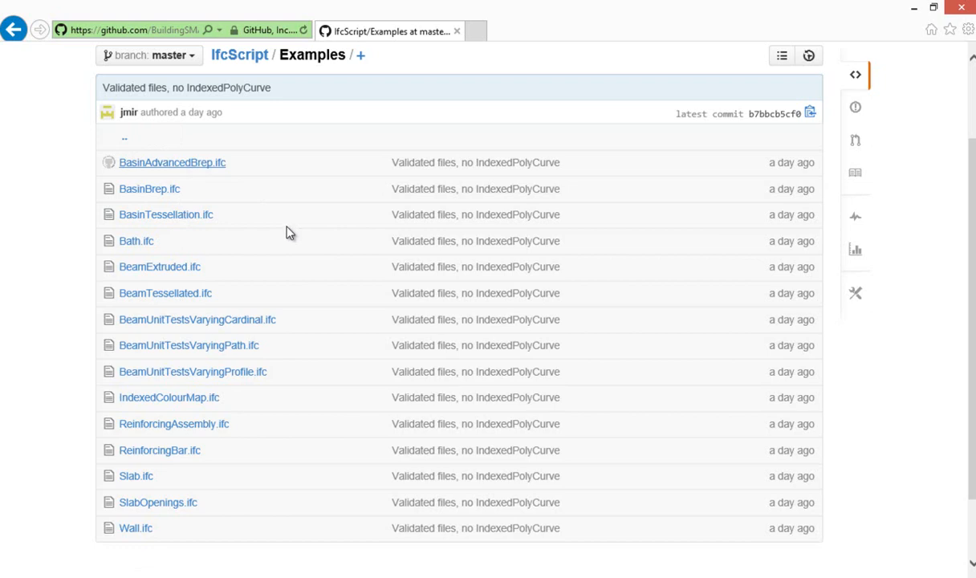
left_click(171, 162)
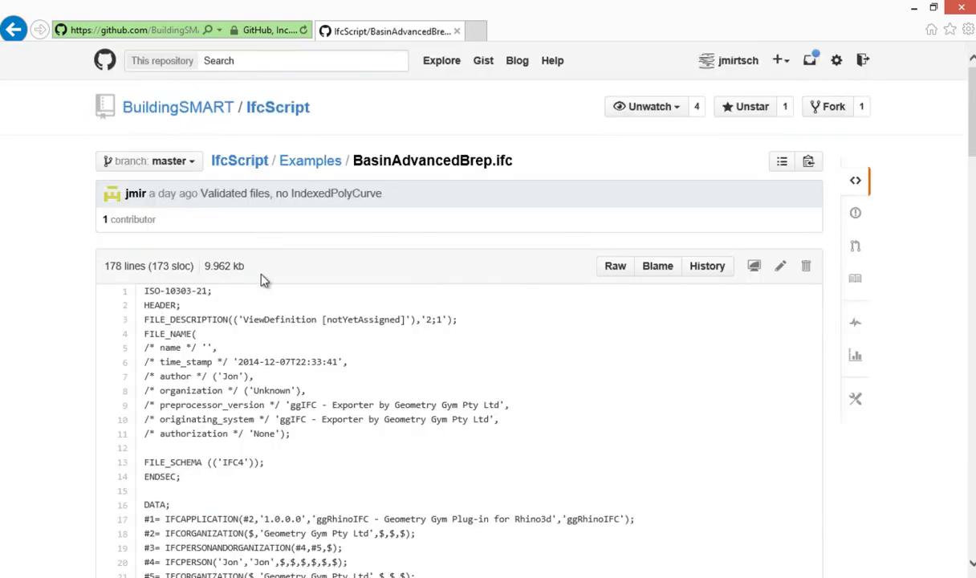
scroll("down", 3)
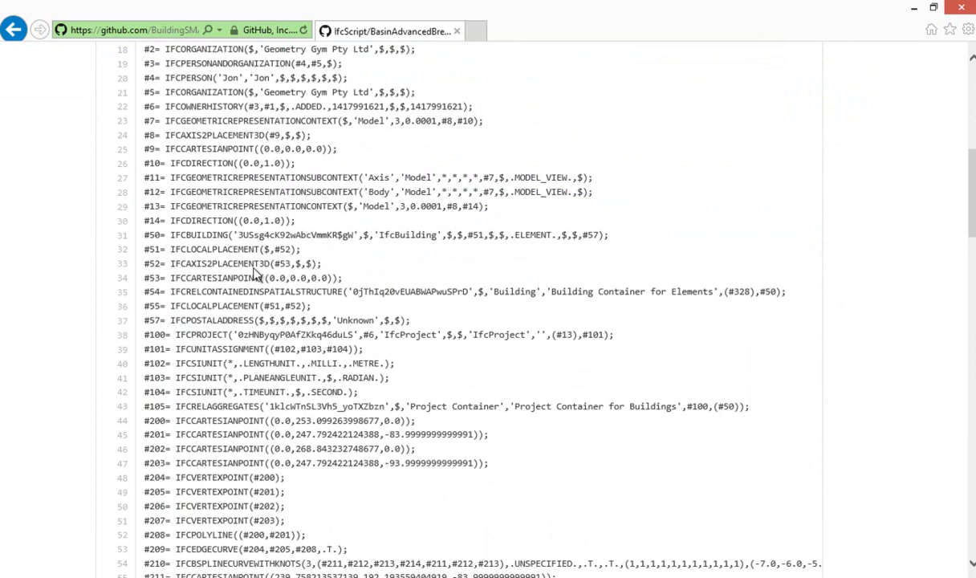
scroll("down", 3)
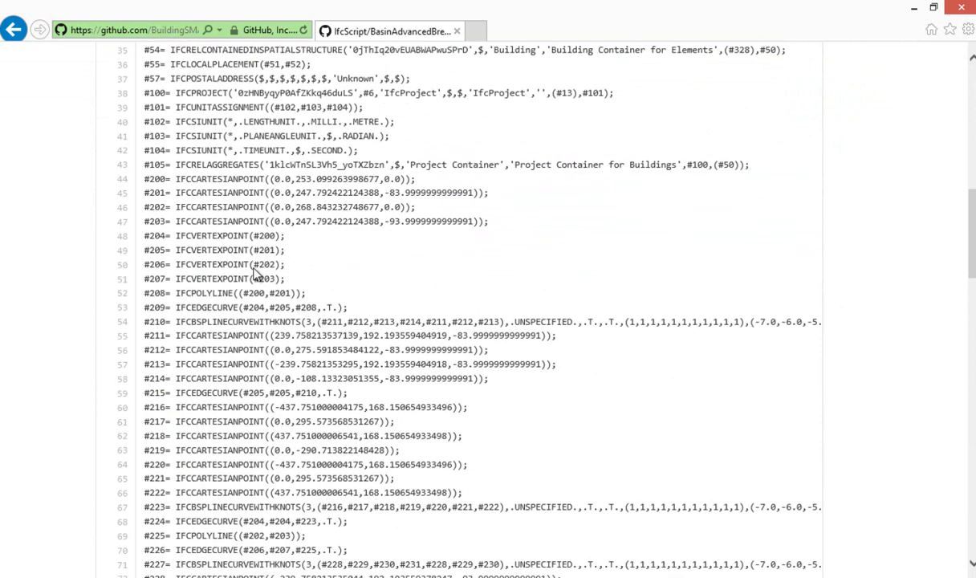
mouse_move(252, 264)
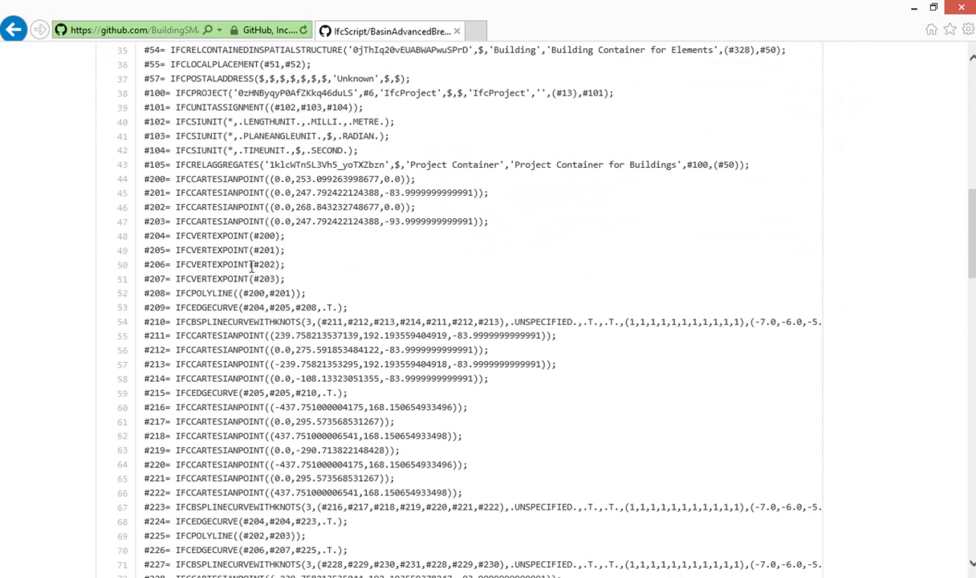
scroll("down", 3)
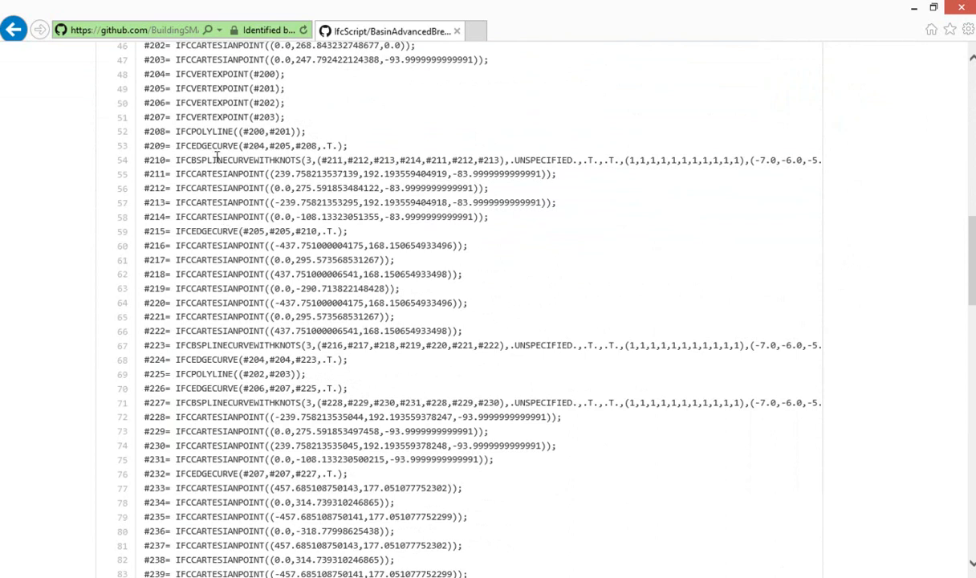
scroll("down", 3)
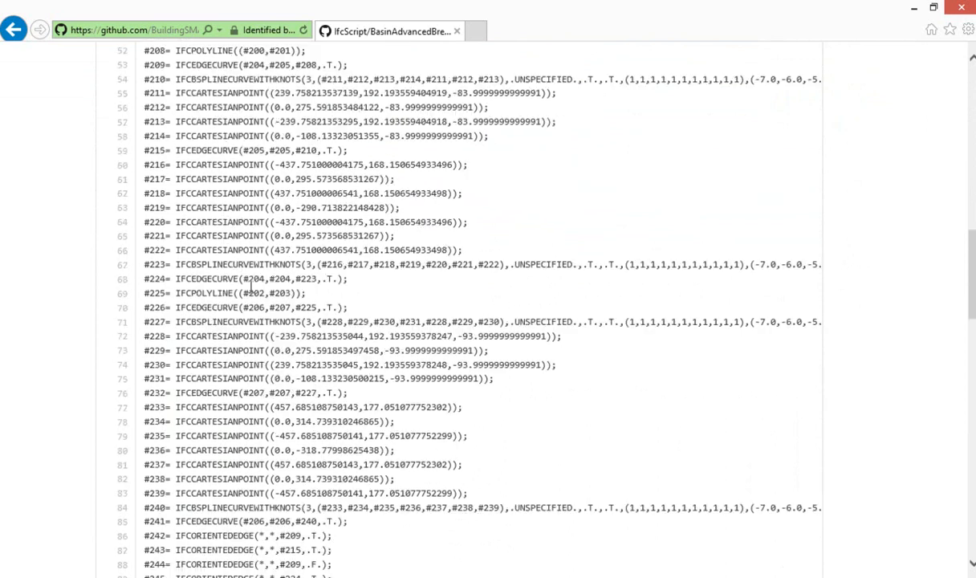
scroll("down", 3)
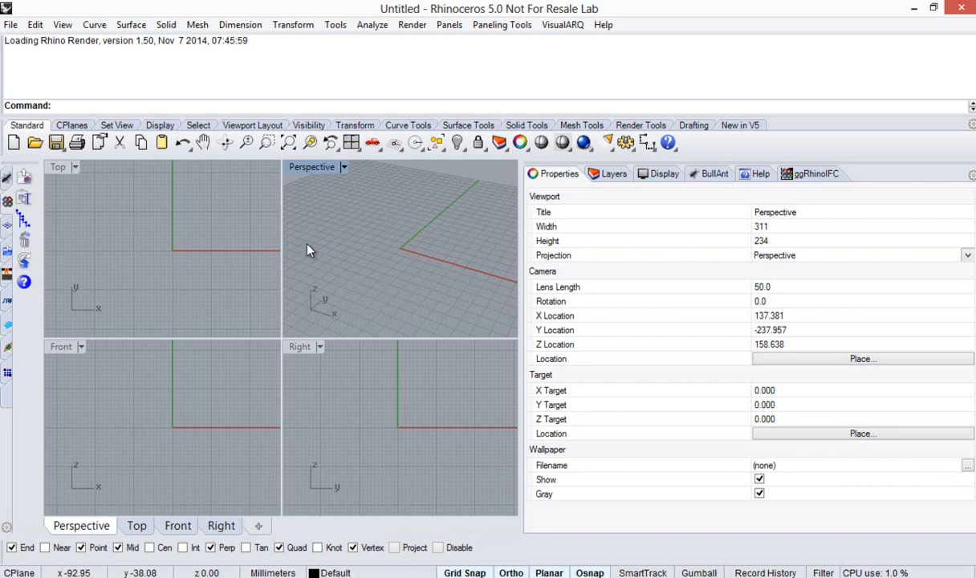
Step: Browse to Geometry Gym > programming external > BuildingSmart > ifcscript and start the IFC import
double_click(312, 166)
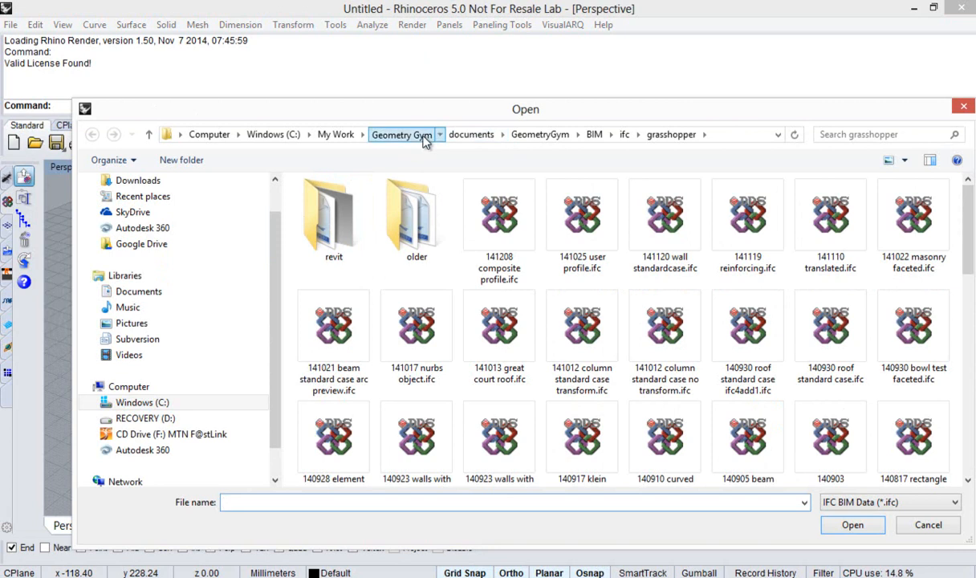
left_click(399, 134)
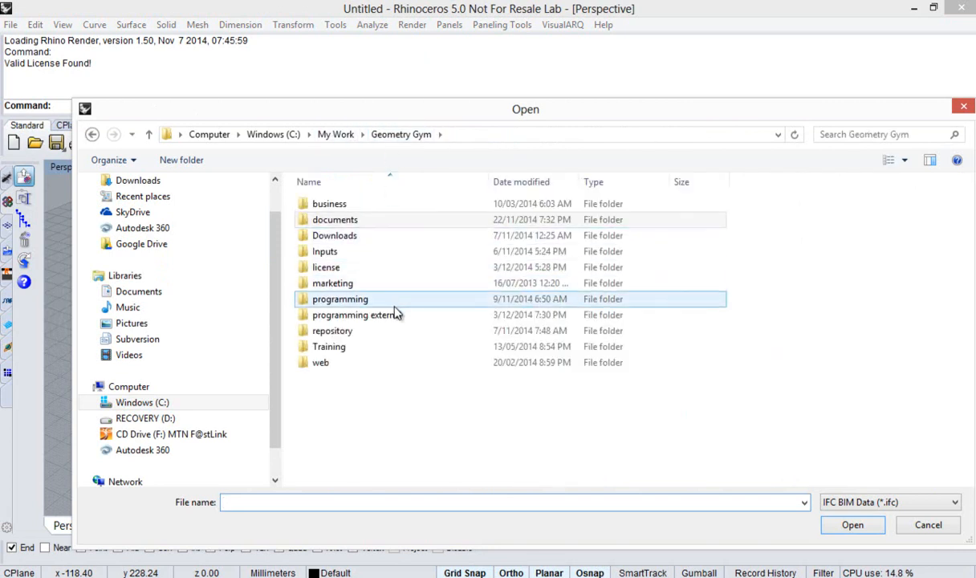
double_click(356, 314)
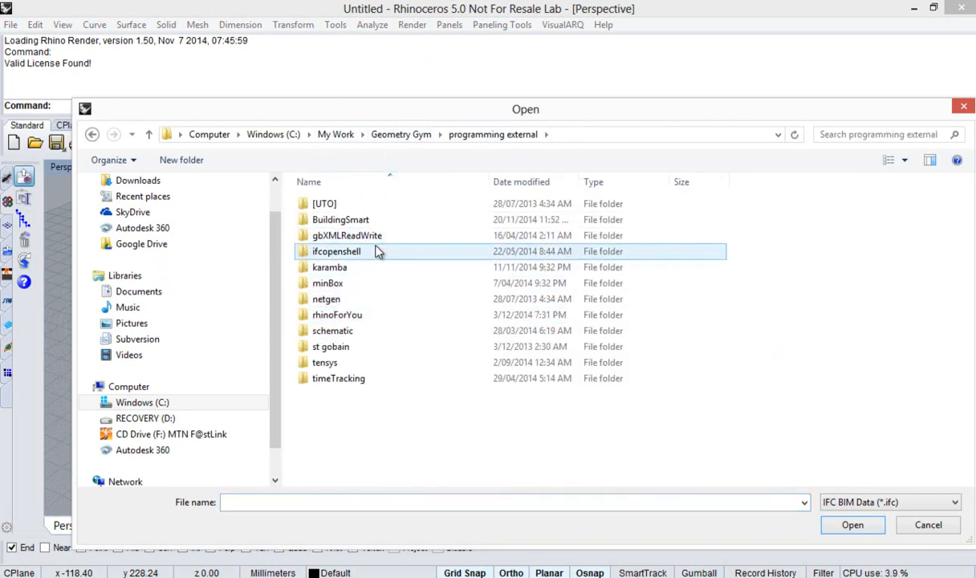
double_click(341, 219)
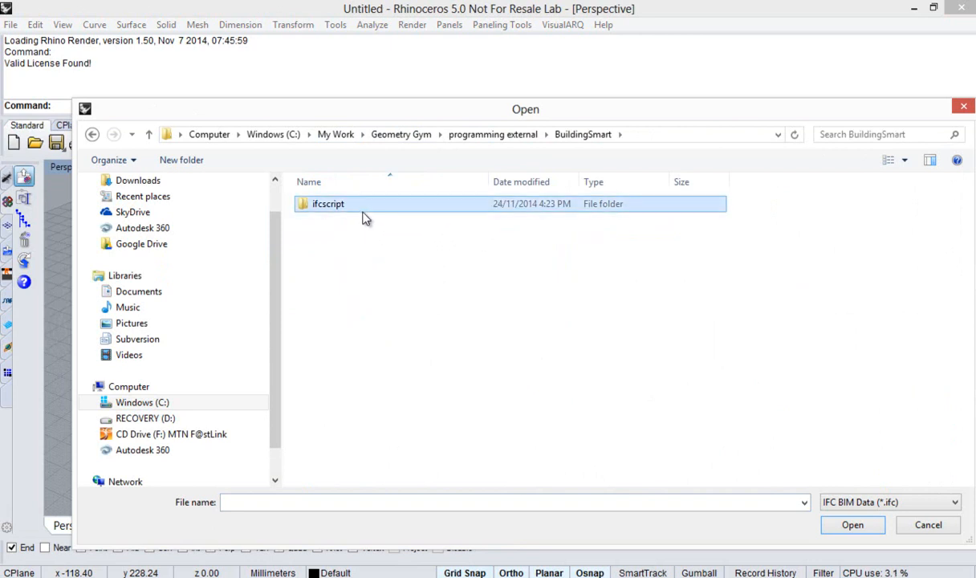
double_click(326, 203)
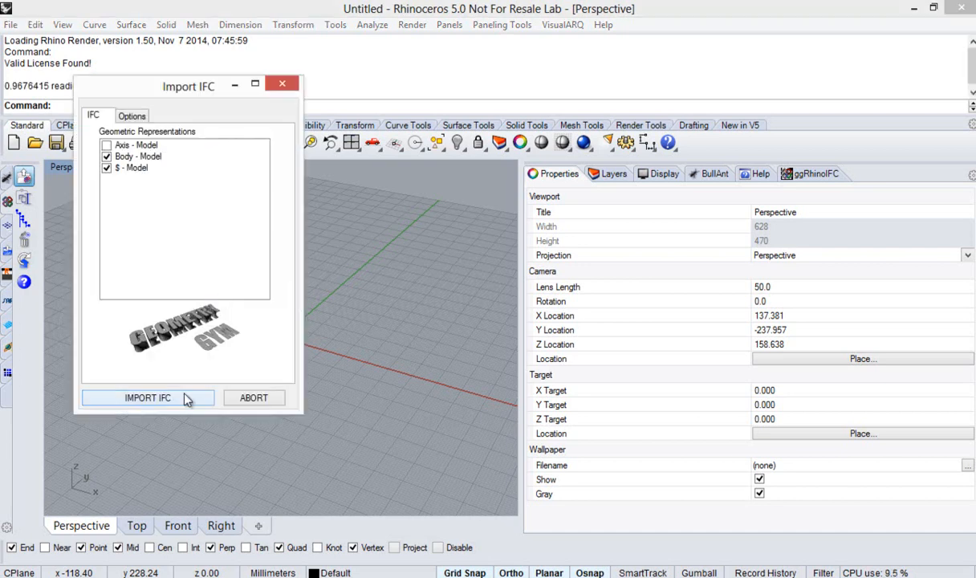
left_click(147, 397)
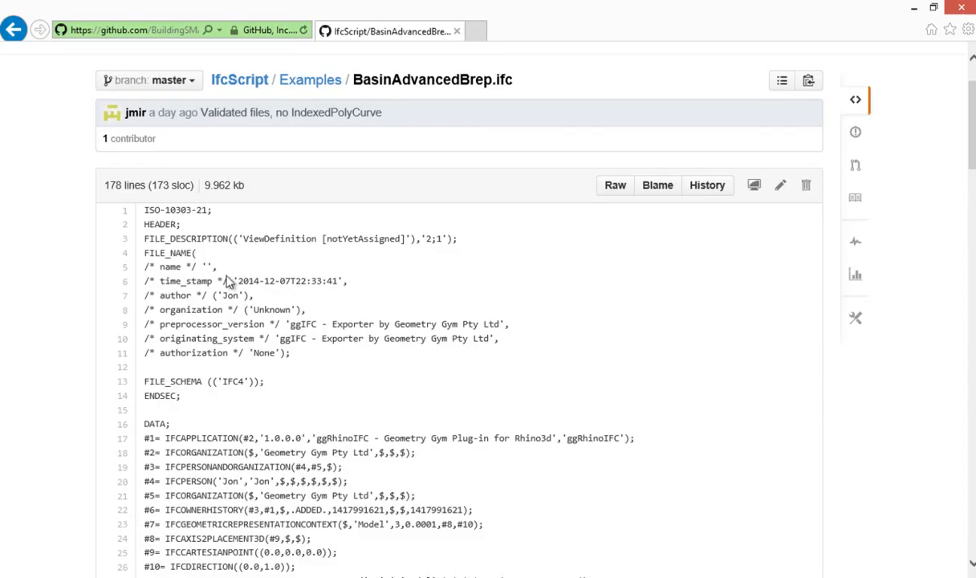
Step: Return to the Examples list and scroll through BasinTessellation.ifc's contents
left_click(306, 79)
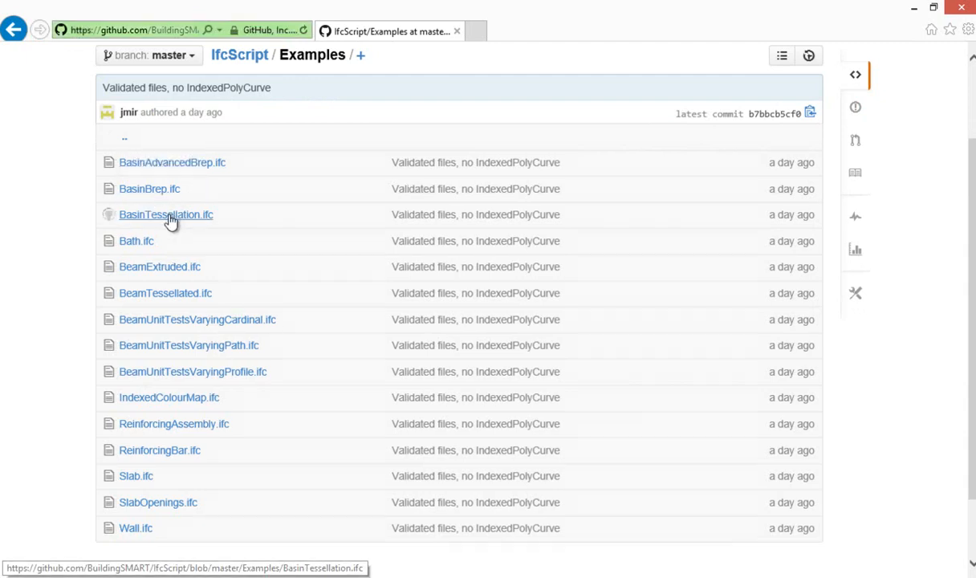
mouse_move(297, 310)
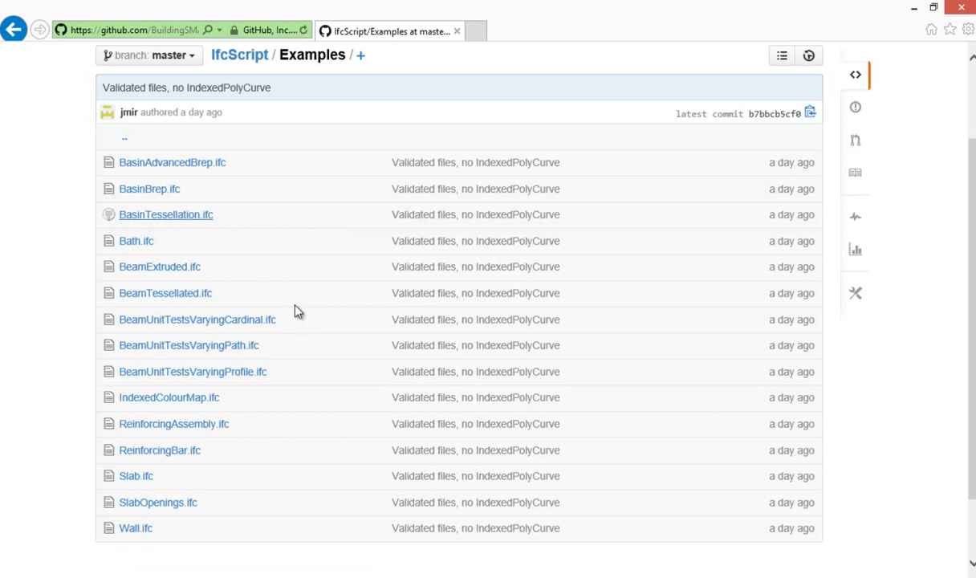
left_click(165, 214)
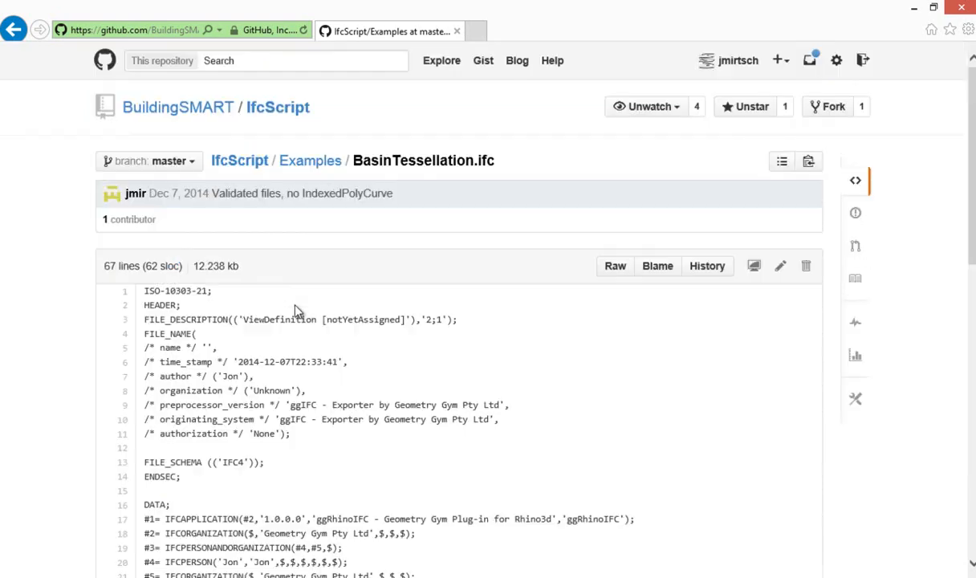
scroll("down", 3)
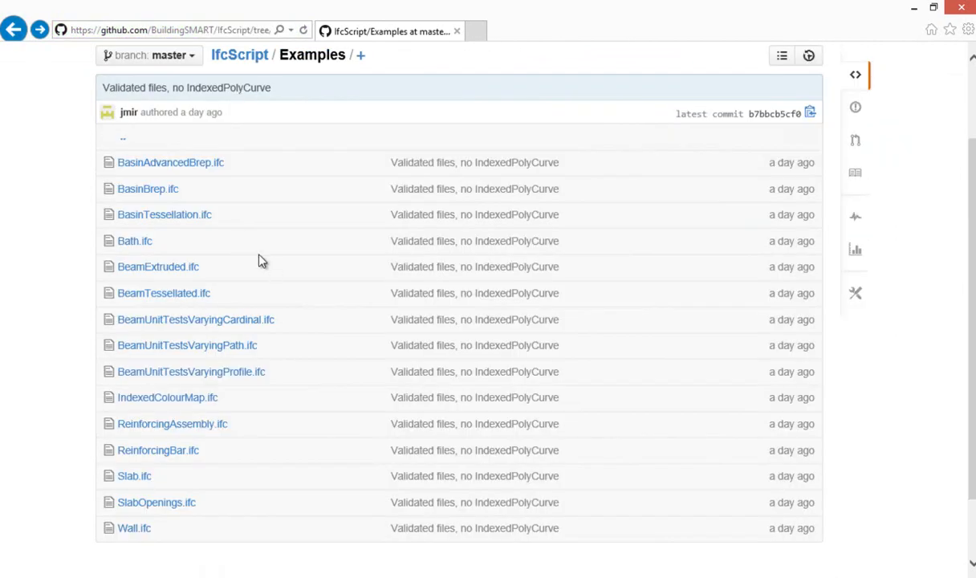
scroll("down", 3)
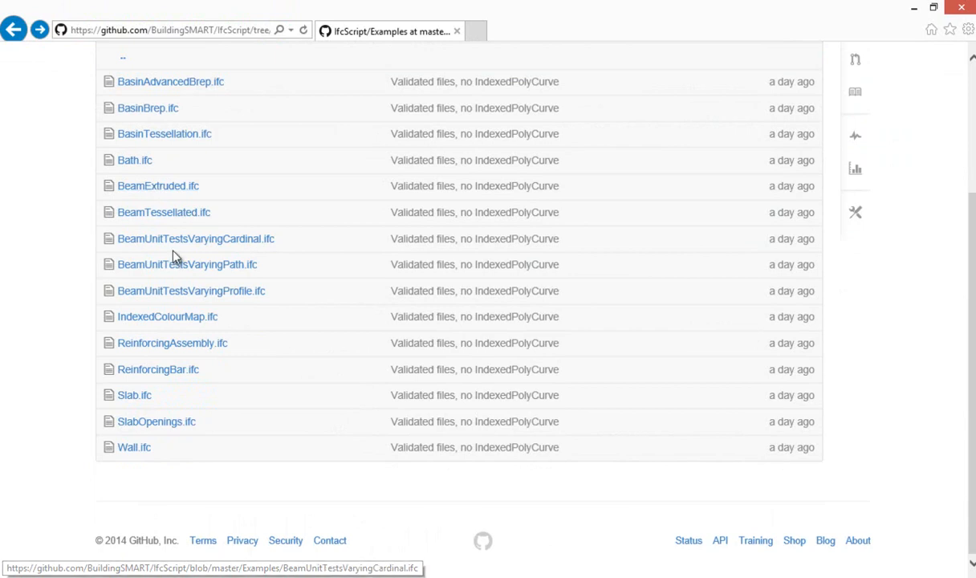
mouse_move(192, 333)
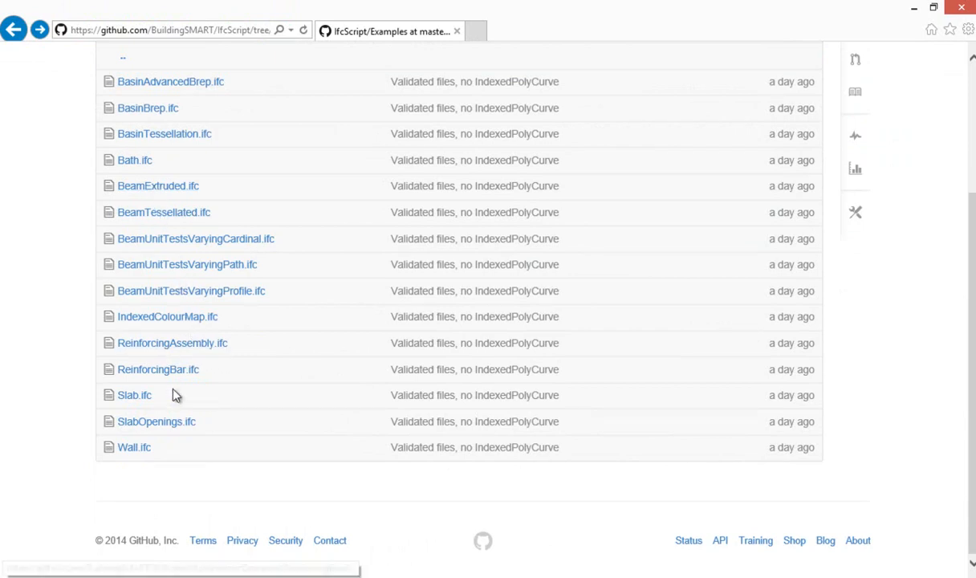
mouse_move(205, 391)
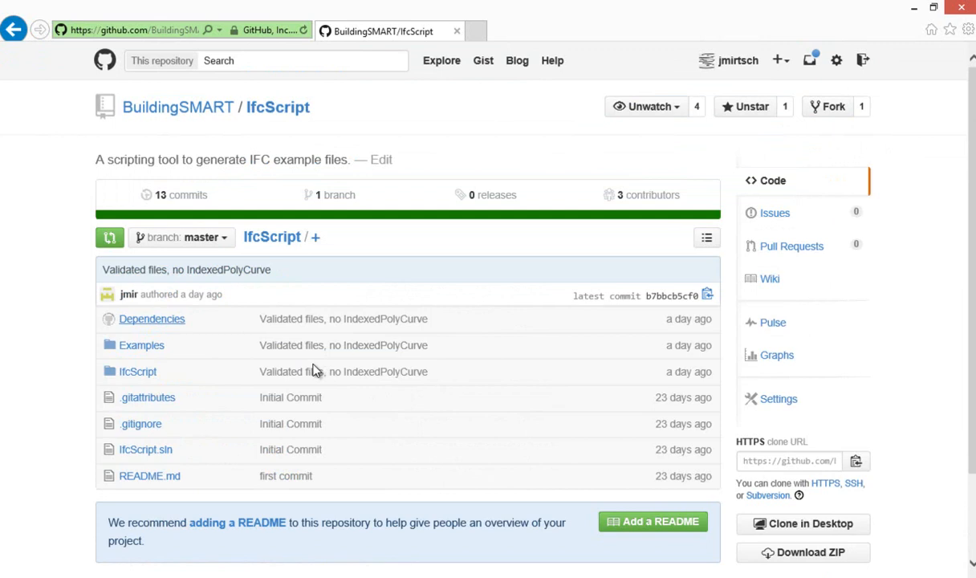
left_click(151, 318)
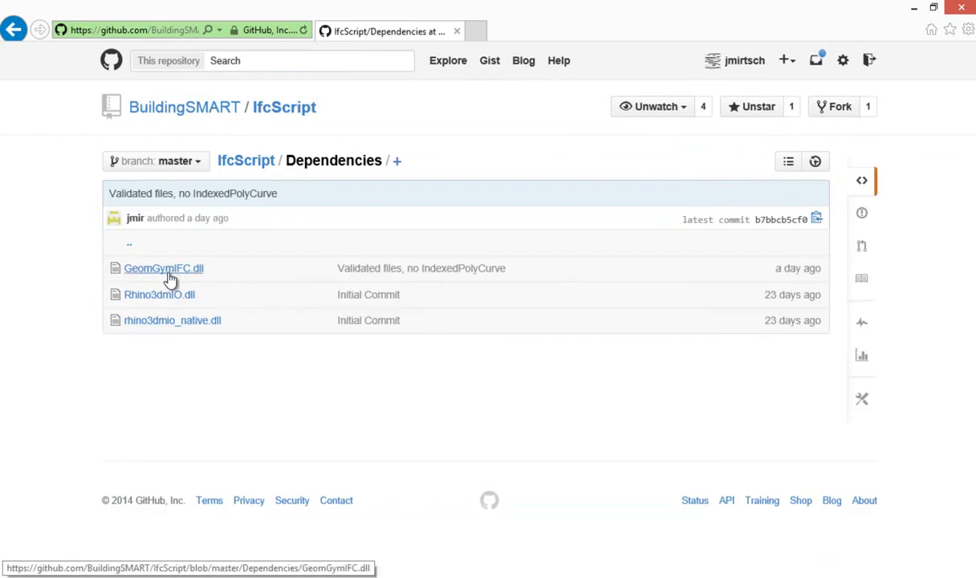
mouse_move(169, 274)
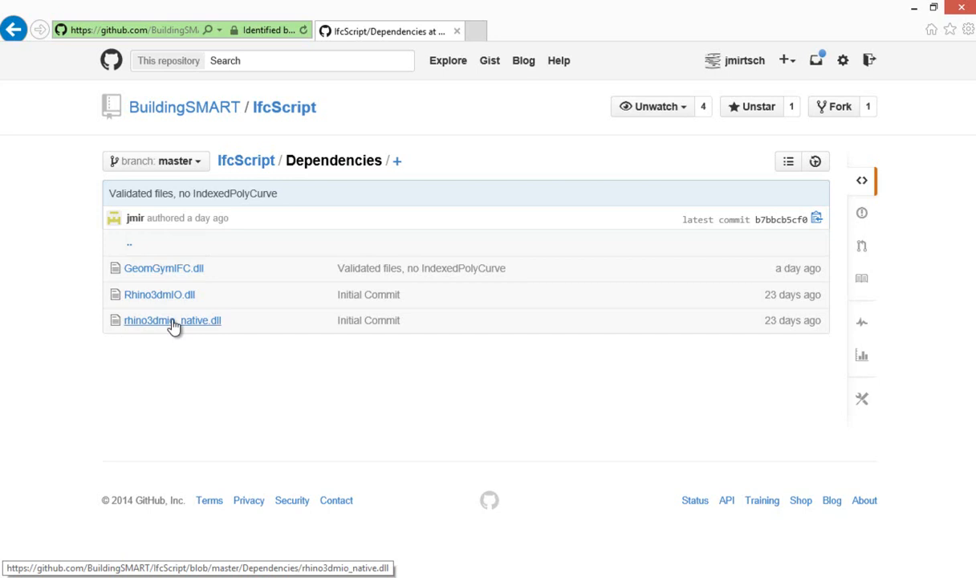
mouse_move(305, 300)
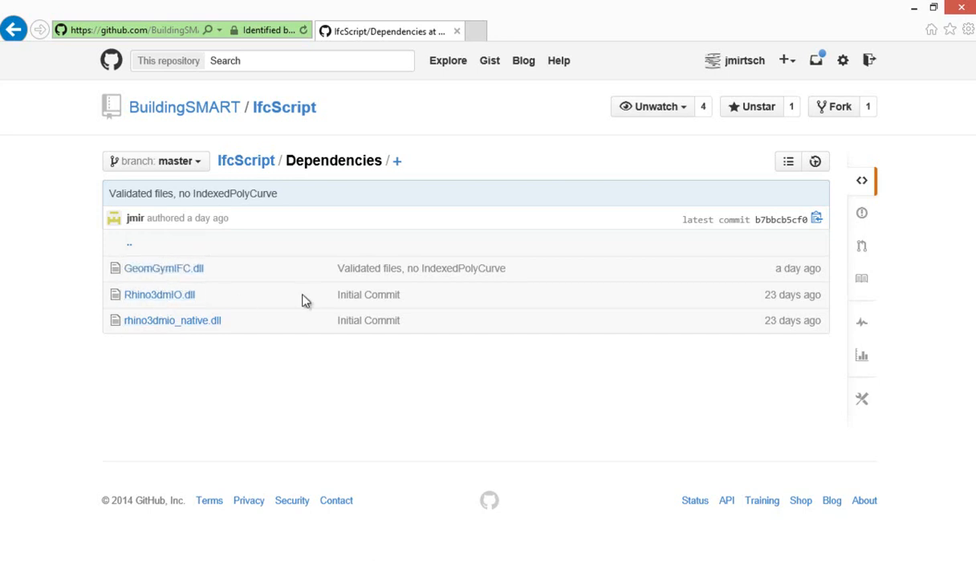
mouse_move(304, 299)
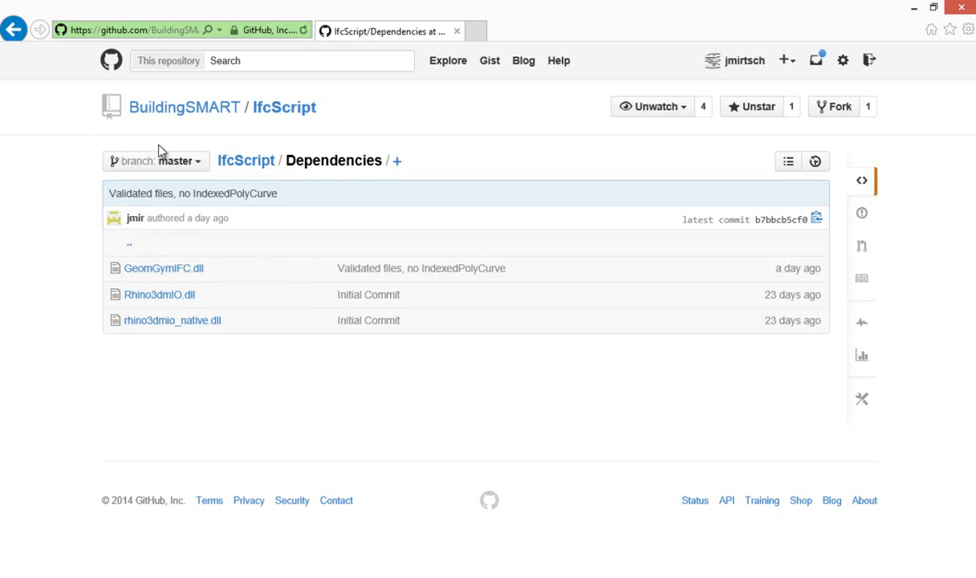
left_click(245, 160)
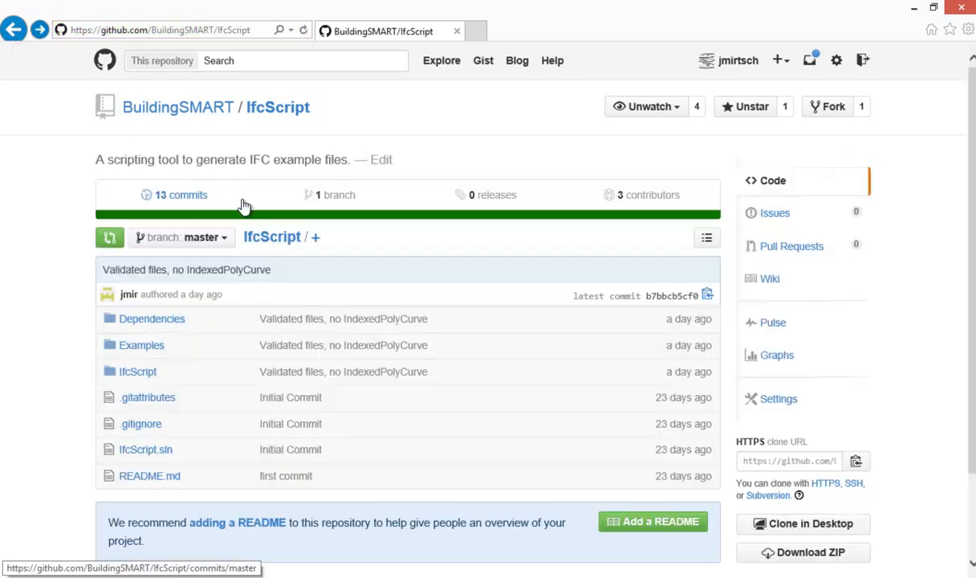
mouse_move(243, 205)
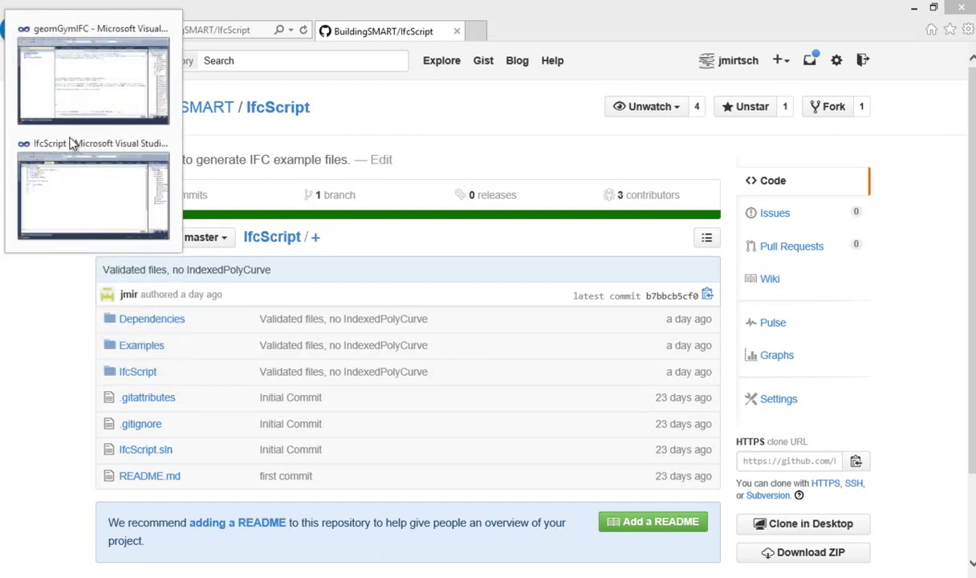
Step: Open Form1's Generate Samples handler and jump to GenerateExample in IFCExampleBase.cs
left_click(91, 196)
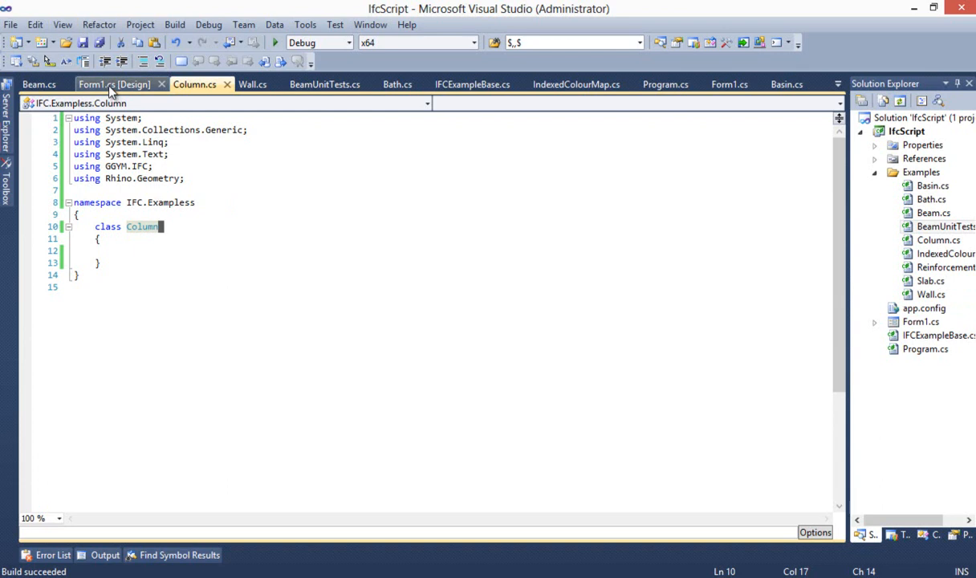
left_click(118, 85)
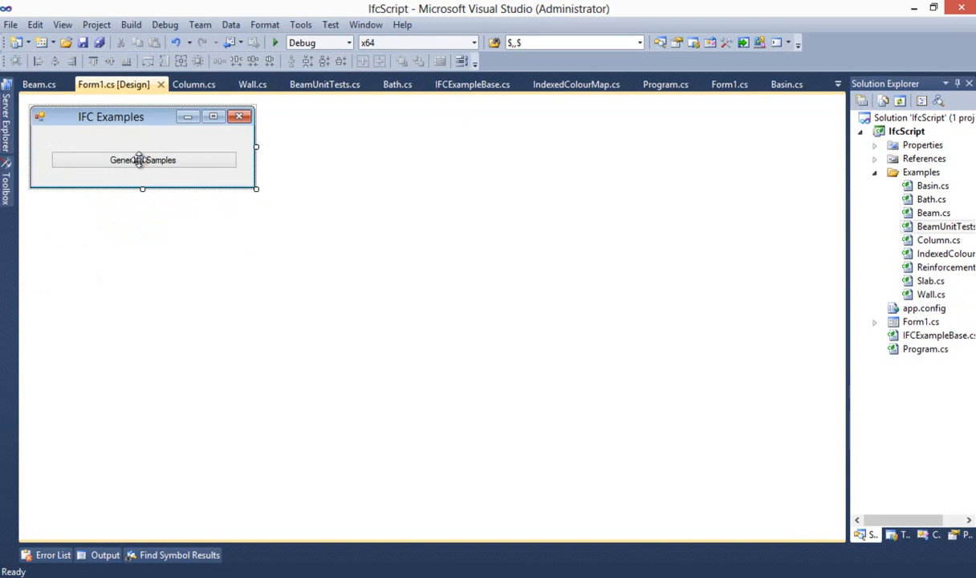
double_click(142, 160)
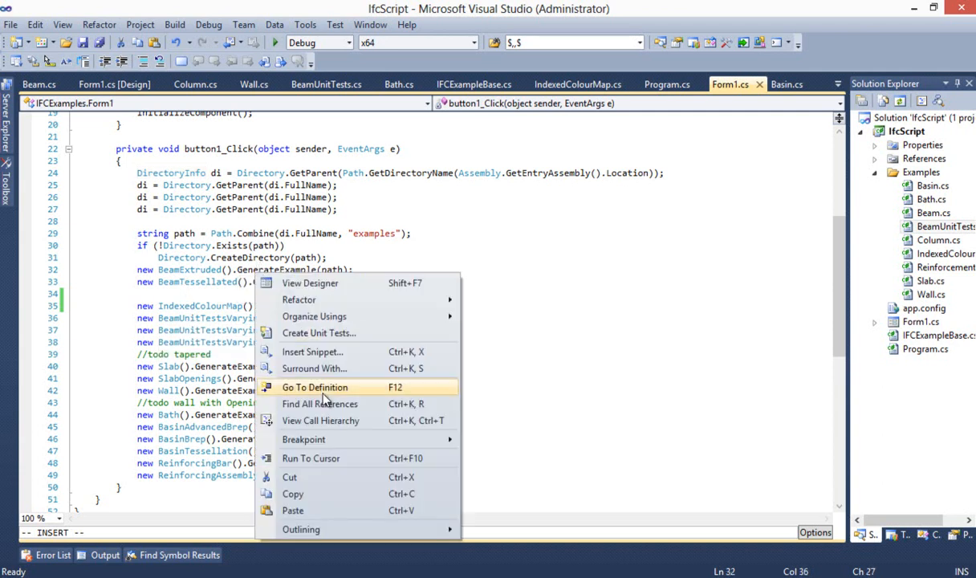
left_click(314, 387)
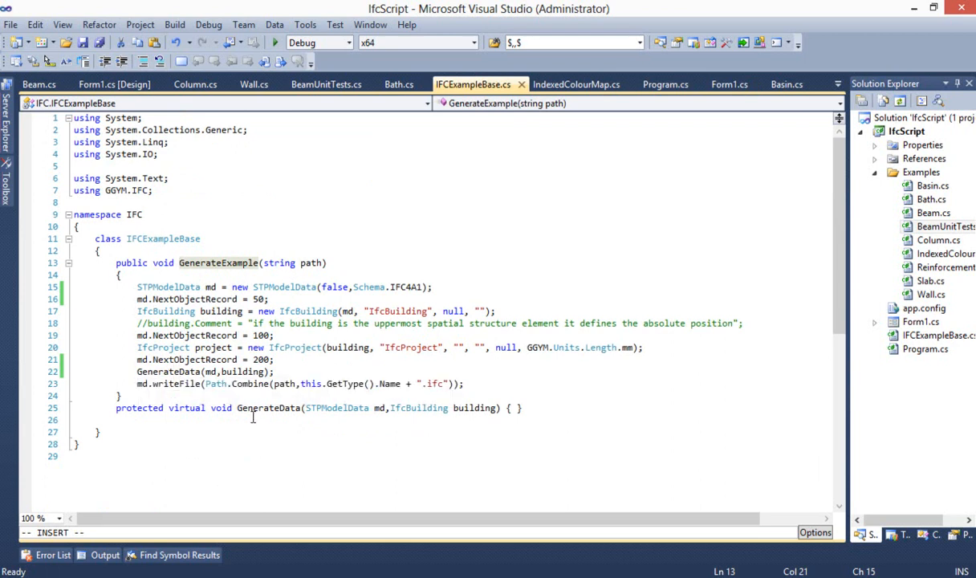
mouse_move(918, 261)
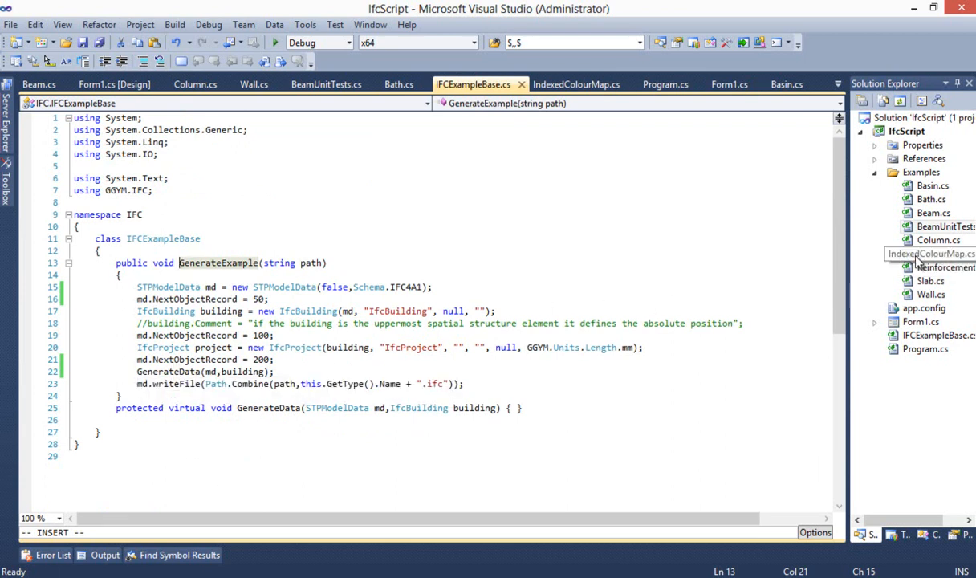
Step: Review IndexedColourMap.cs's GenerateData code, then return to the Column.cs stub
left_click(572, 83)
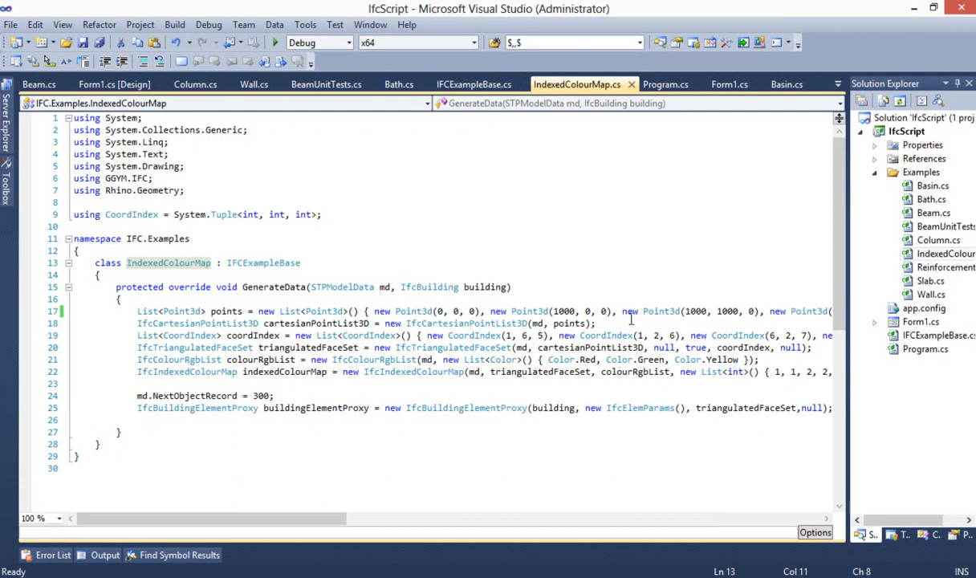
mouse_move(240, 335)
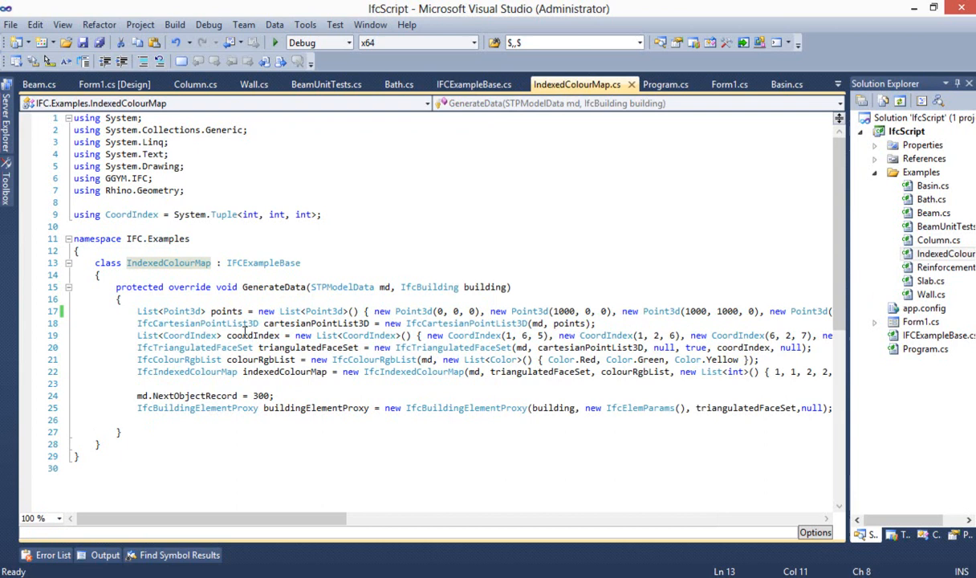
mouse_move(245, 334)
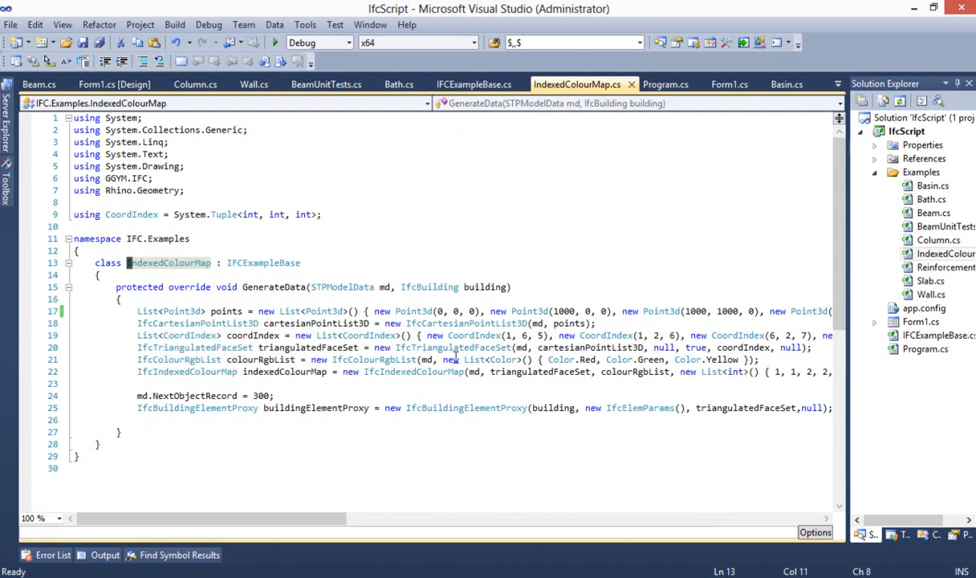
mouse_move(604, 336)
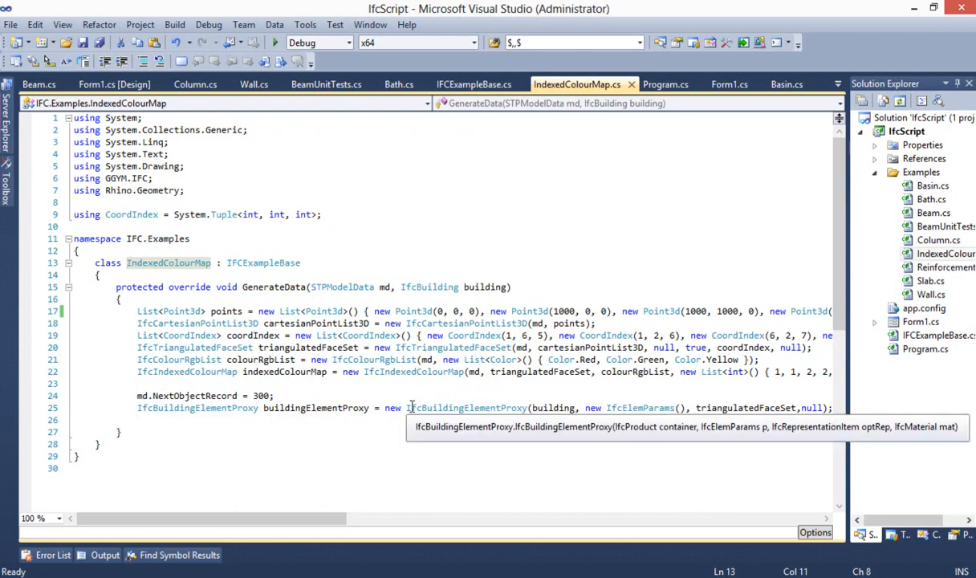
mouse_move(256, 301)
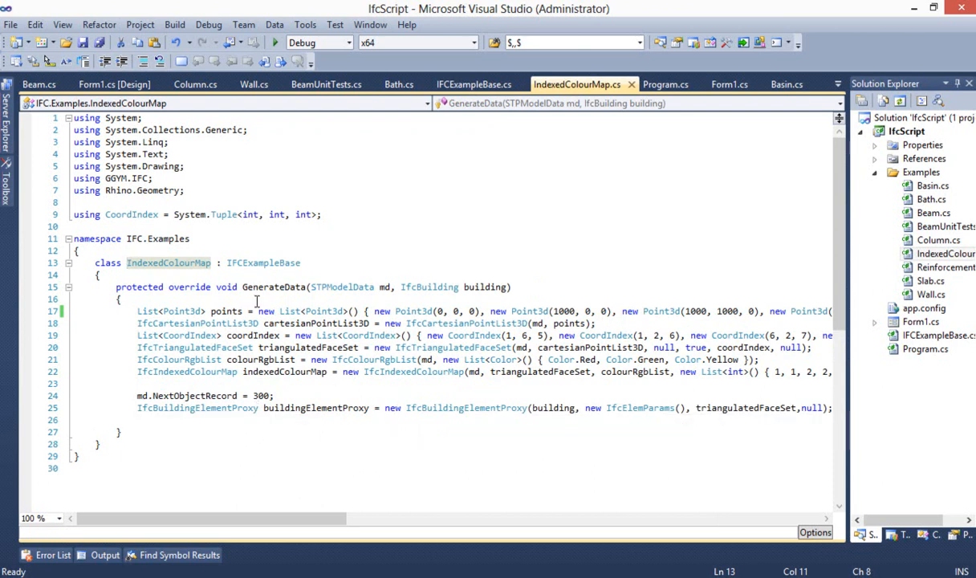
mouse_move(194, 376)
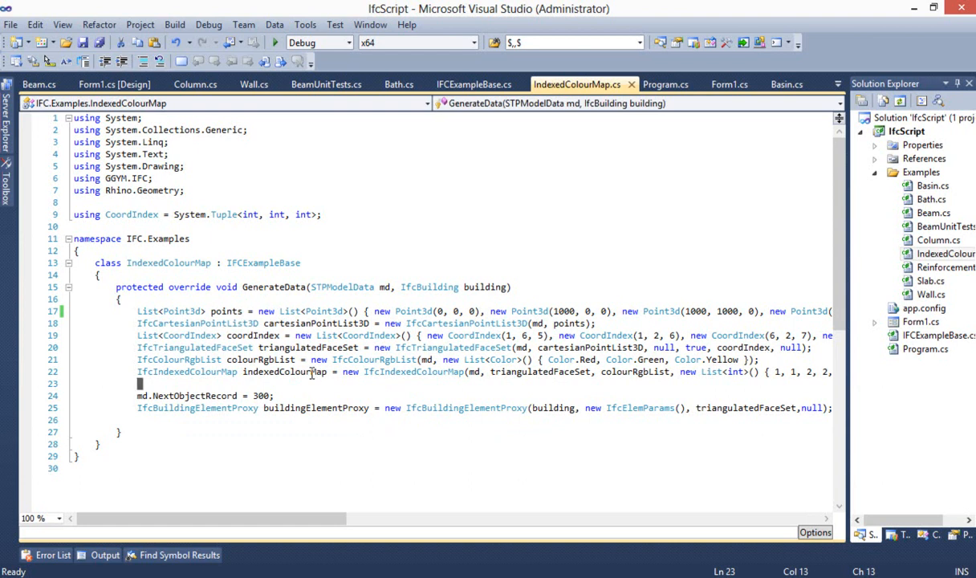
key("Insert")
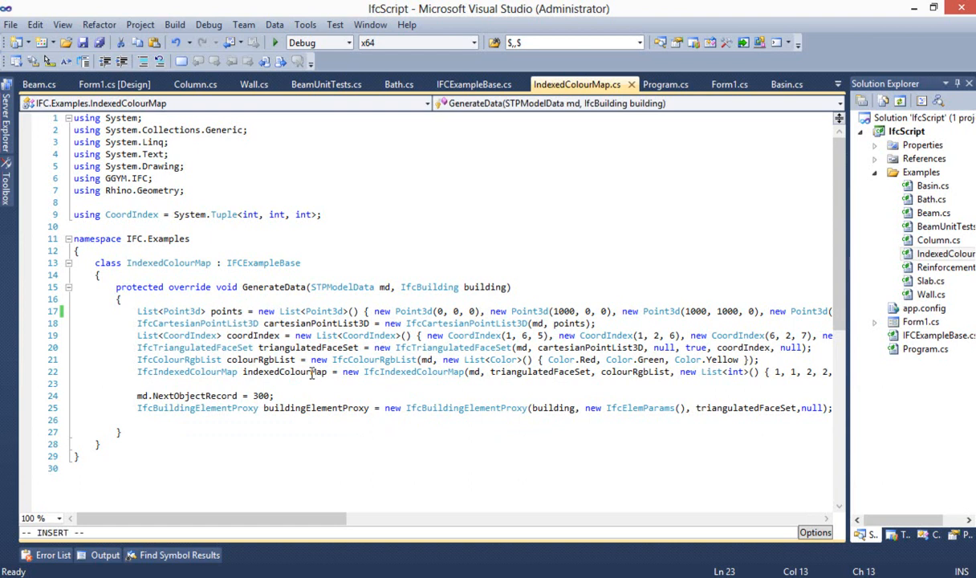
mouse_move(277, 378)
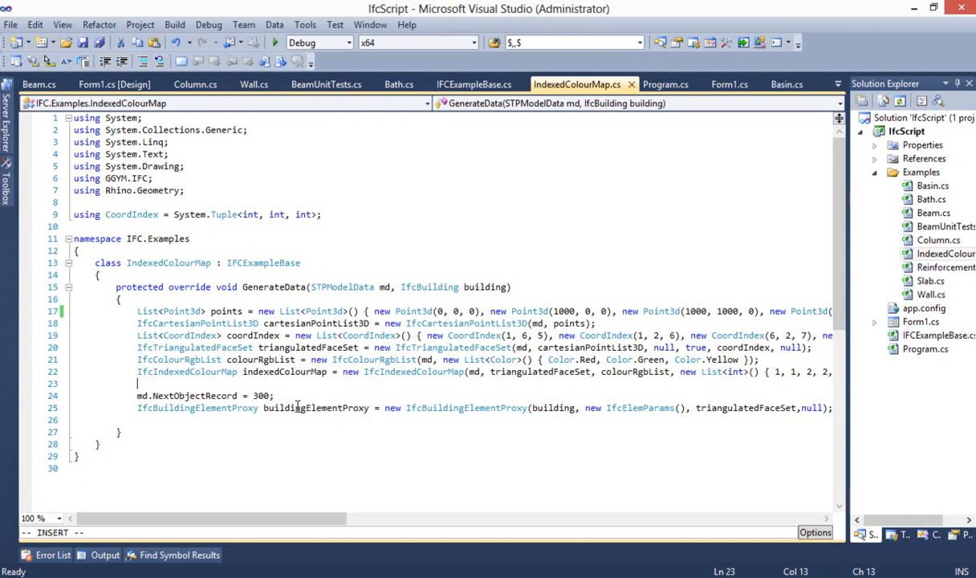
mouse_move(362, 398)
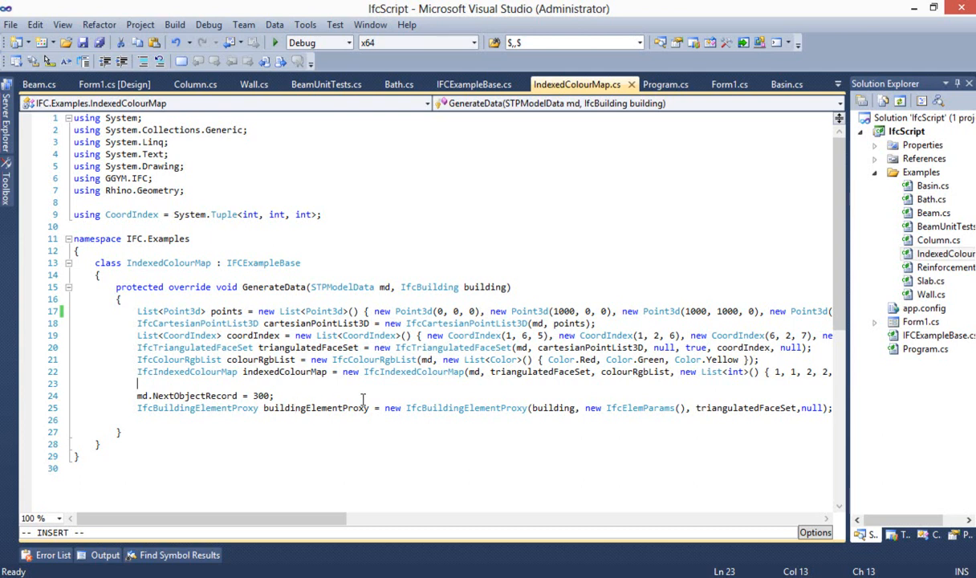
left_click(195, 83)
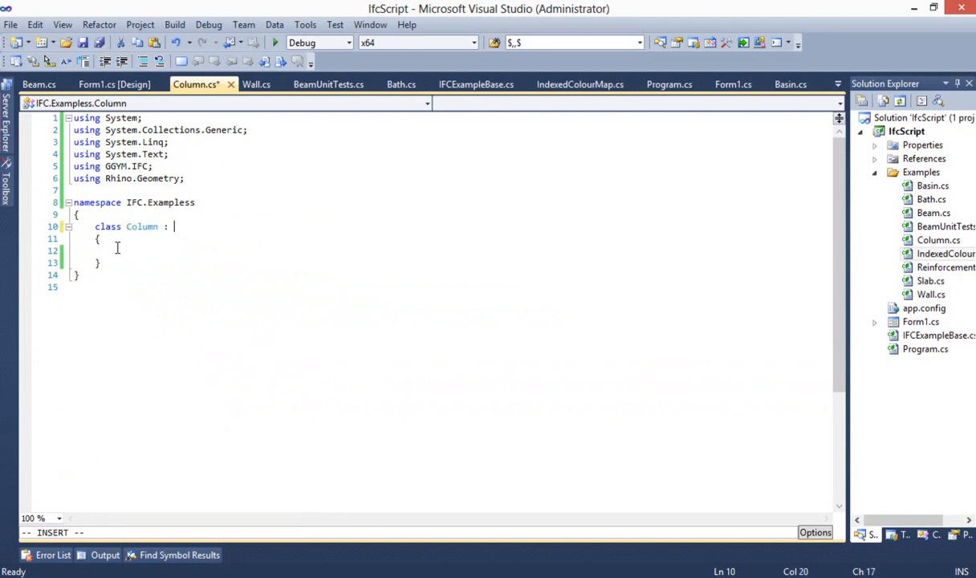
Step: Make Column inherit IFCExampleBase and insert an empty GenerateData override skeleton
type("exa")
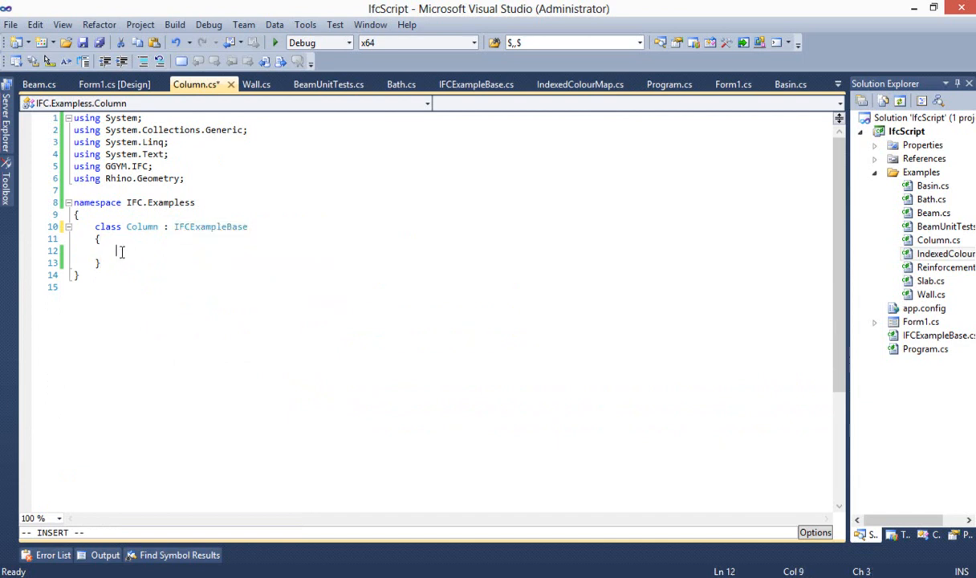
type("override")
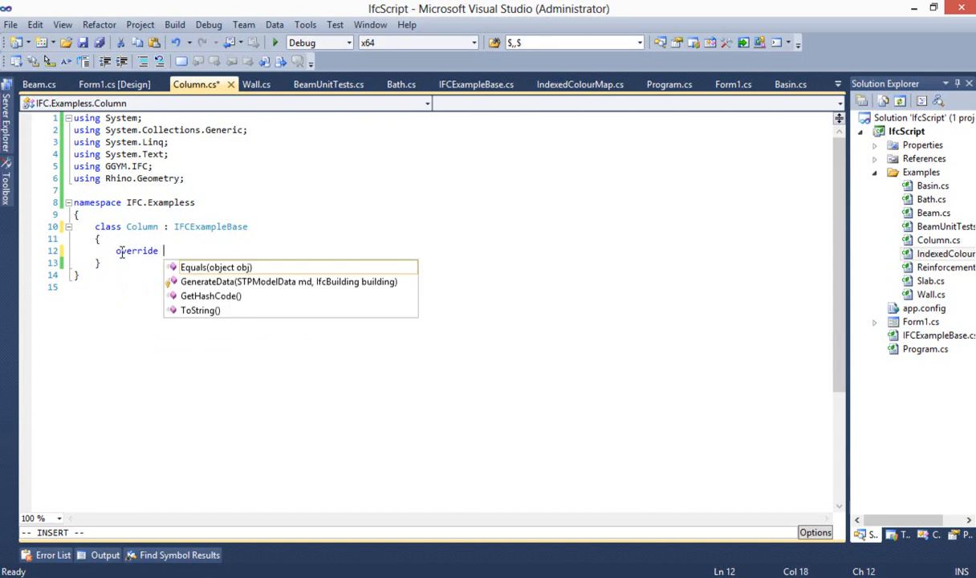
left_click(287, 280)
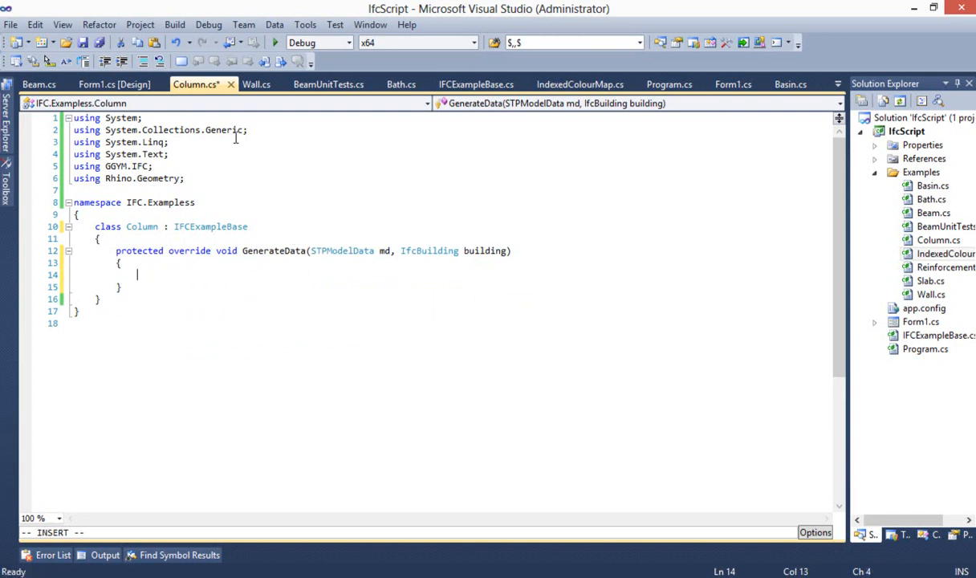
mouse_move(931, 253)
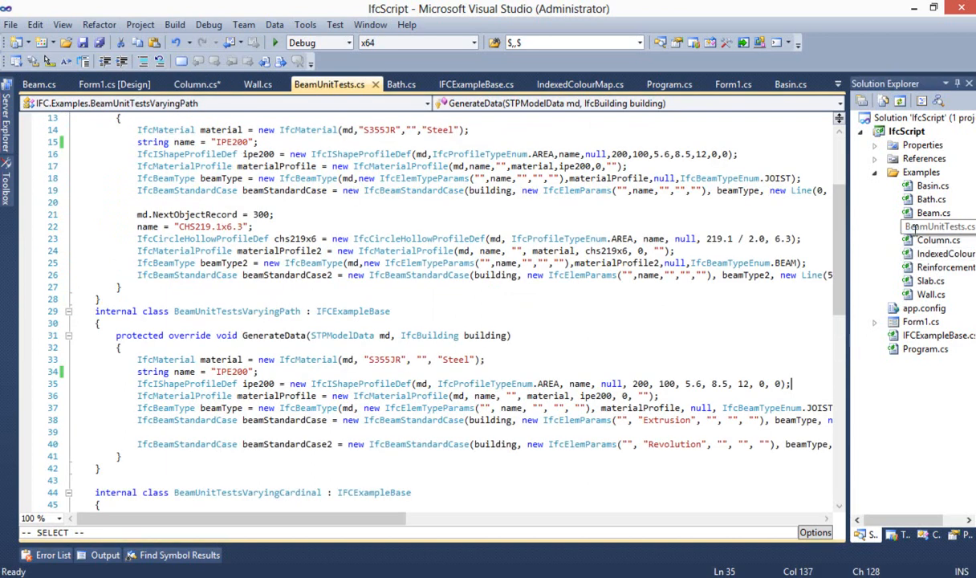
mouse_move(130, 369)
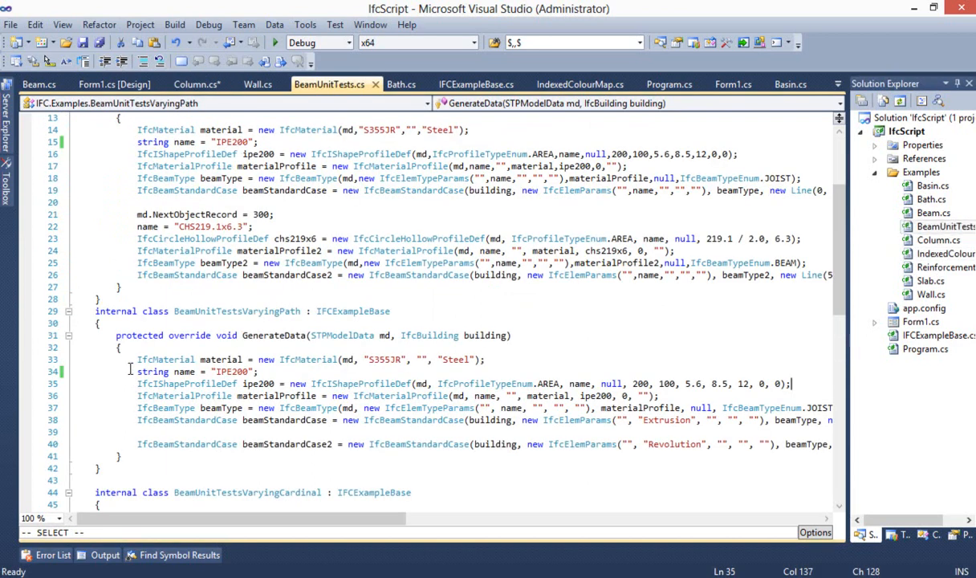
Step: Select BeamUnitTests' steel material, name and IPE200 profile lines for Column.cs
left_click_drag(128, 358, 791, 383)
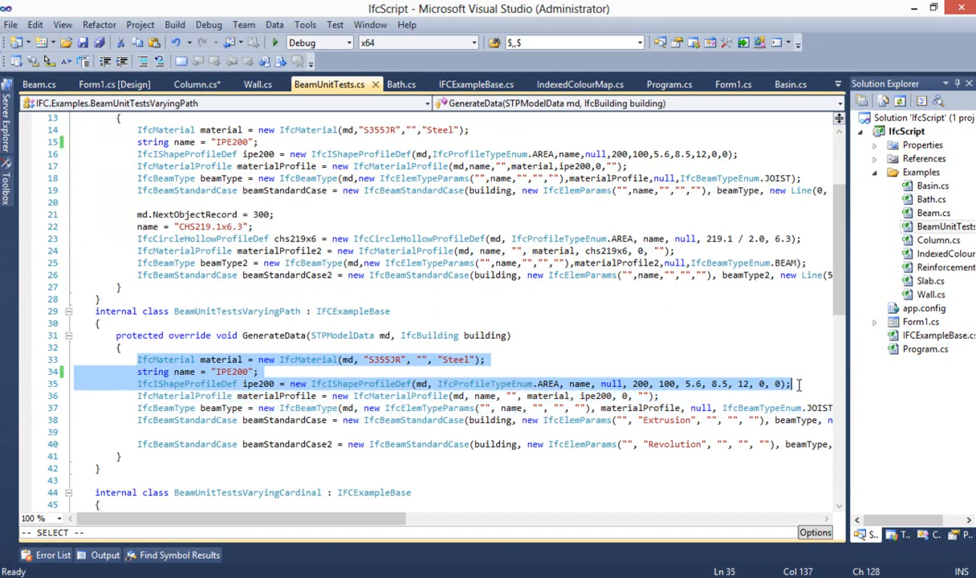
left_click(195, 83)
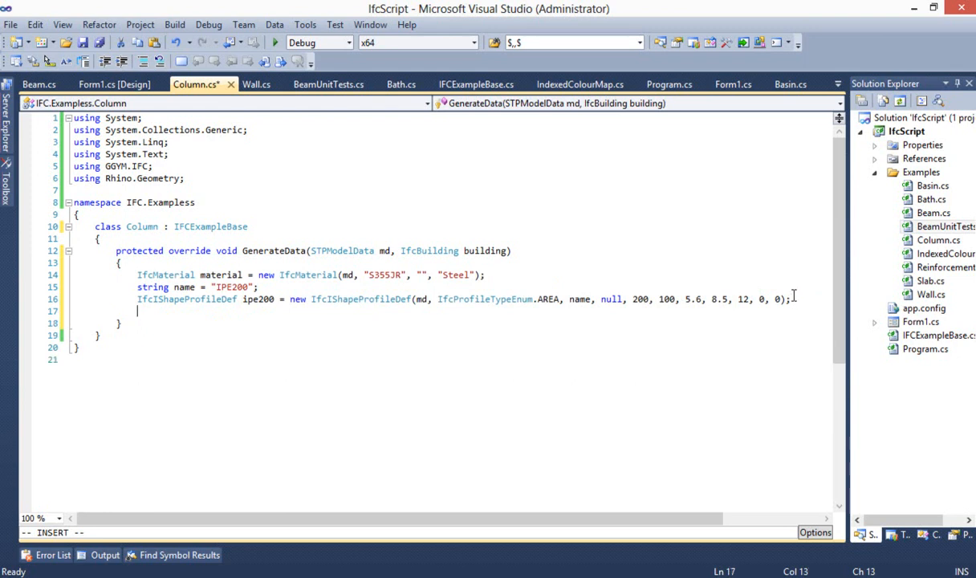
Step: Declare materialProfile as IfcMaterialProfile(md, name, "", material, ipe200, 0)
type("ifc")
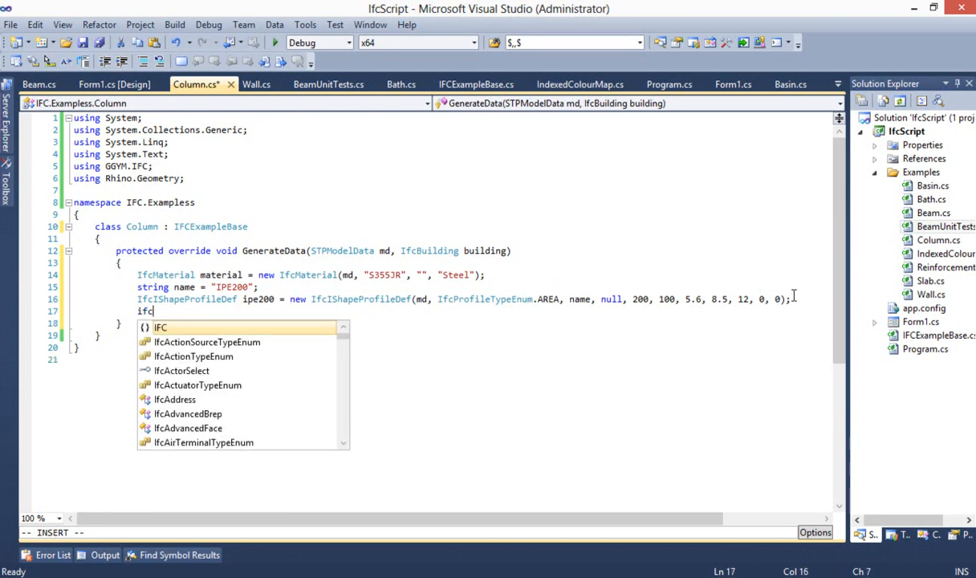
type("m")
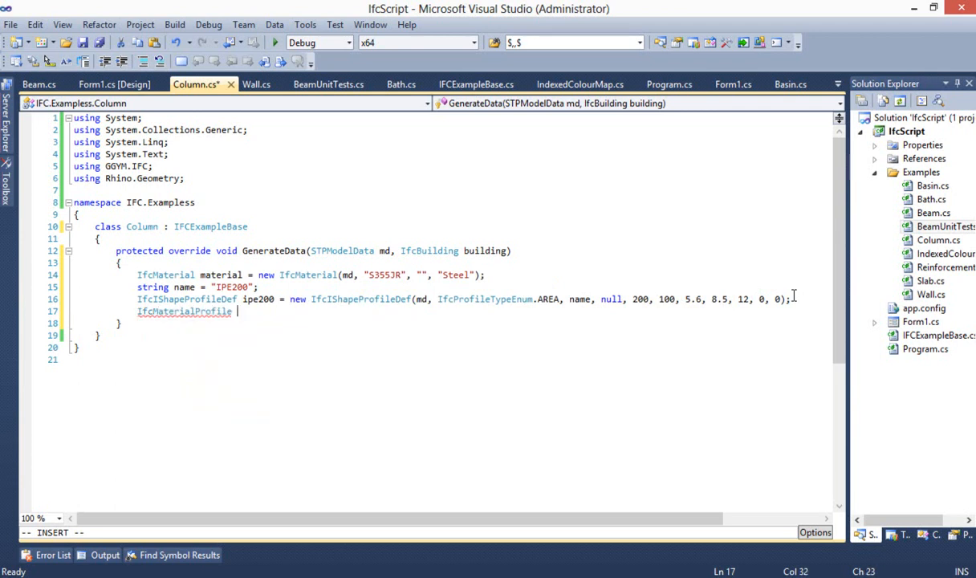
type("materialProfile = new IfcMaterialProfile(")
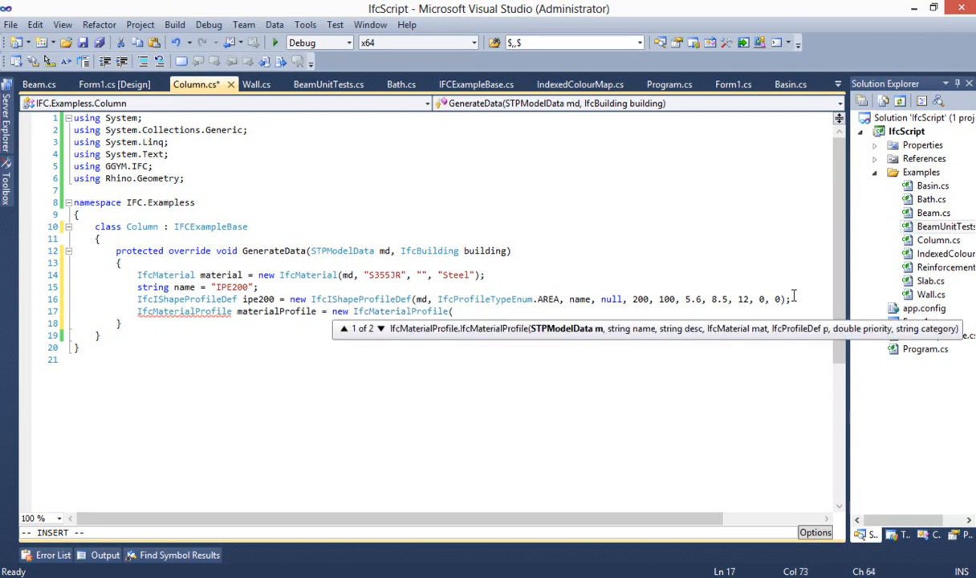
type("md,")
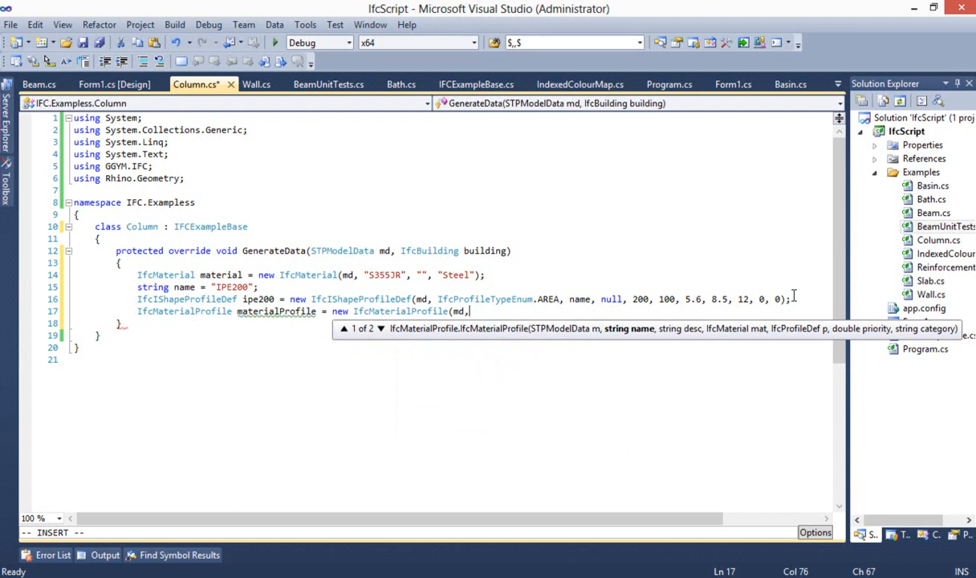
type("name,\"\",")
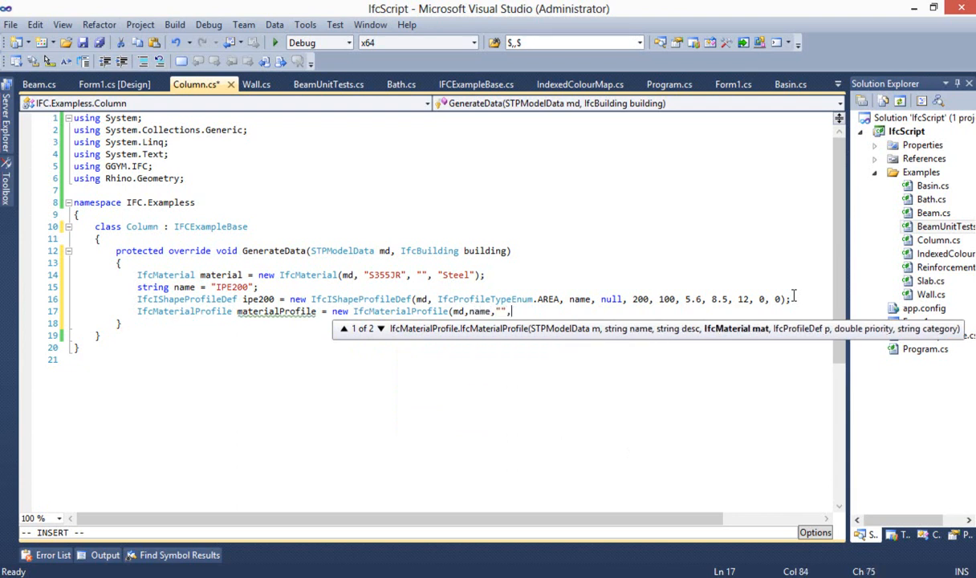
type("material,")
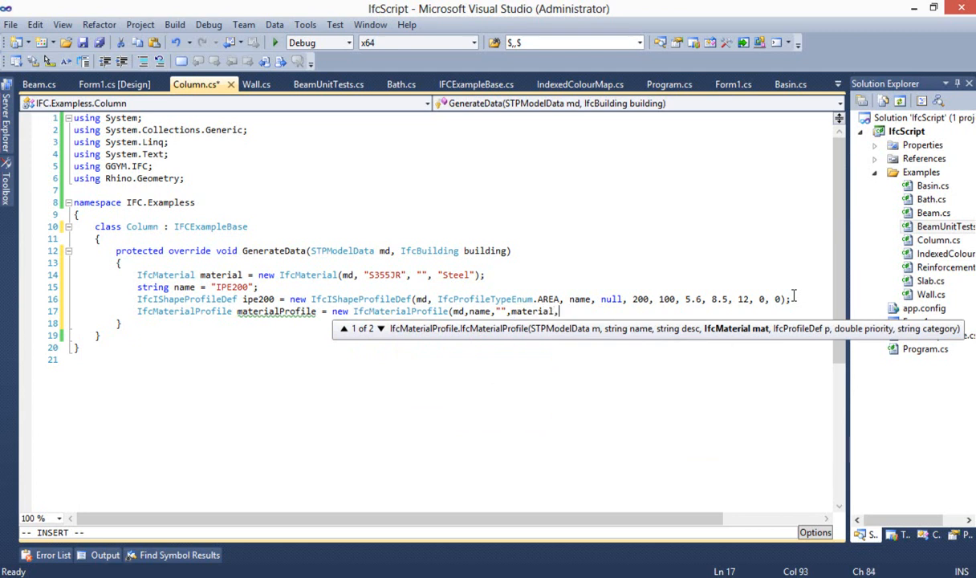
type("ipe200")
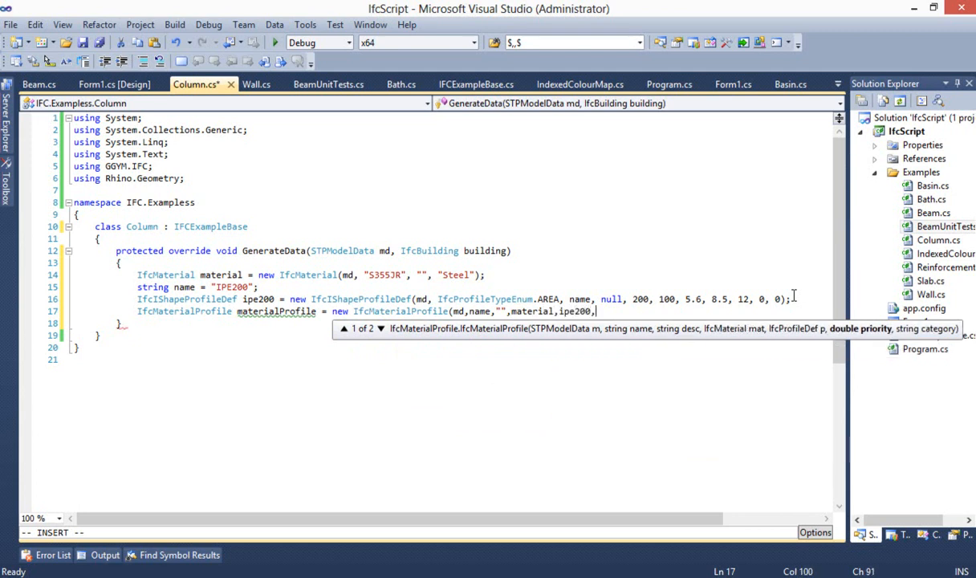
type(",0")
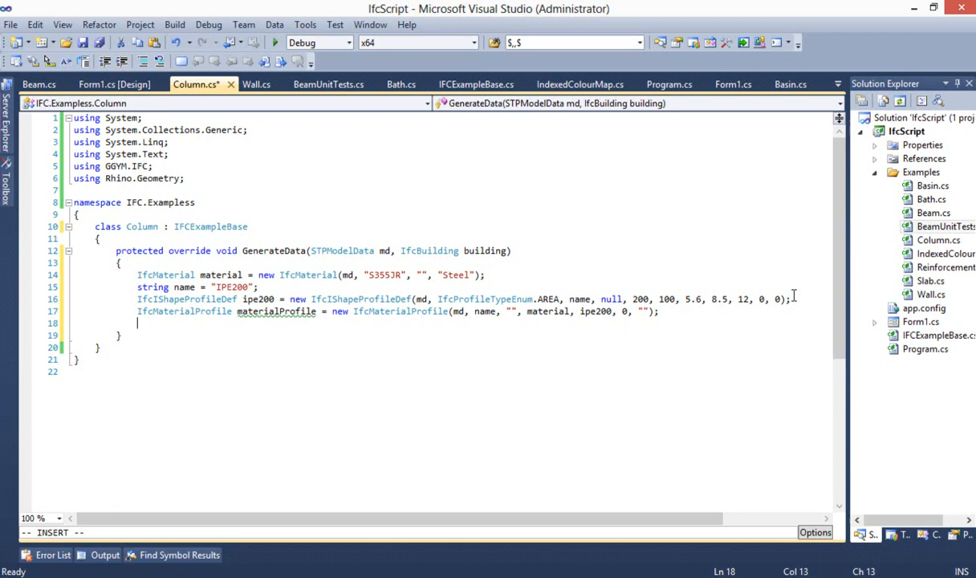
key("Enter")
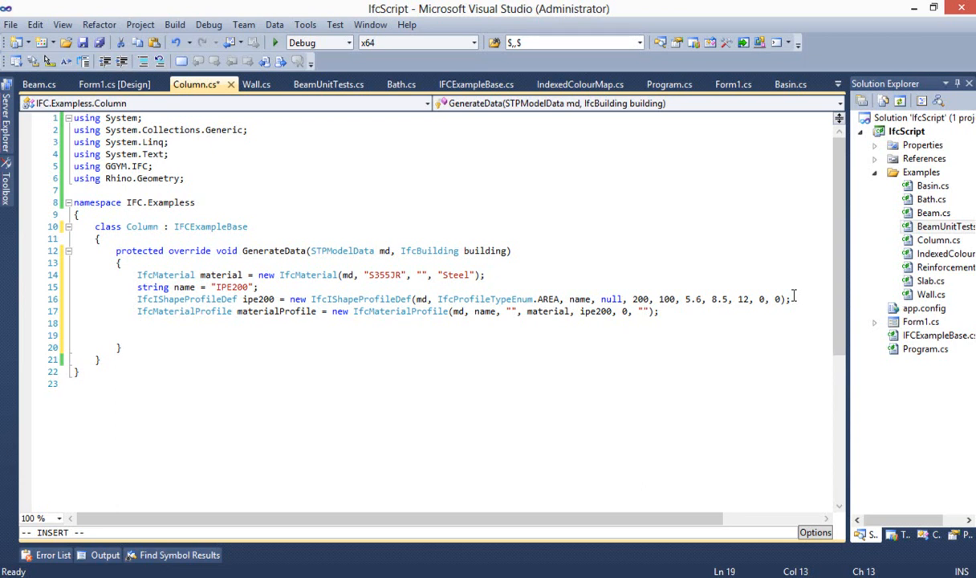
type("ifcco")
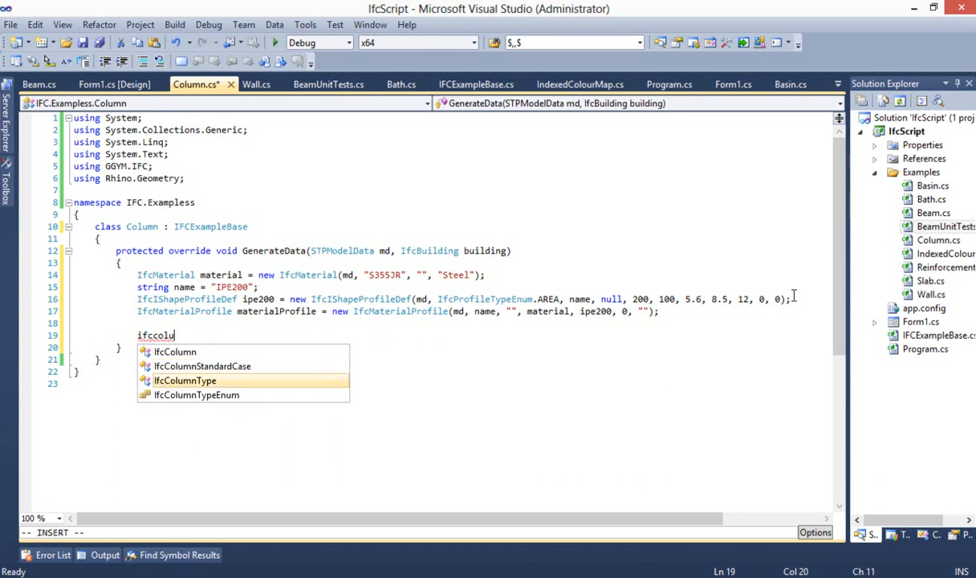
Step: Begin columnType as new IfcColumnType with md and new IfcElemTypeParams name arguments
type("IfcColumnType columnType = new")
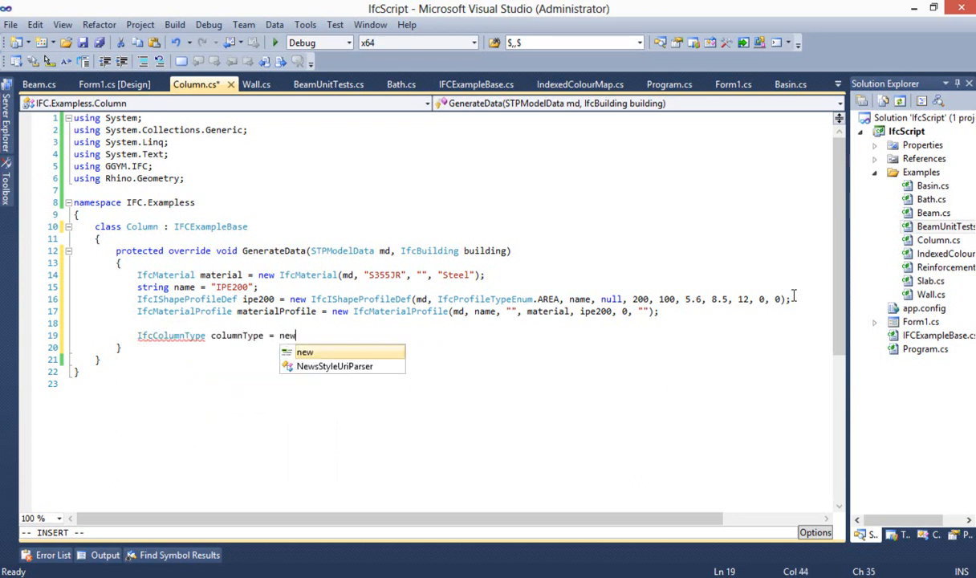
type("IfcColumnType(md,")
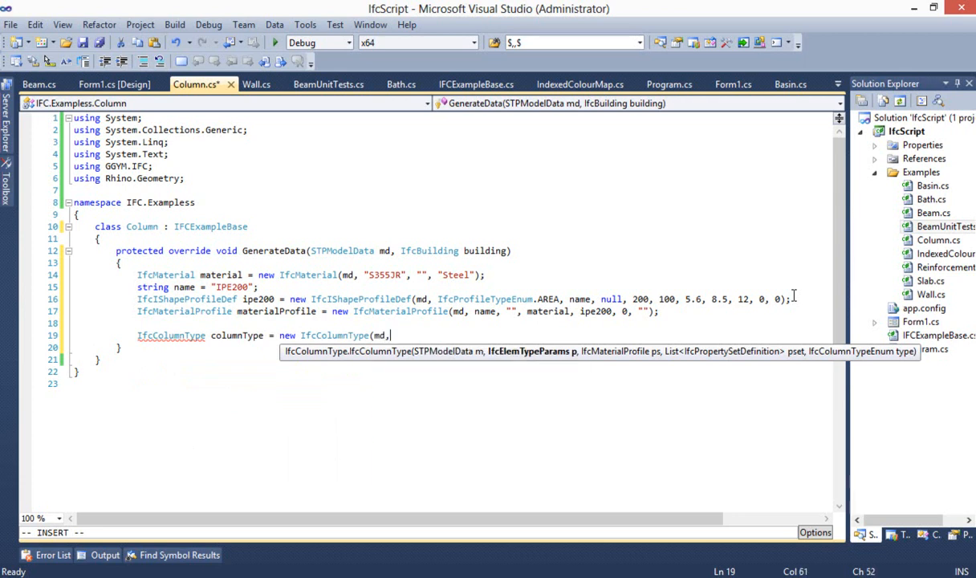
type("new IfcElemTypeParams(\"")
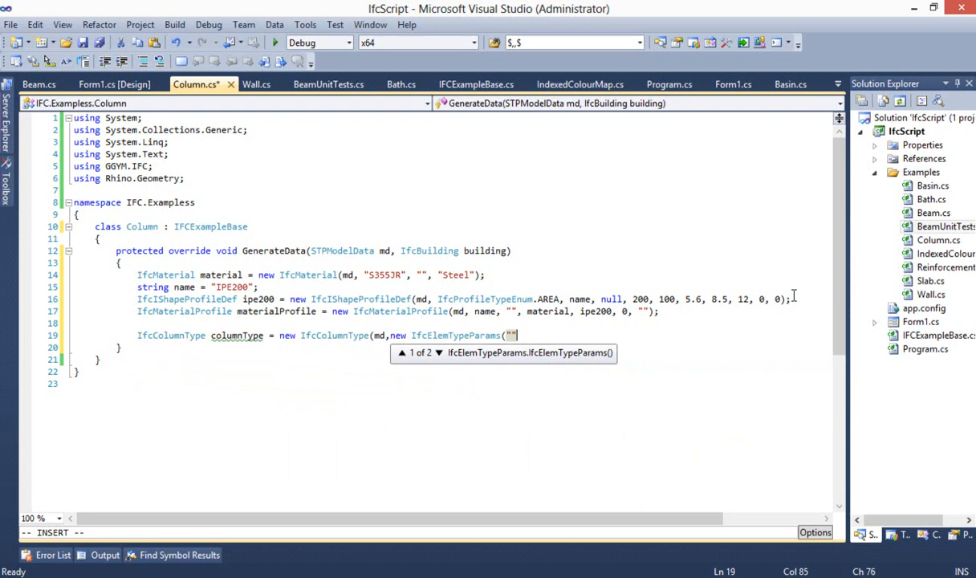
type(",")
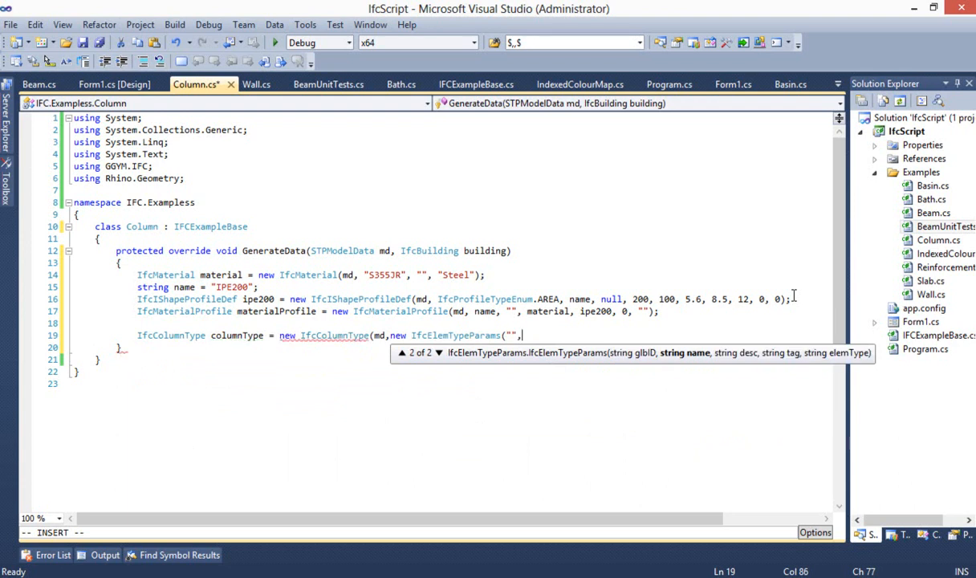
type("name,")
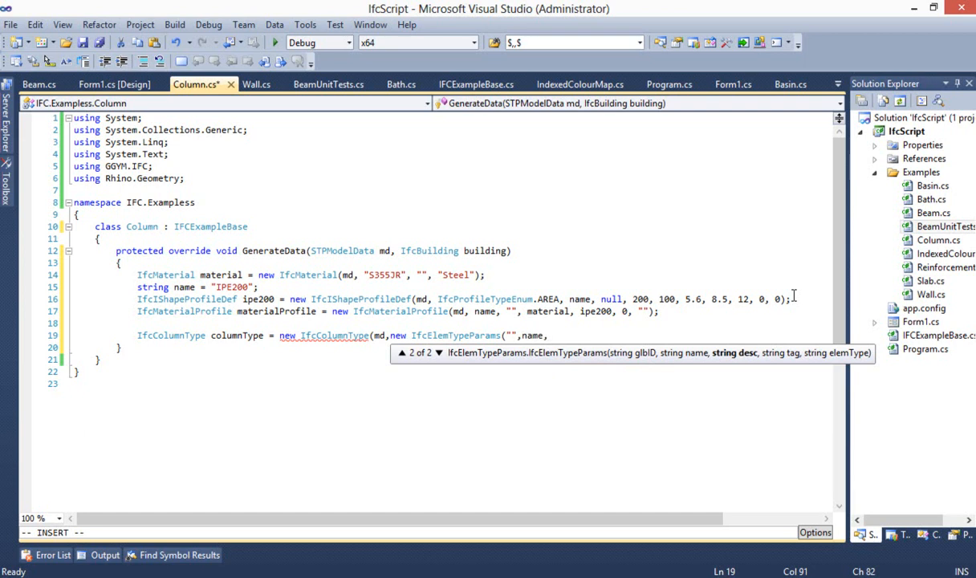
type("\"\",\"")
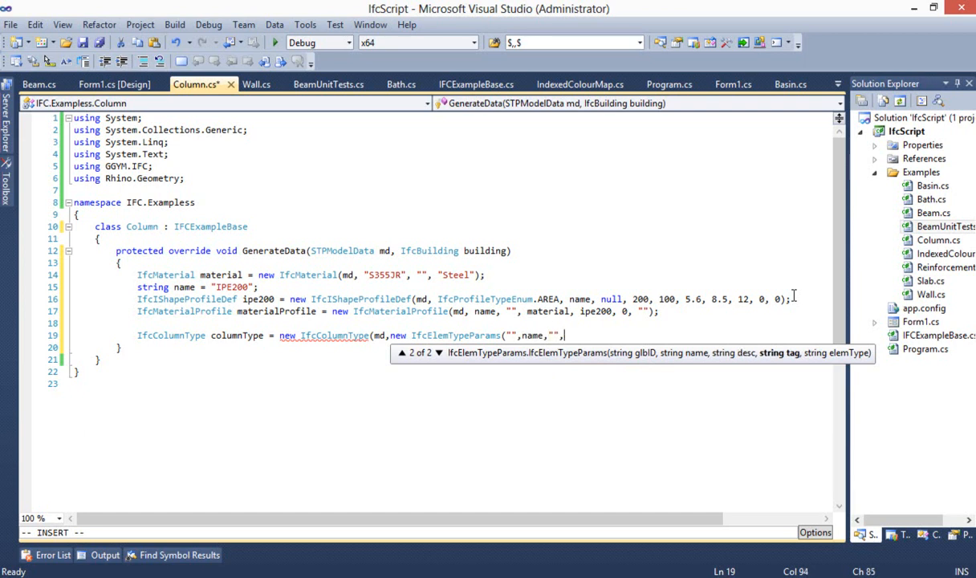
type("\"\",\"\"),")
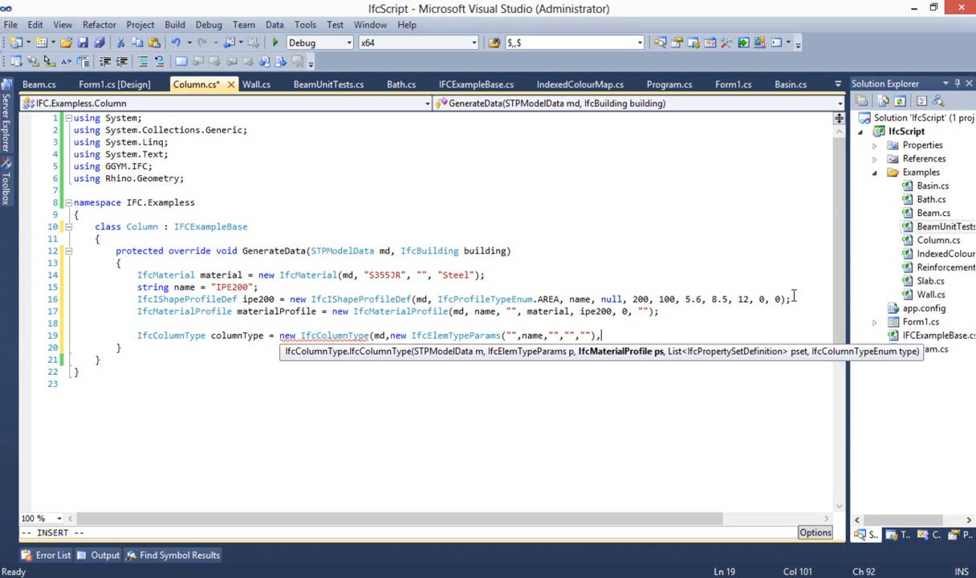
Step: Pass materialProfile, null and IfcColumnTypeEnum.COLUMN to finish the columnType declaration
type("materi")
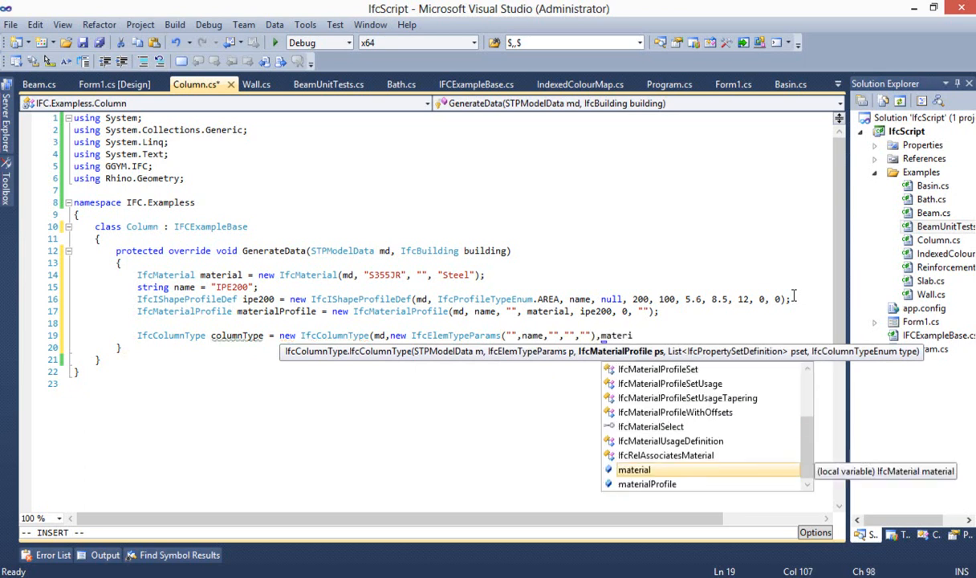
double_click(649, 483)
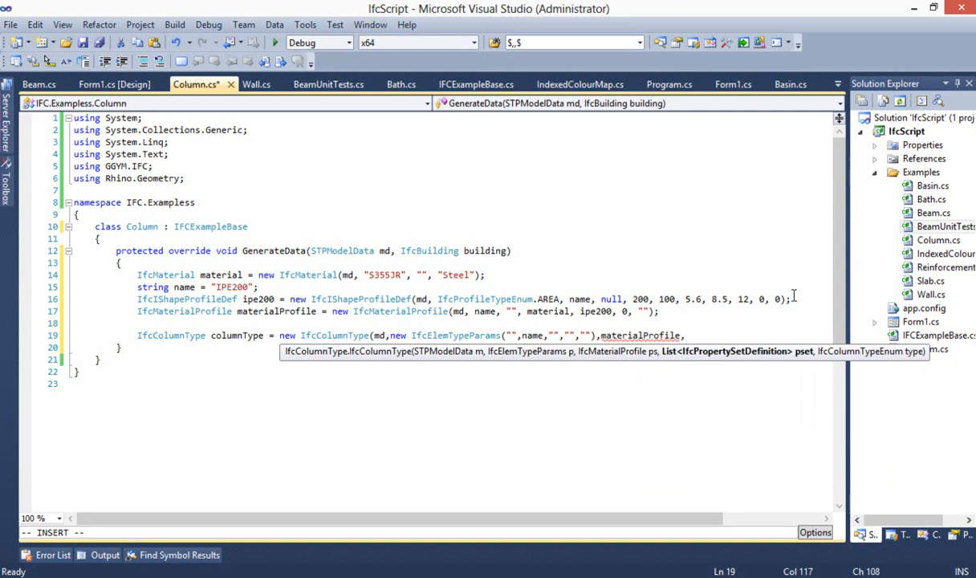
type(",null,")
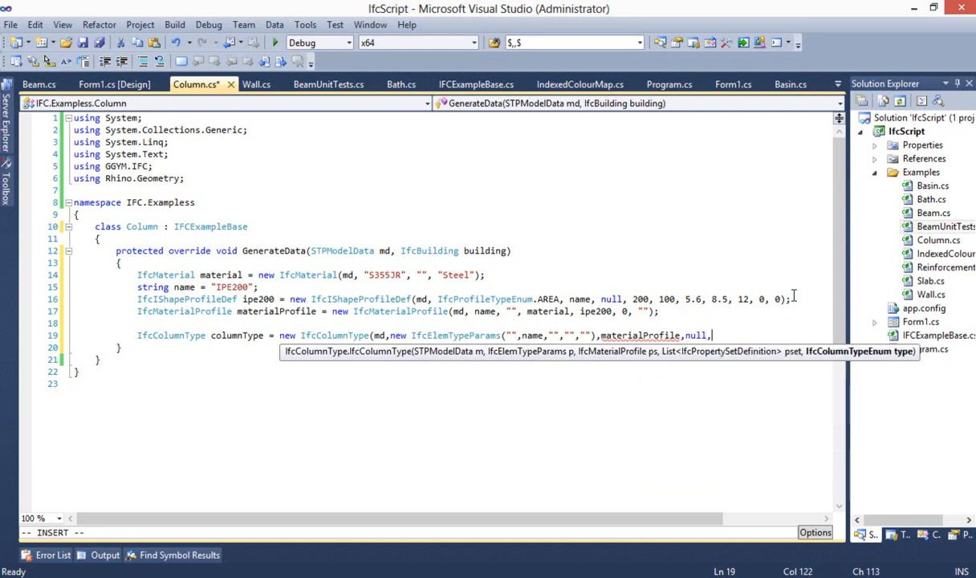
type("ifco")
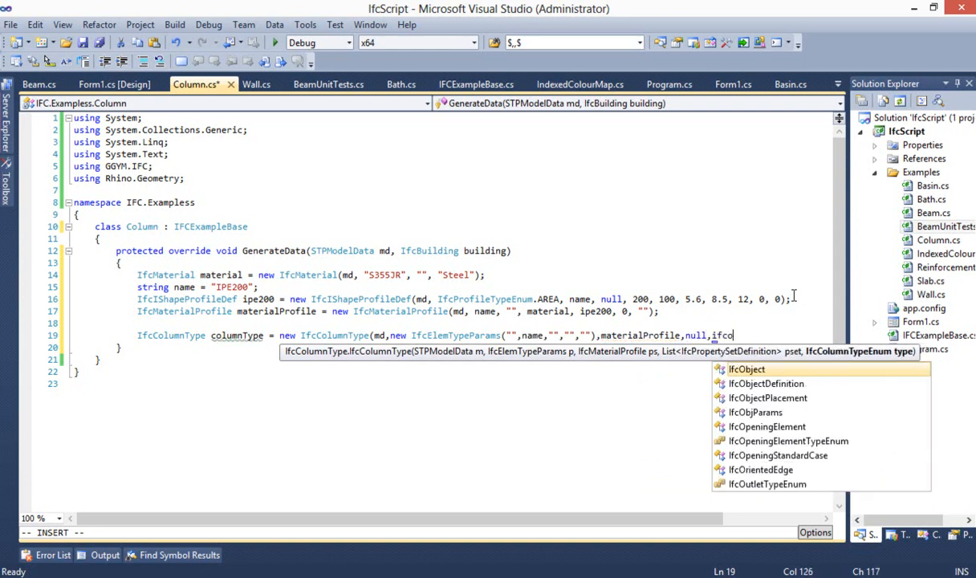
key("BackSpace")
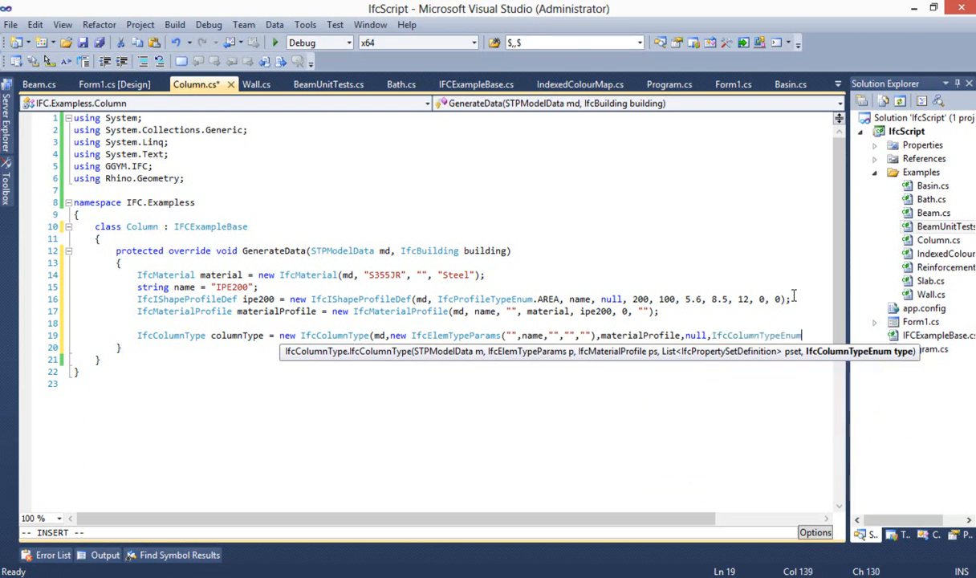
type(".COLUMN")
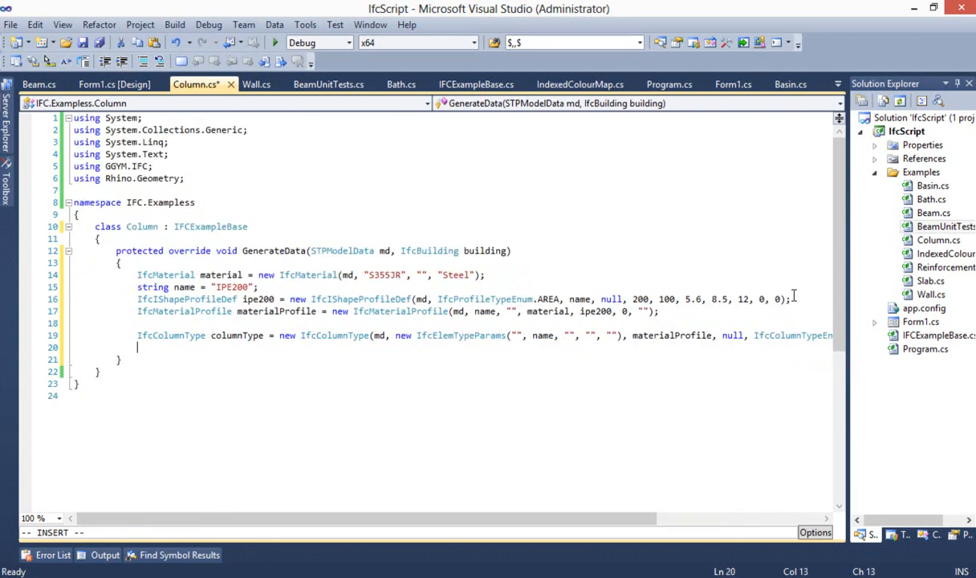
Step: Start IfcColumnStandardCase with columnType and a new Line(0,0,0,0,0,2000) axis
type("ifcco")
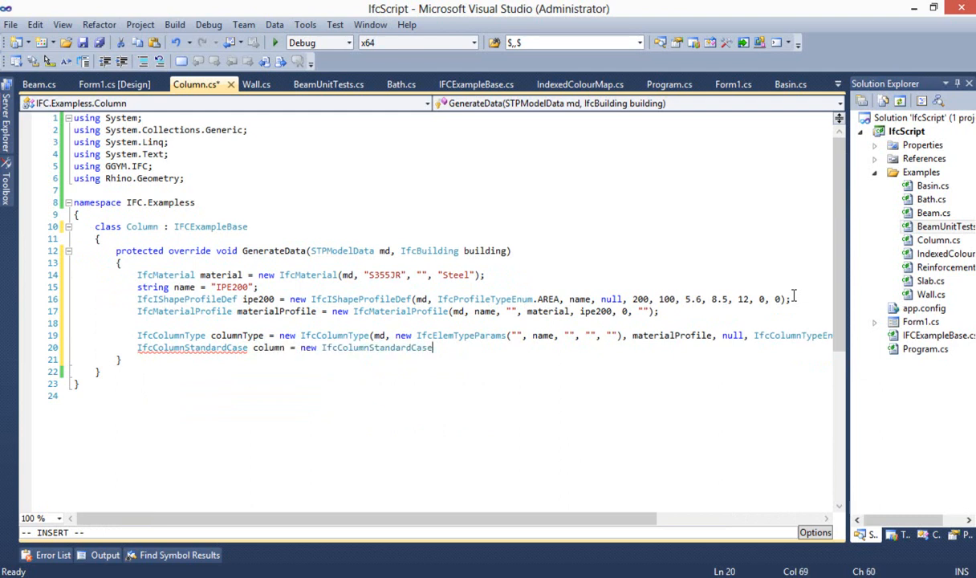
type("(building,")
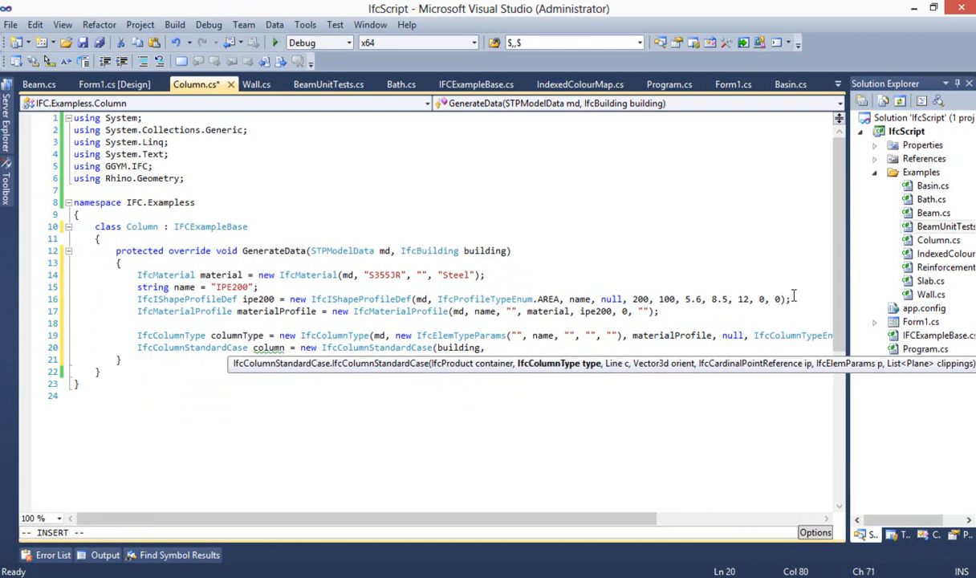
type("columnType,")
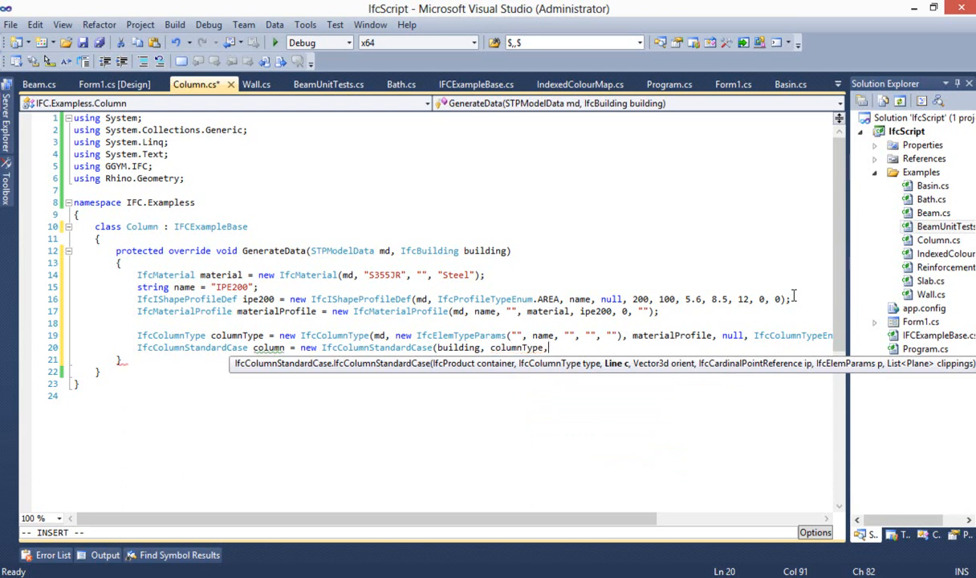
type("new Line")
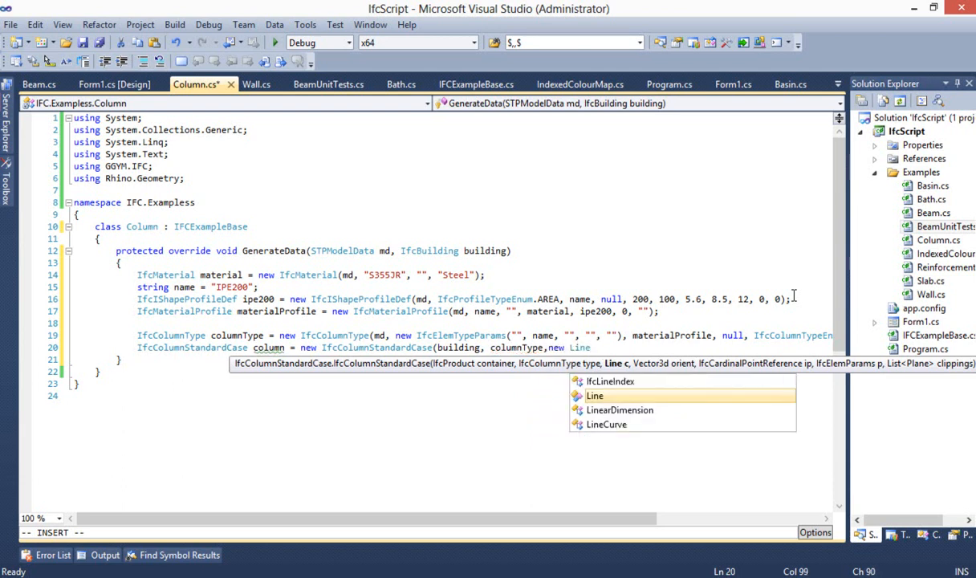
type("Line(0,0,0,")
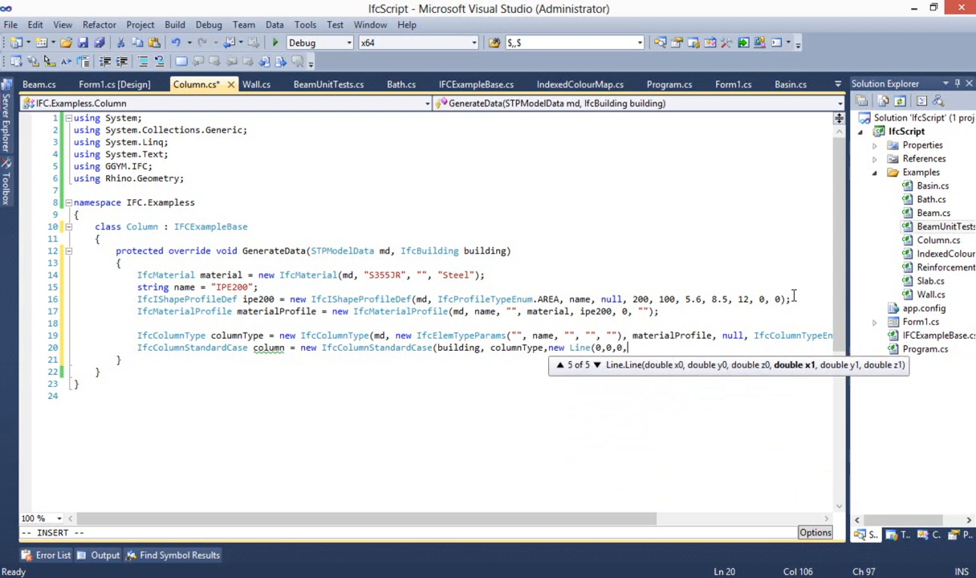
type("0,")
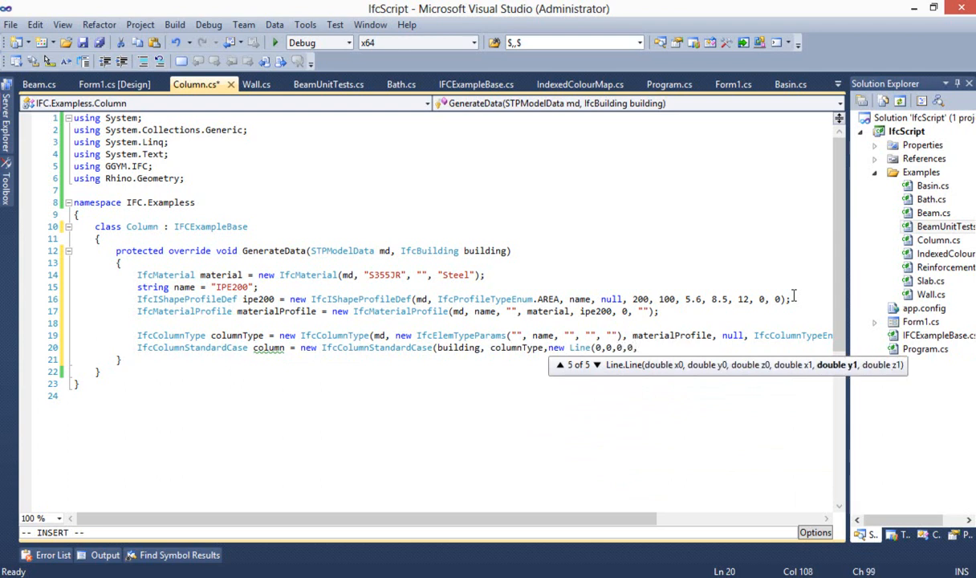
type("2000")
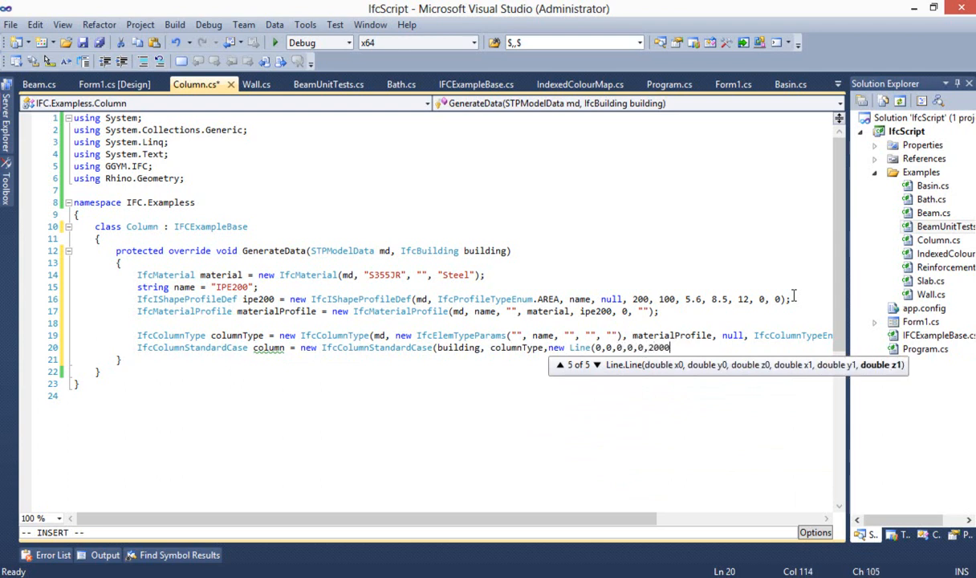
type("),")
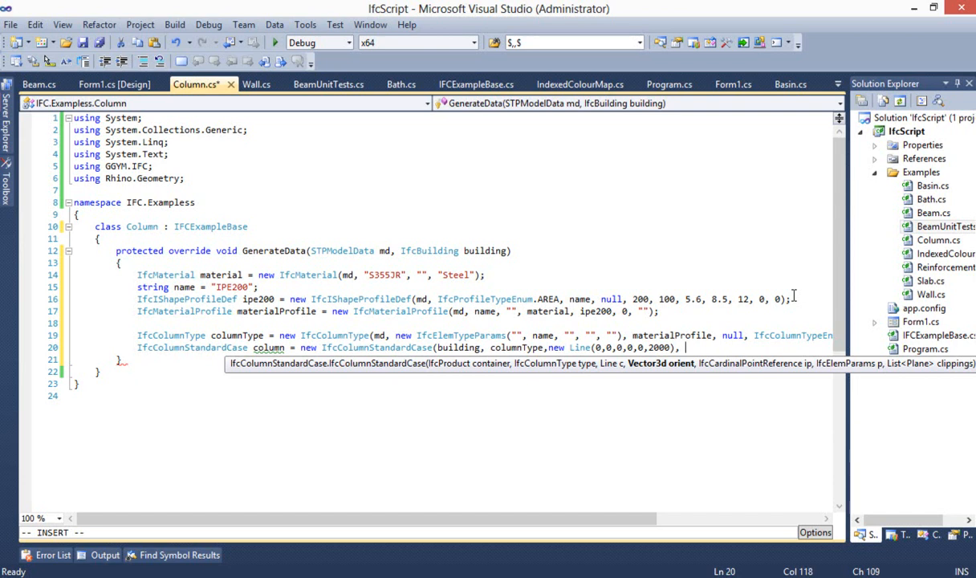
Step: Add Vector3d.XAxis, IfcCardinalPointReference.MID and new IfcElemParams() as the remaining arguments
type("vec")
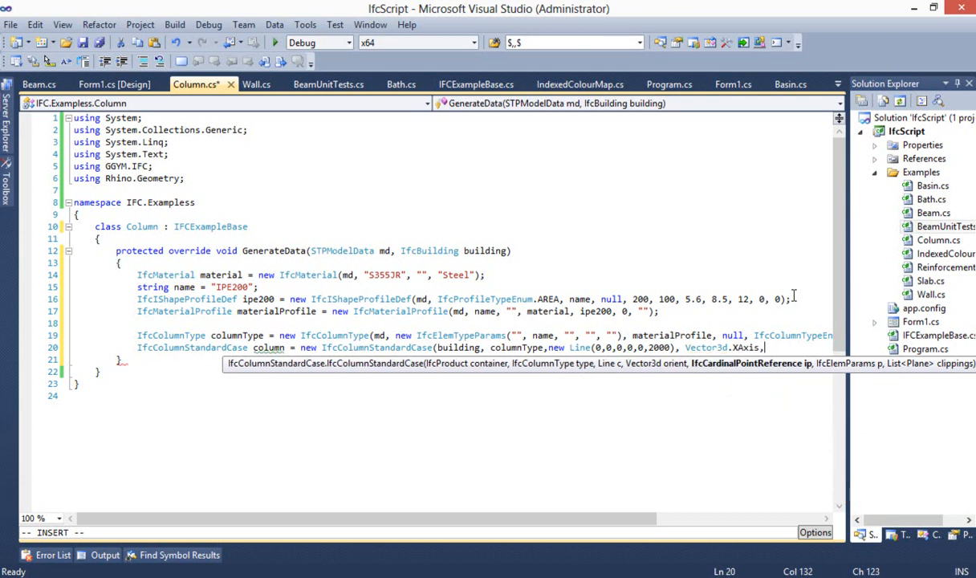
type("ifcca")
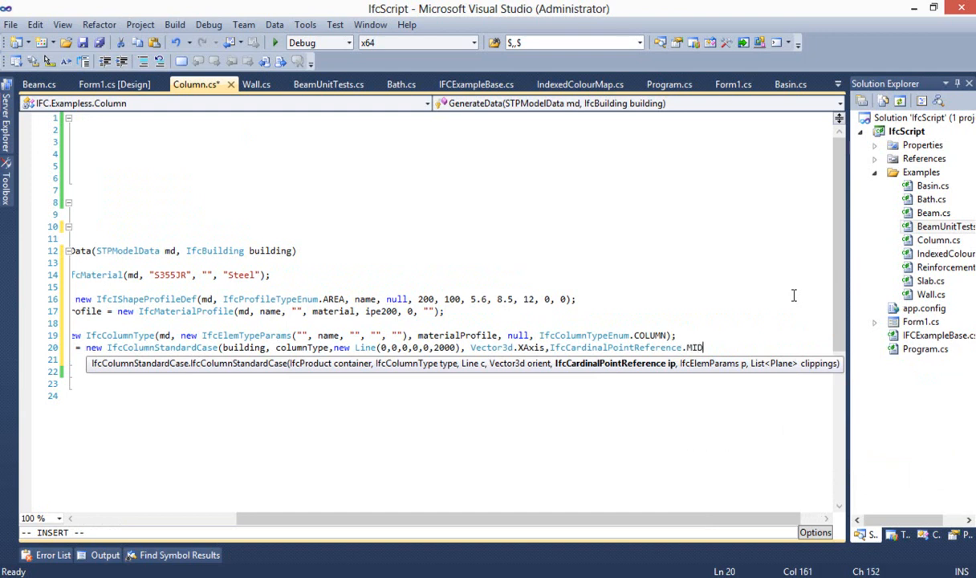
type(",")
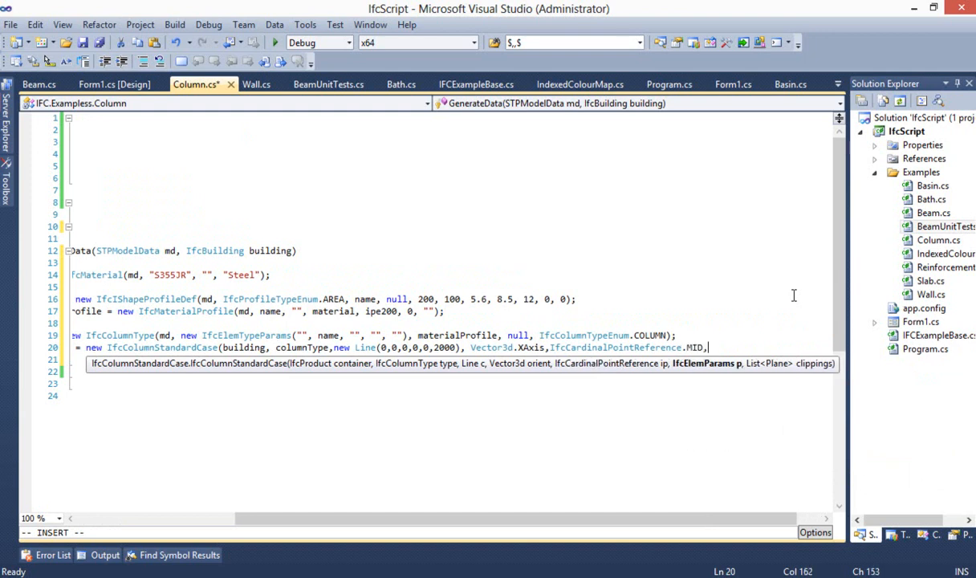
type("new IfcElemParams(")
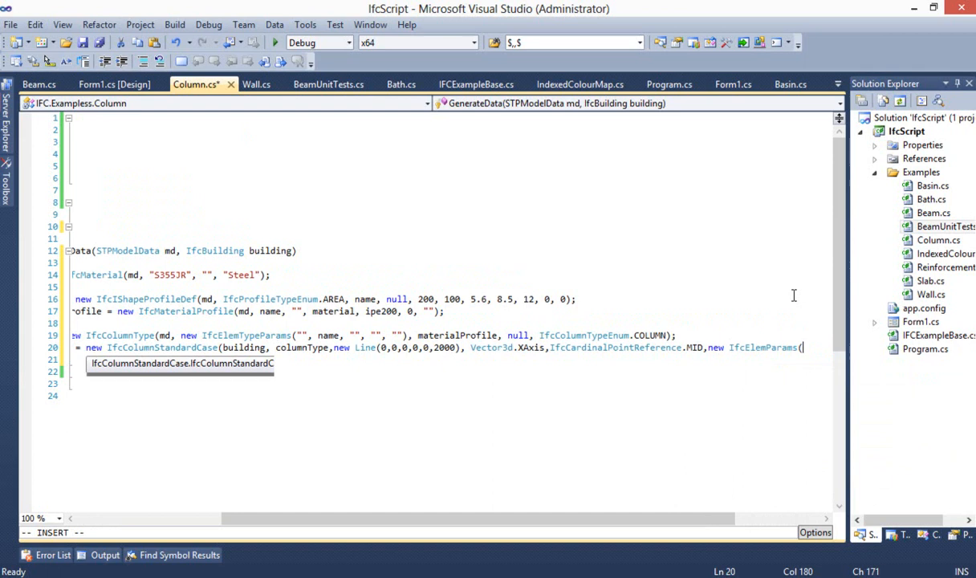
type("),n")
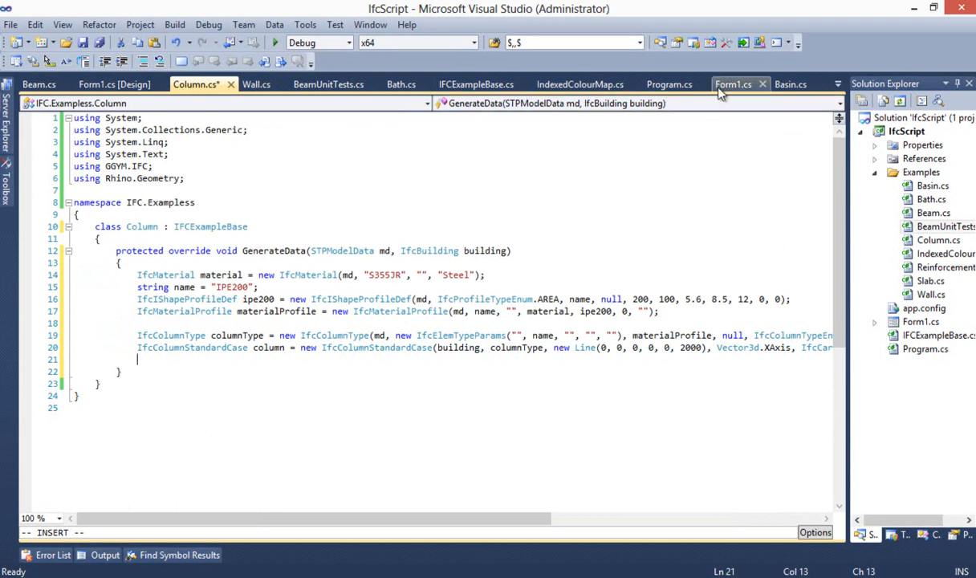
Step: Type 'new Column' at the end of Form1's example list
left_click(735, 84)
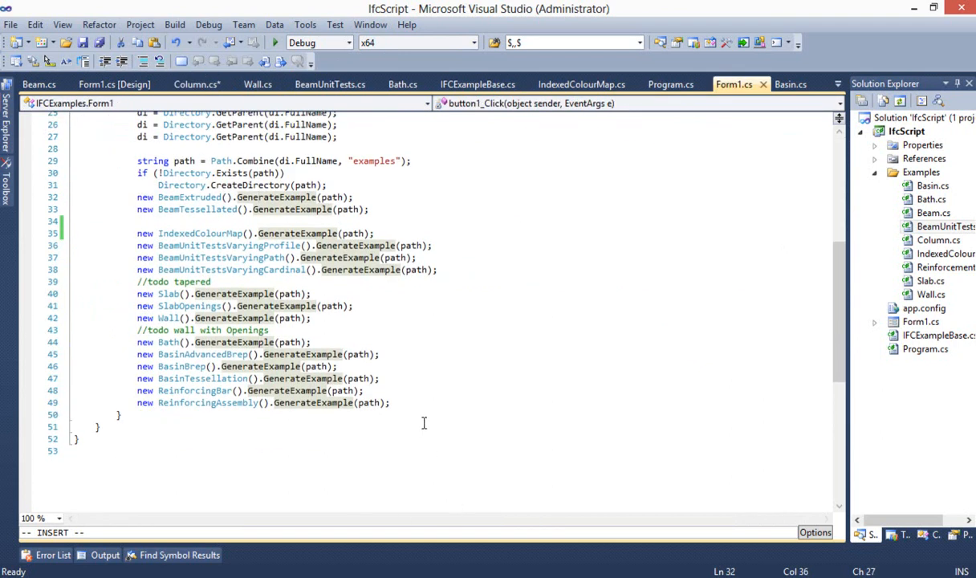
type("new")
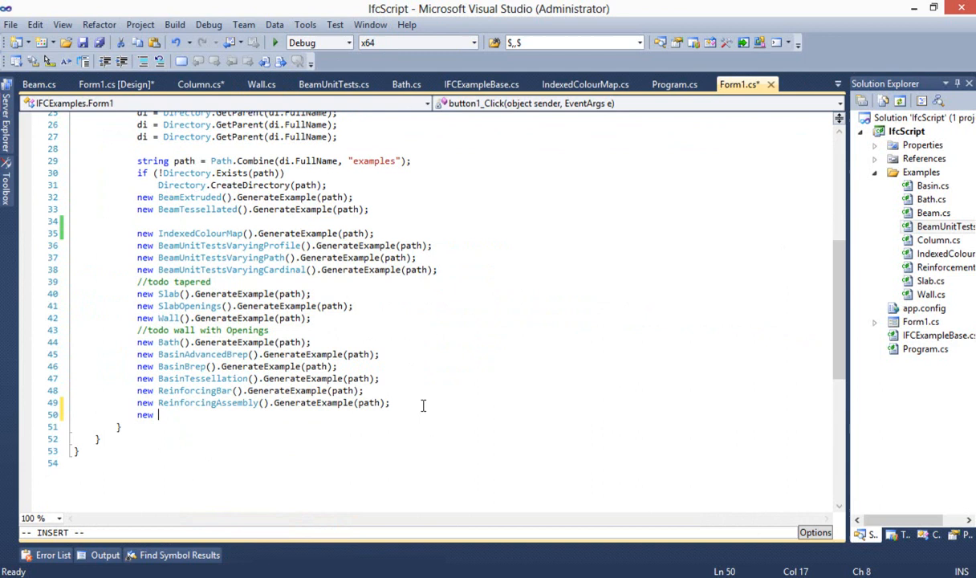
type("Colum")
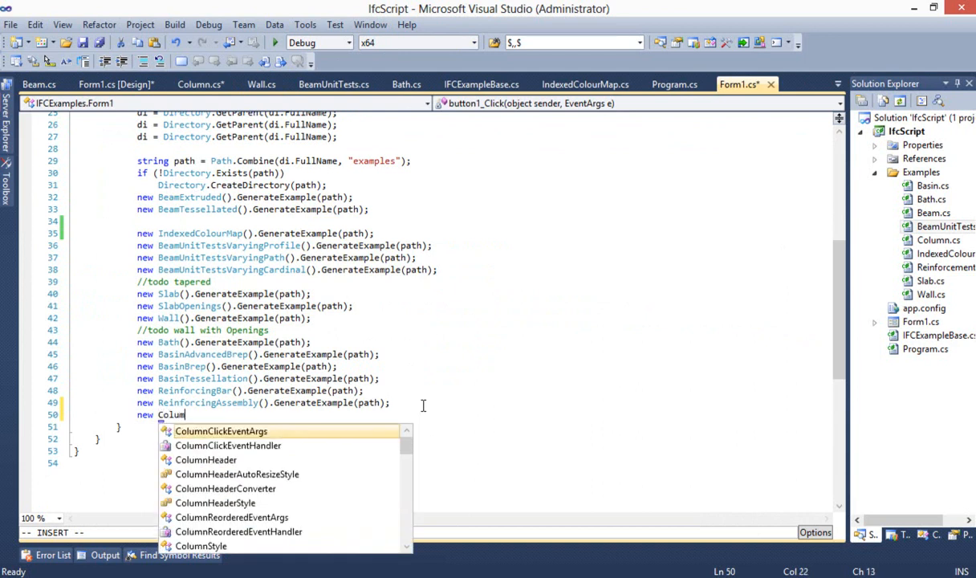
type("n")
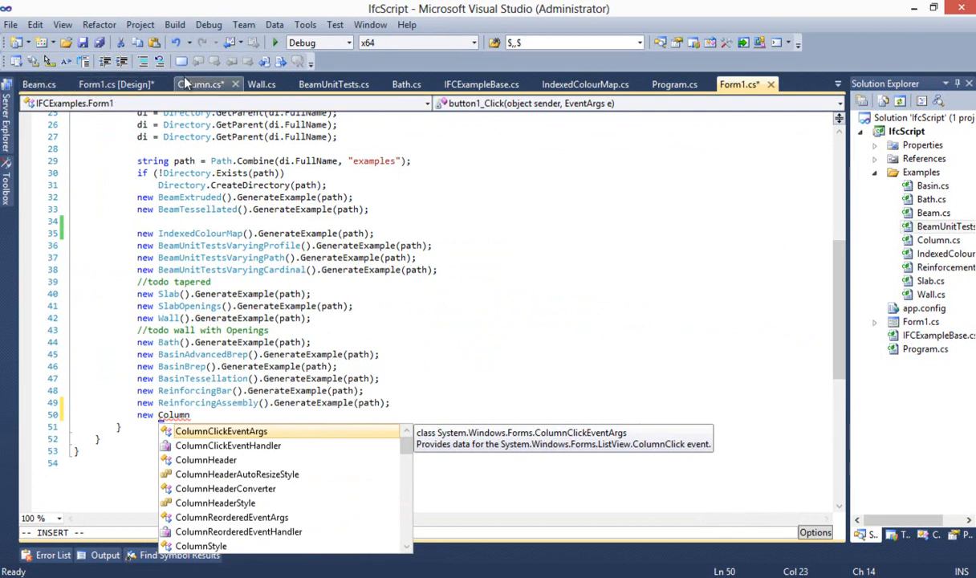
Step: Declare the Column class as internal in Column.cs
left_click(200, 83)
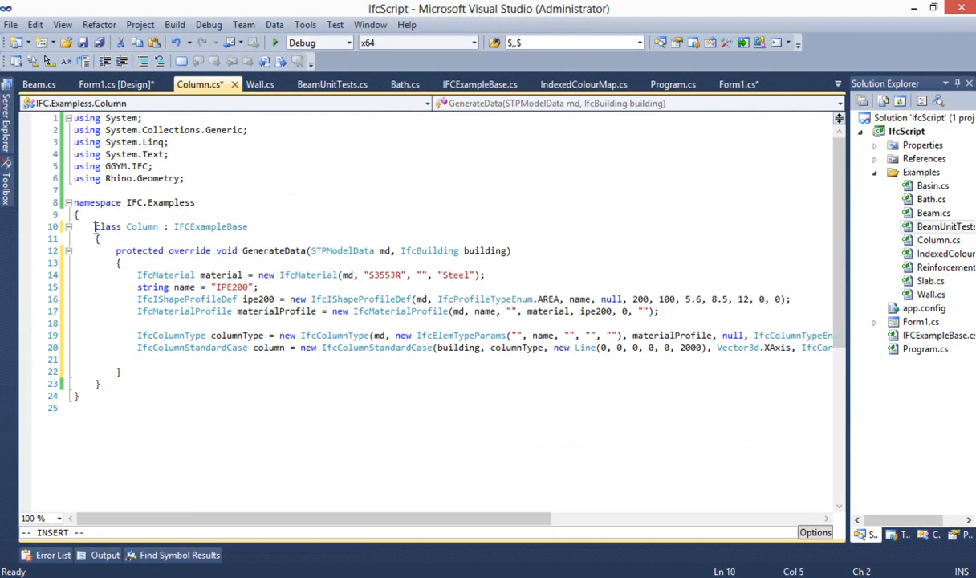
type("internal")
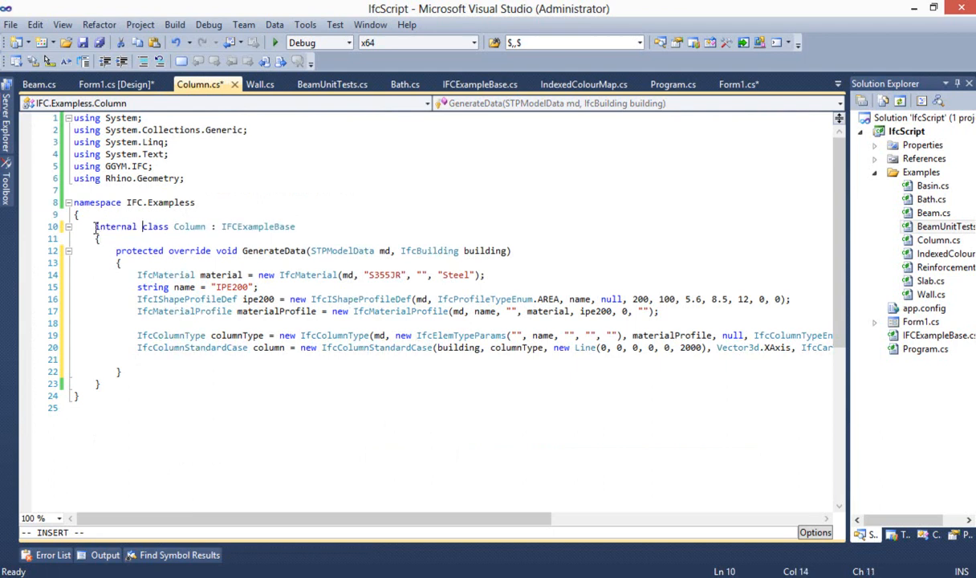
left_click(174, 24)
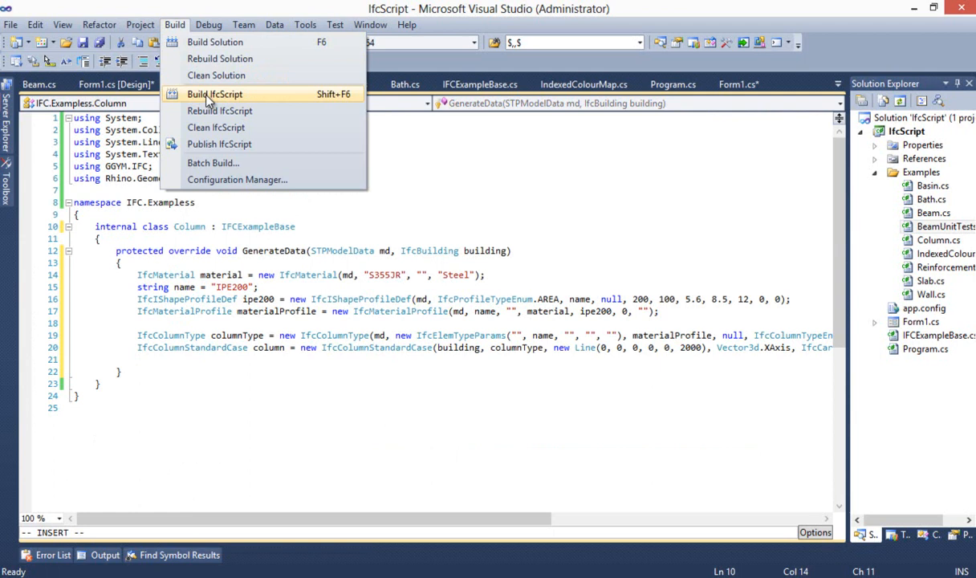
Step: Build IfcScript and extend the Form1 error line to 'new Column().'
left_click(214, 94)
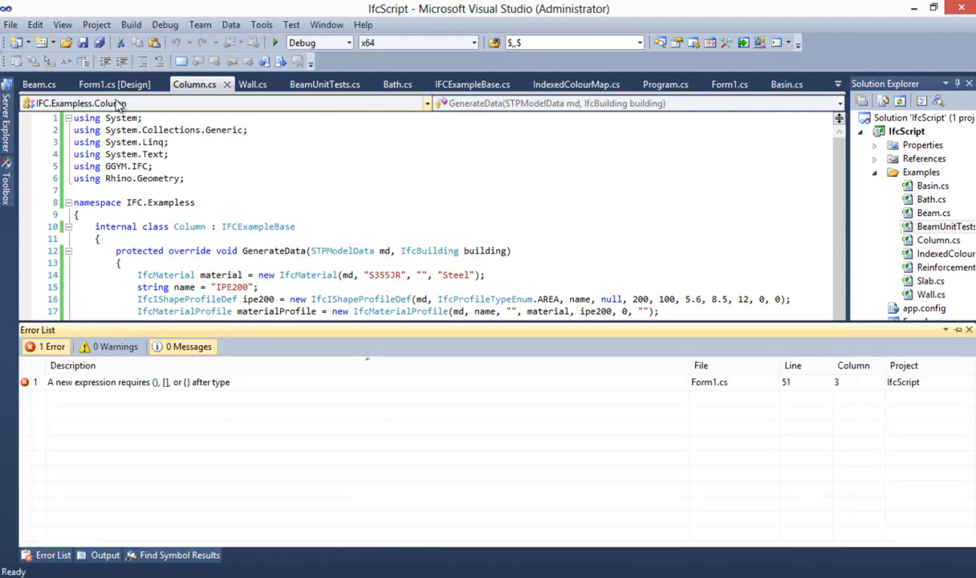
left_click(112, 84)
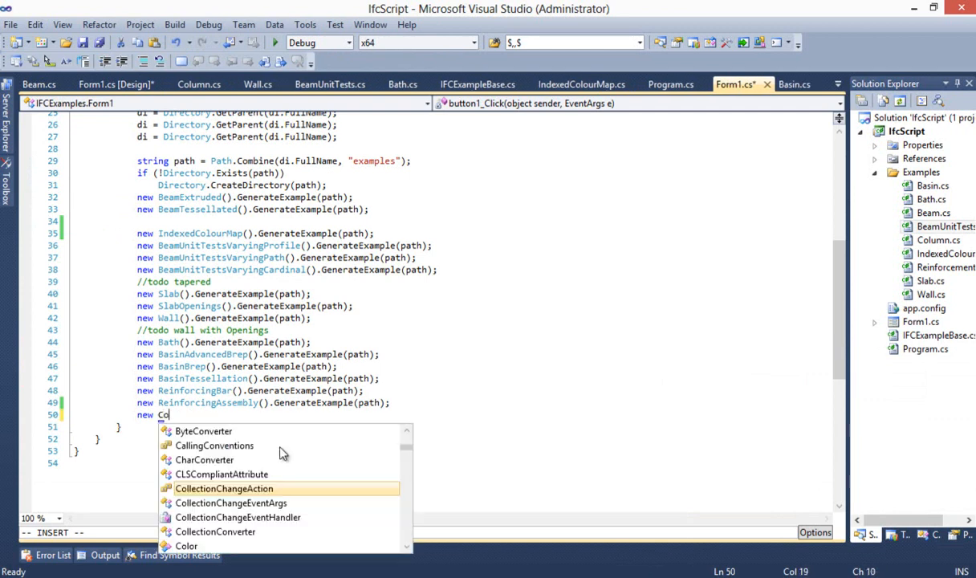
type("lumnC")
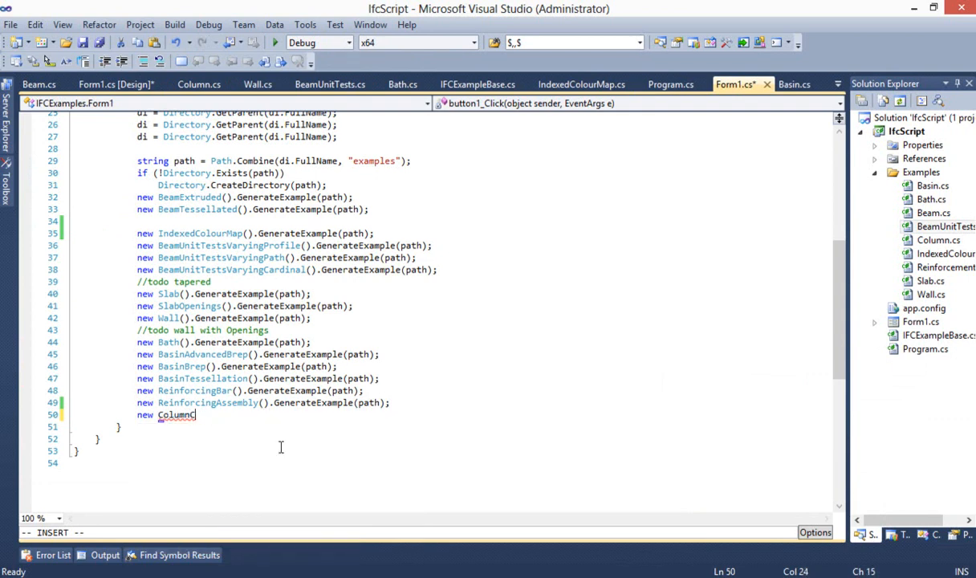
type("().")
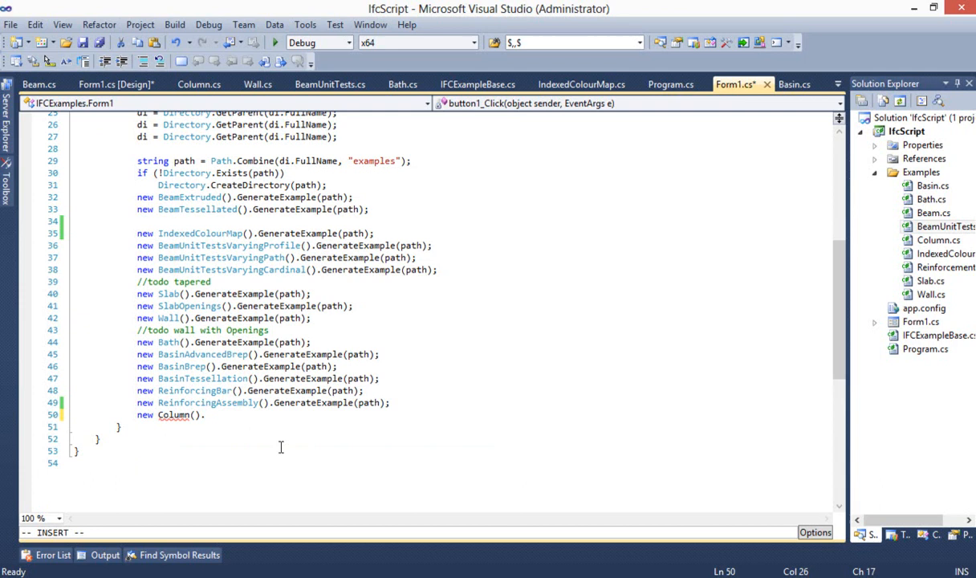
Step: Rename Column.cs's namespace to IFC.Examples and complete the call as GenerateExample(path);
left_click(198, 83)
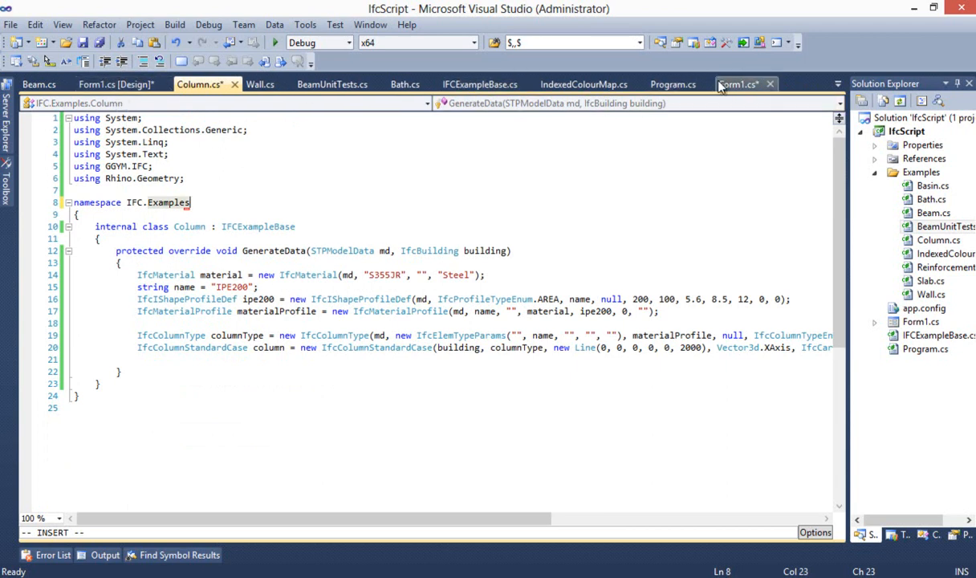
left_click(738, 83)
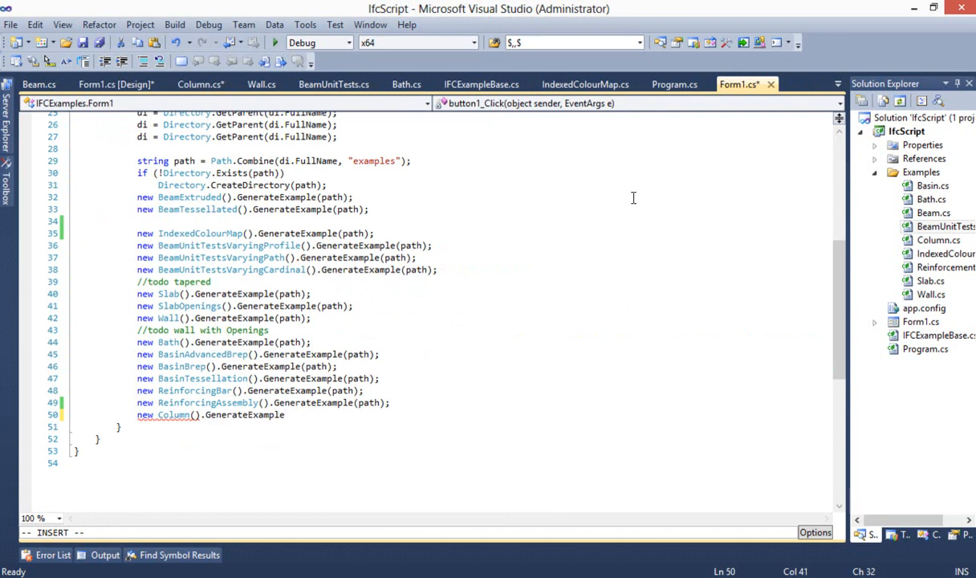
type("(path);")
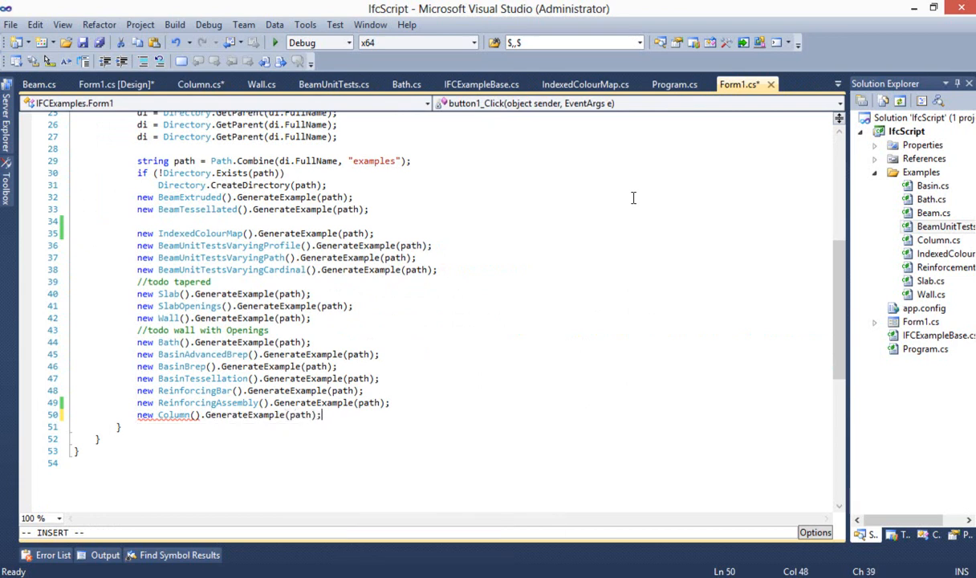
mouse_move(211, 24)
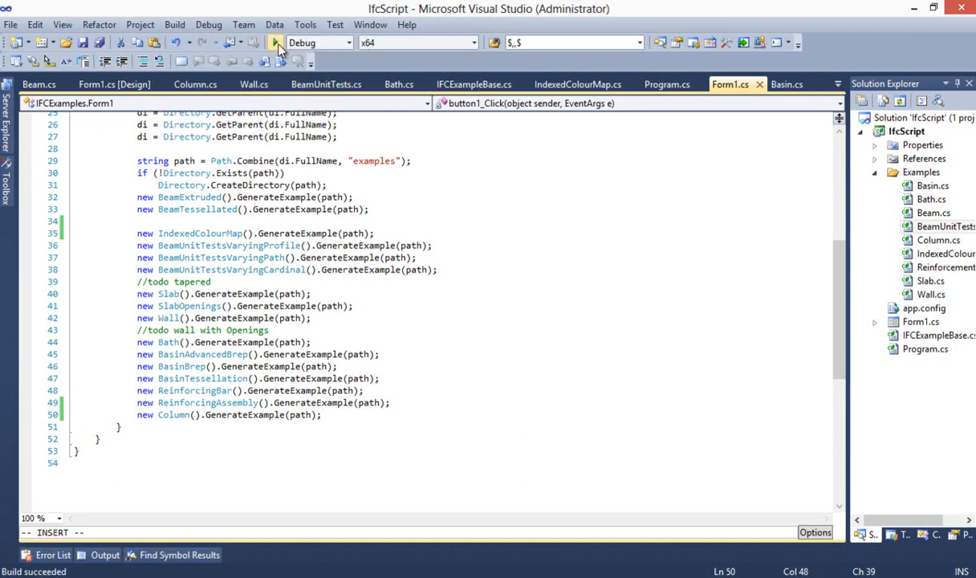
Step: Run IfcScript, click Generate Samples, and switch to the GeometryGym folder window
left_click(273, 42)
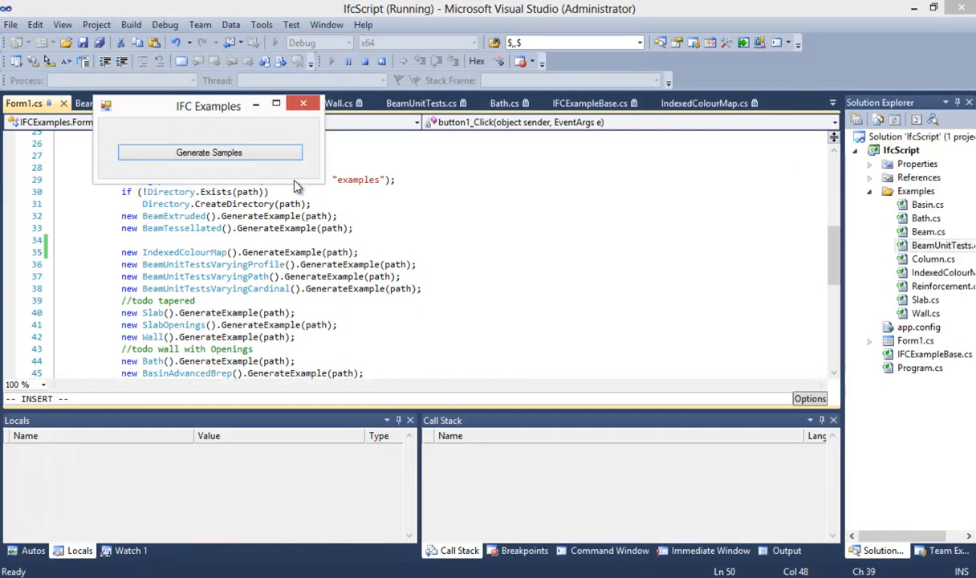
mouse_move(255, 152)
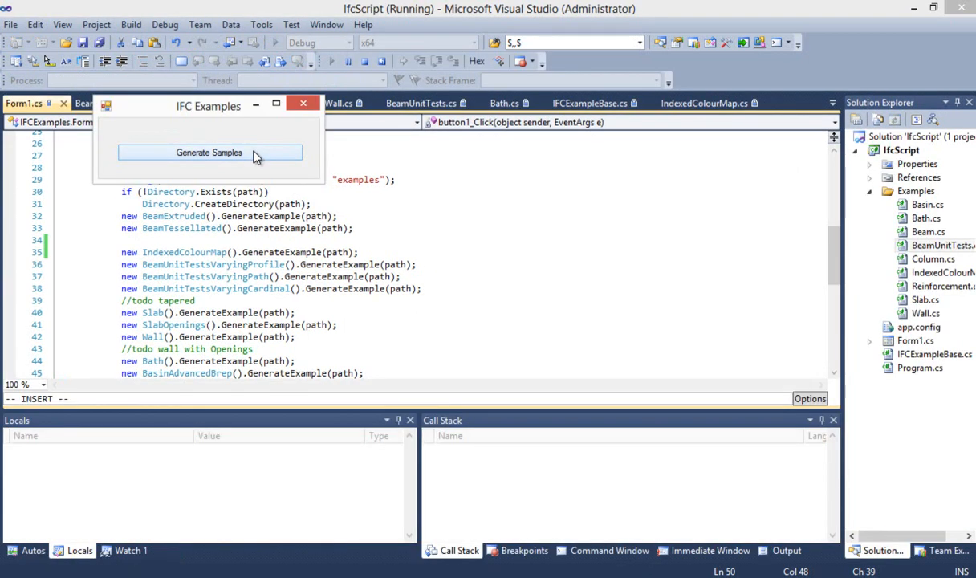
left_click(208, 152)
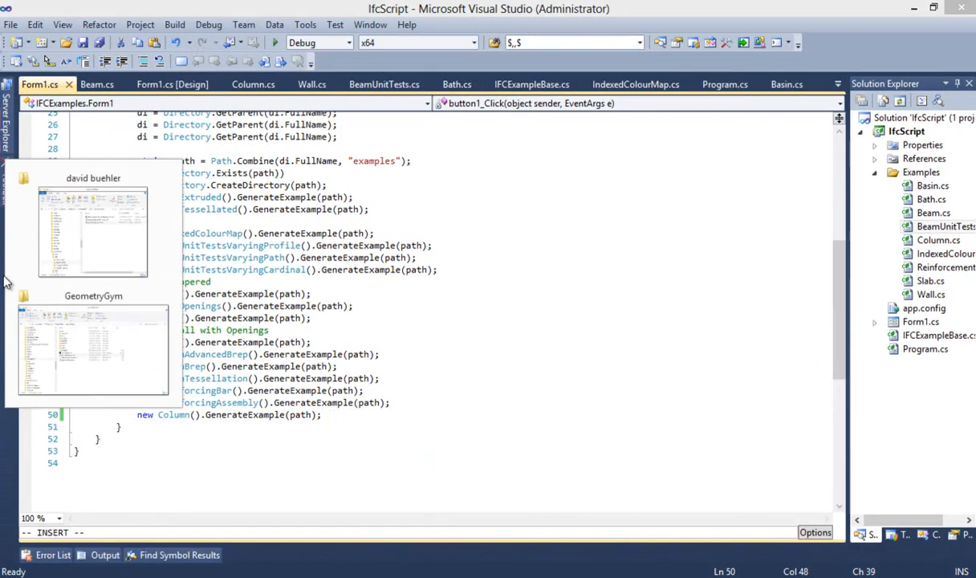
left_click(93, 351)
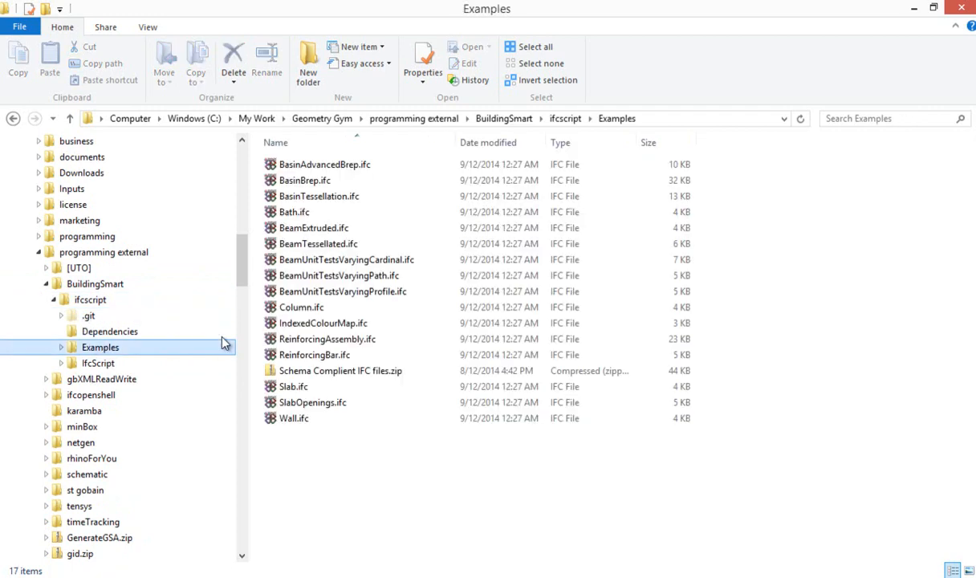
Step: Open Column.ifc from Examples using Open with > IfcQuickBrowser
left_click(312, 228)
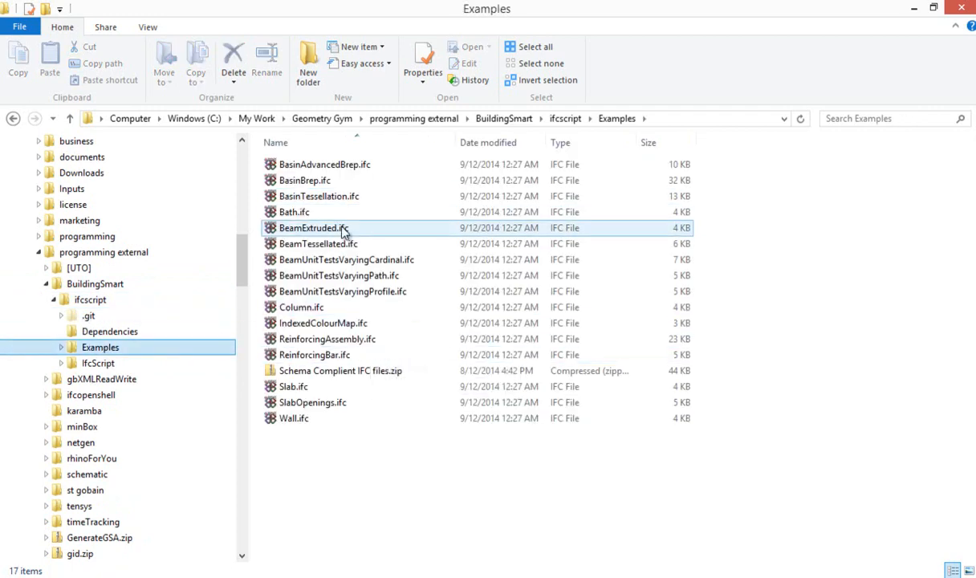
left_click(299, 307)
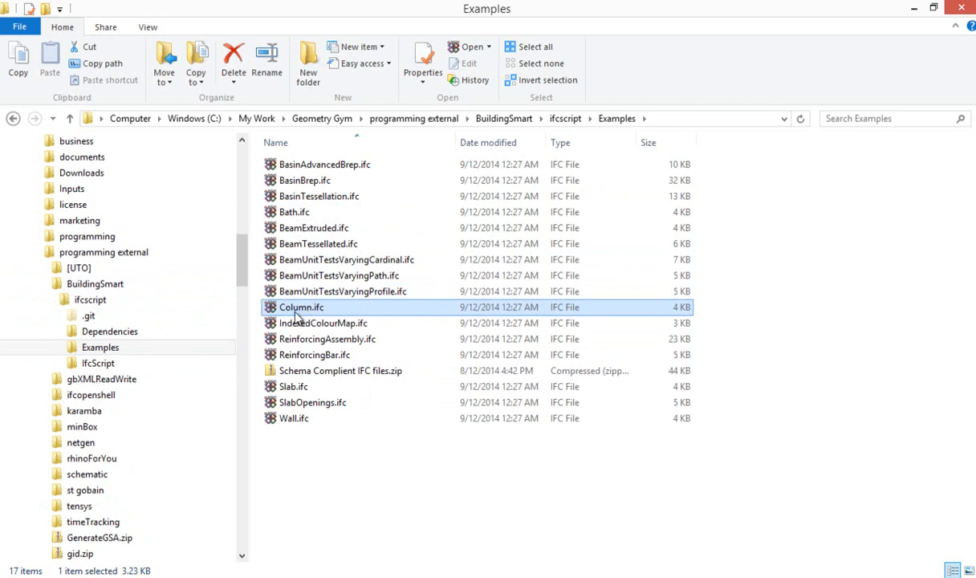
right_click(297, 307)
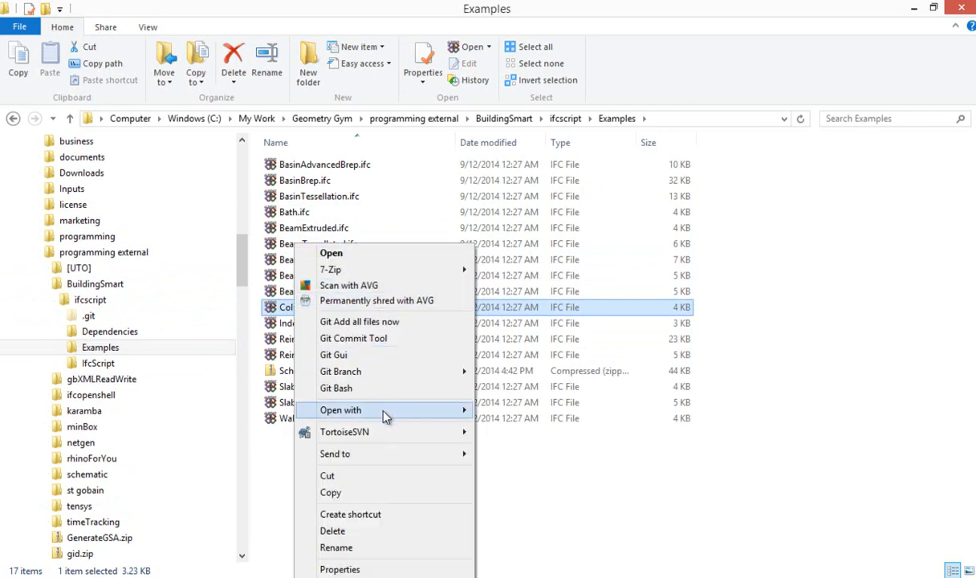
left_click(340, 410)
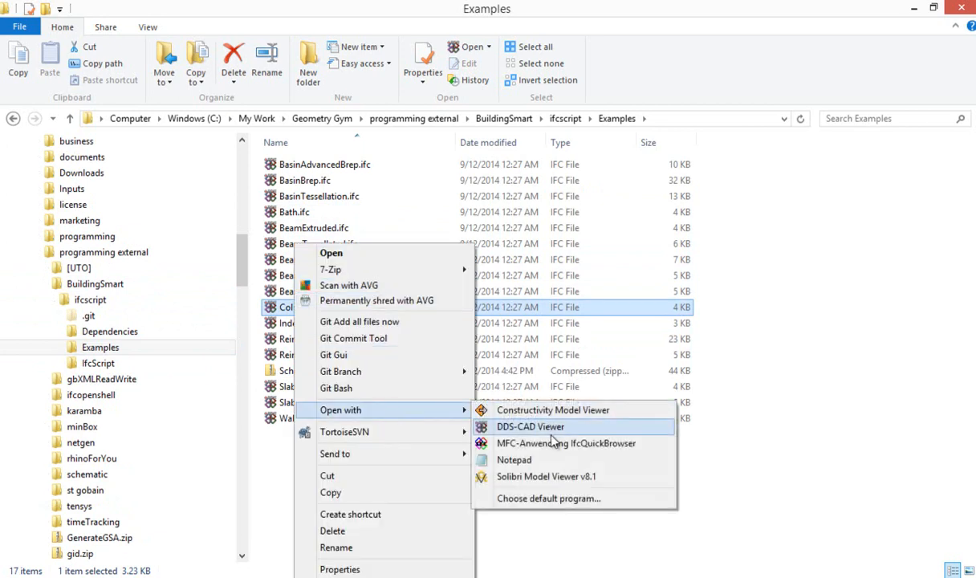
left_click(566, 443)
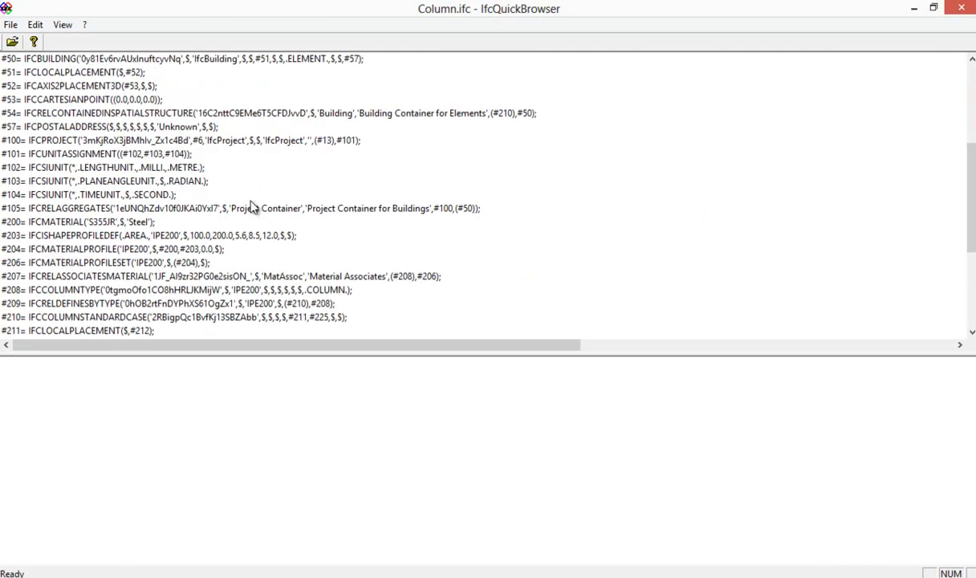
Step: Scroll through Column.ifc's entity lines, such as IfcColumnType, in IfcQuickBrowser
scroll("down", 3)
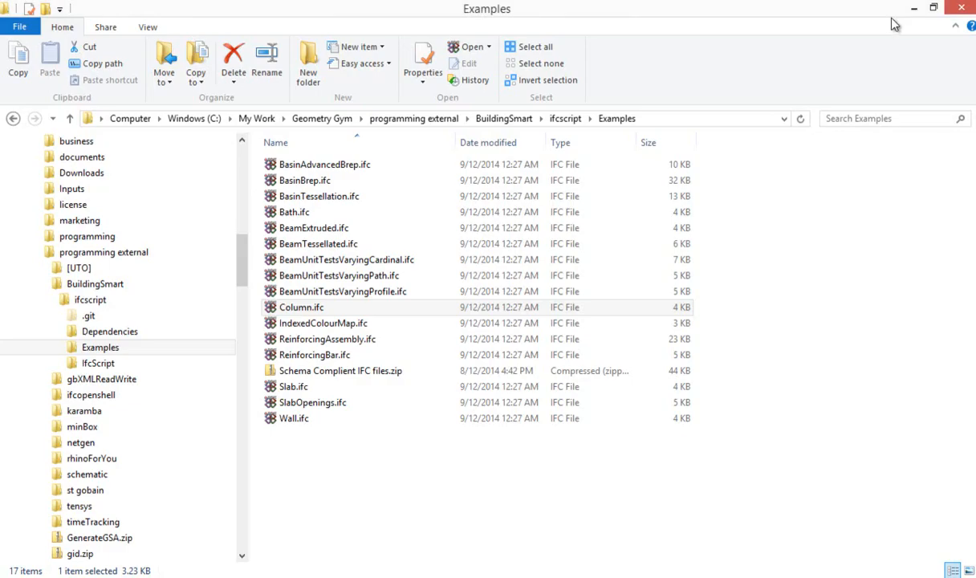
Step: In a repo Git Bash, run git add . and git commit -m 'Column example added'
left_click(299, 306)
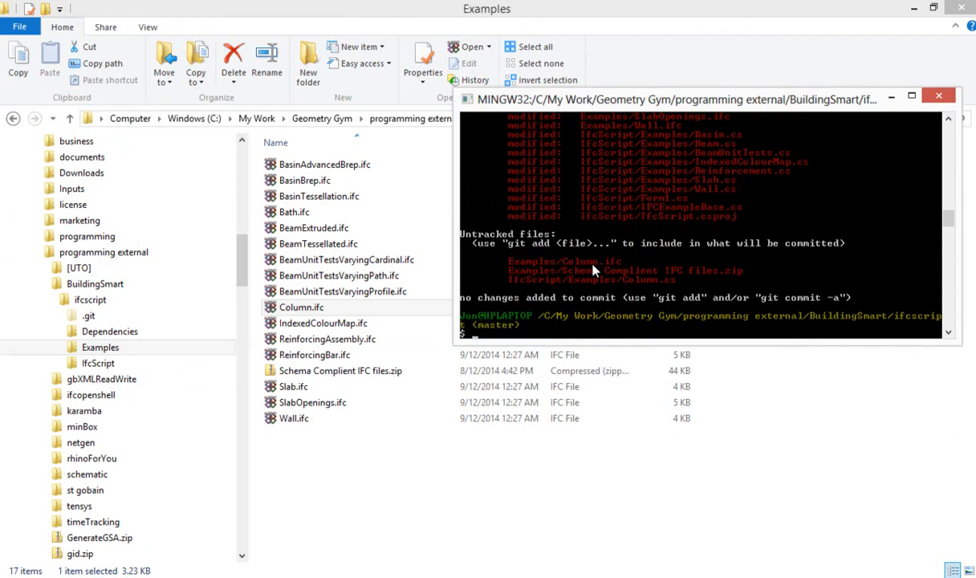
mouse_move(669, 285)
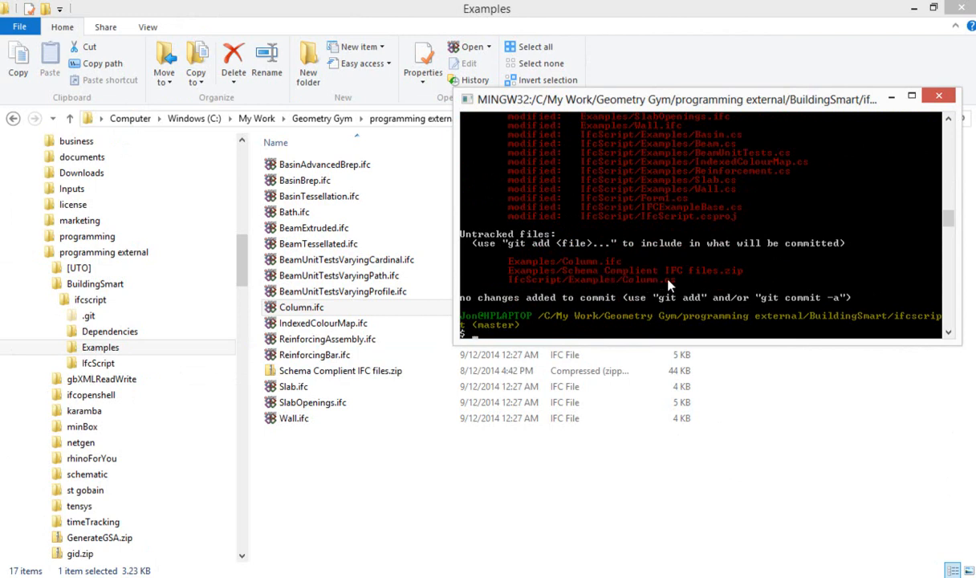
mouse_move(610, 283)
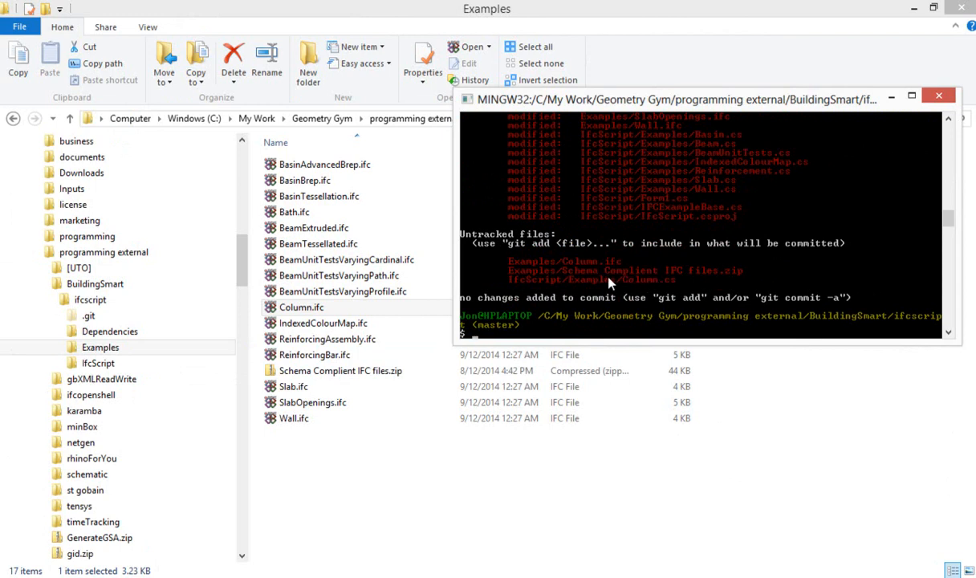
type("g")
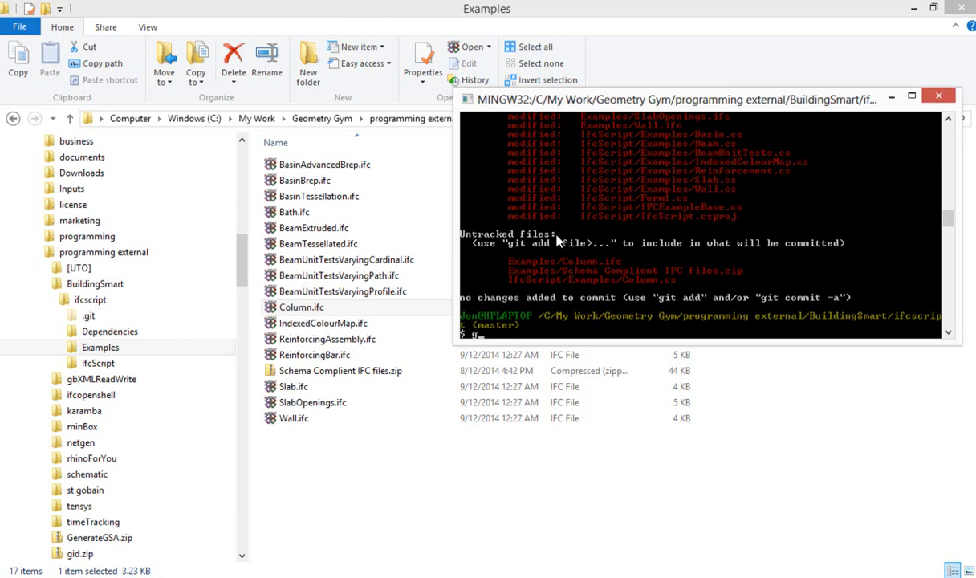
type("it add .")
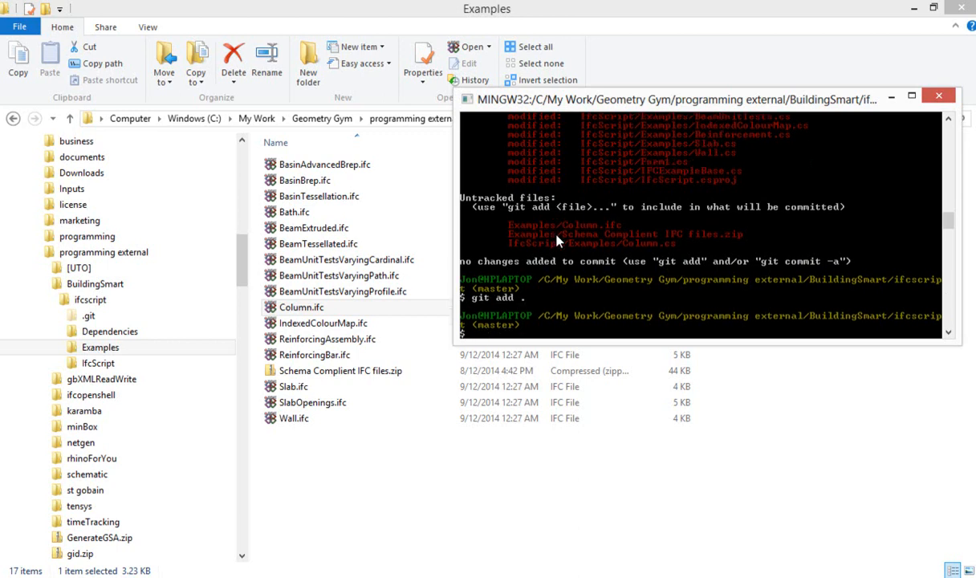
type("git commit -a -m \"")
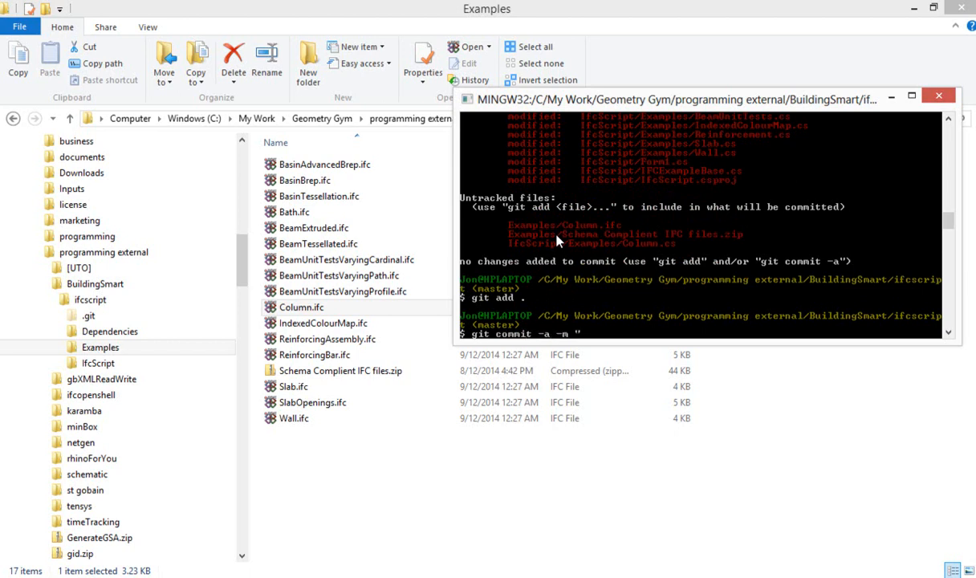
type("Column")
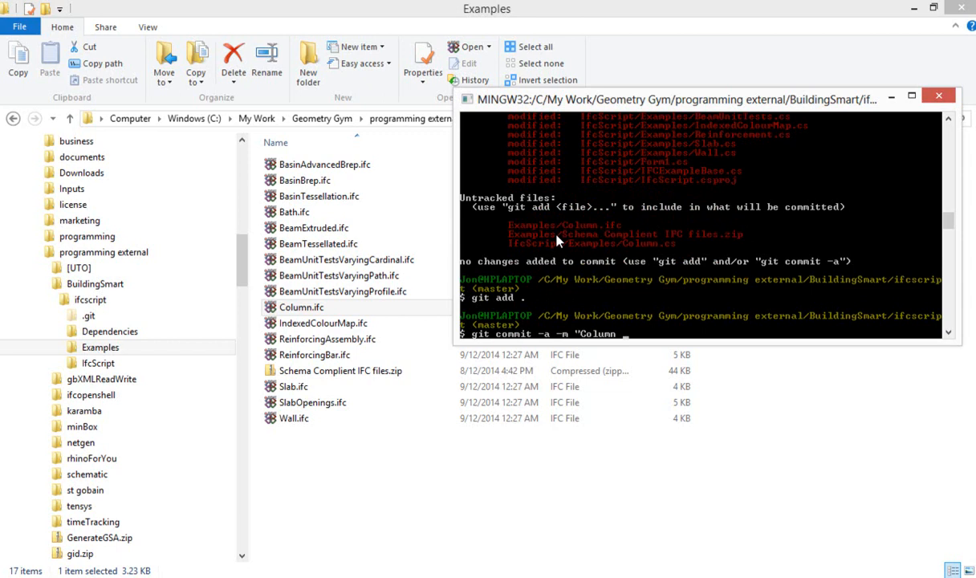
type("example added\"")
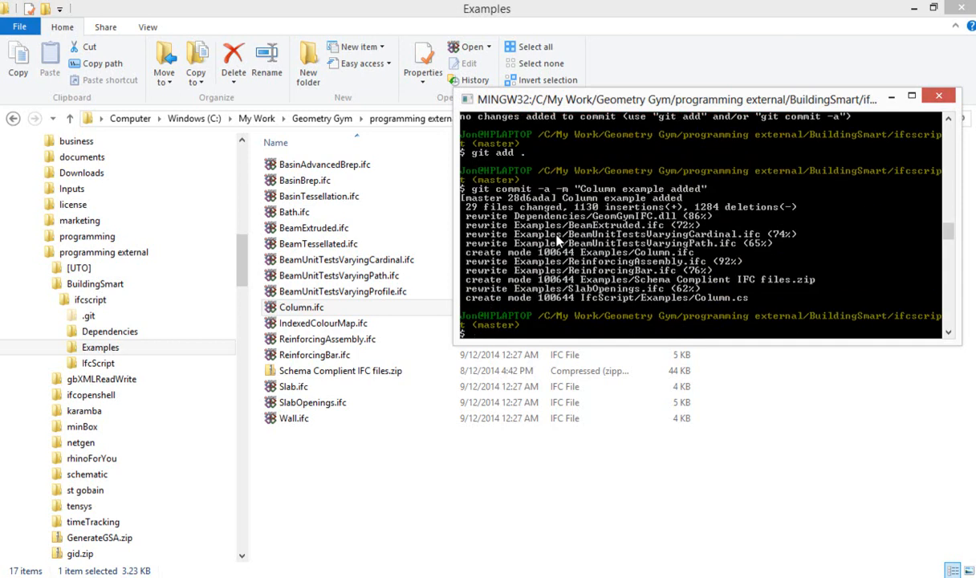
Step: Run git push and enter the GitHub credentials
type("git push")
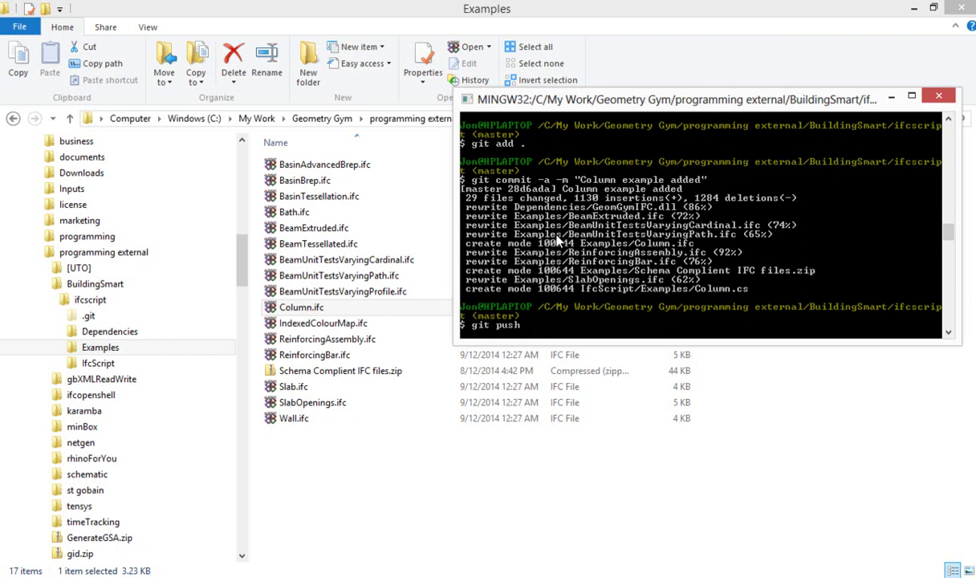
mouse_move(514, 259)
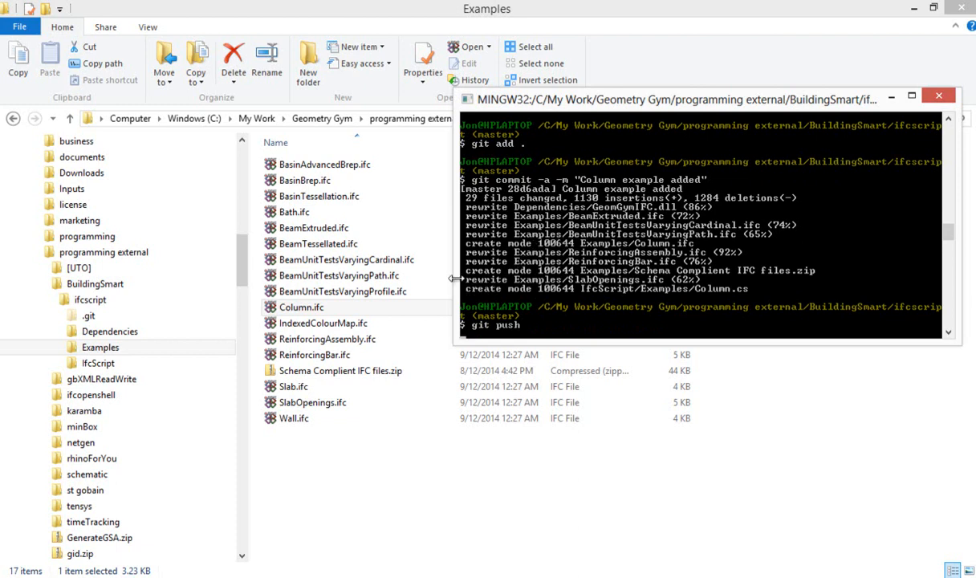
type("jmirtsch")
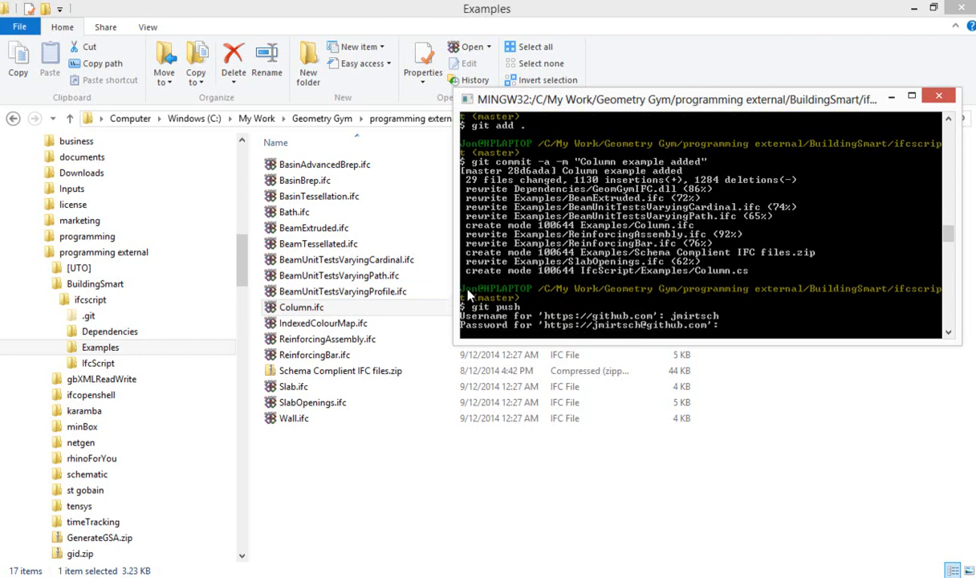
mouse_move(463, 288)
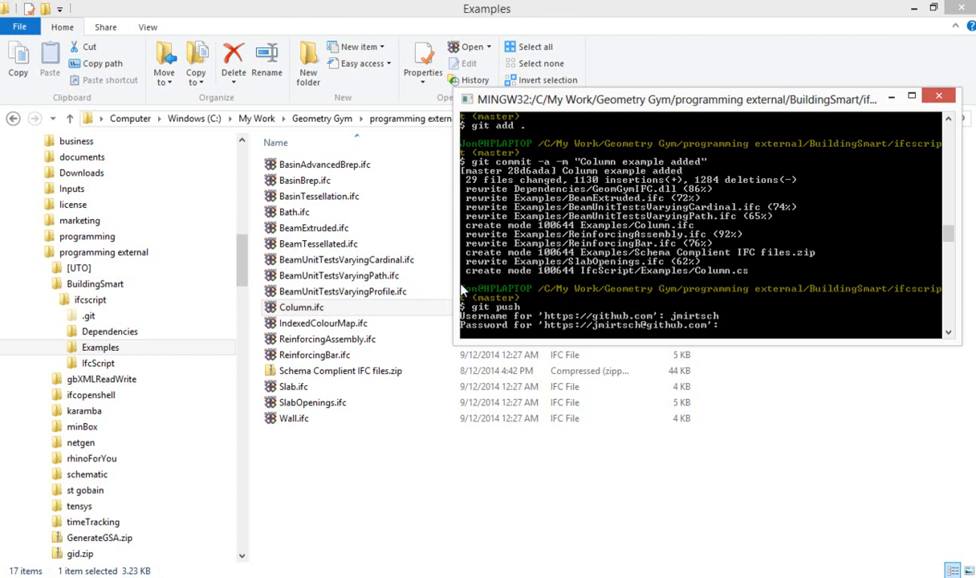
mouse_move(454, 282)
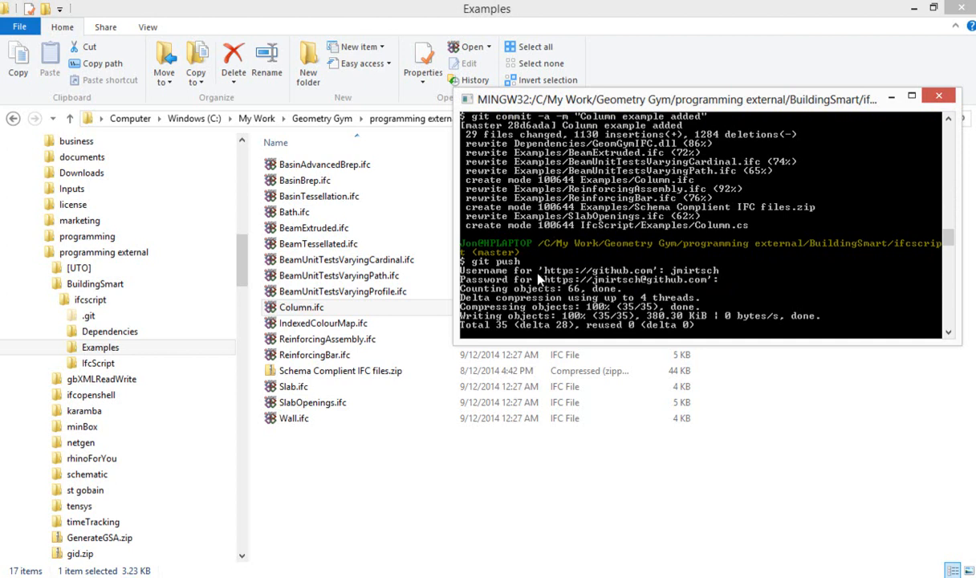
mouse_move(517, 276)
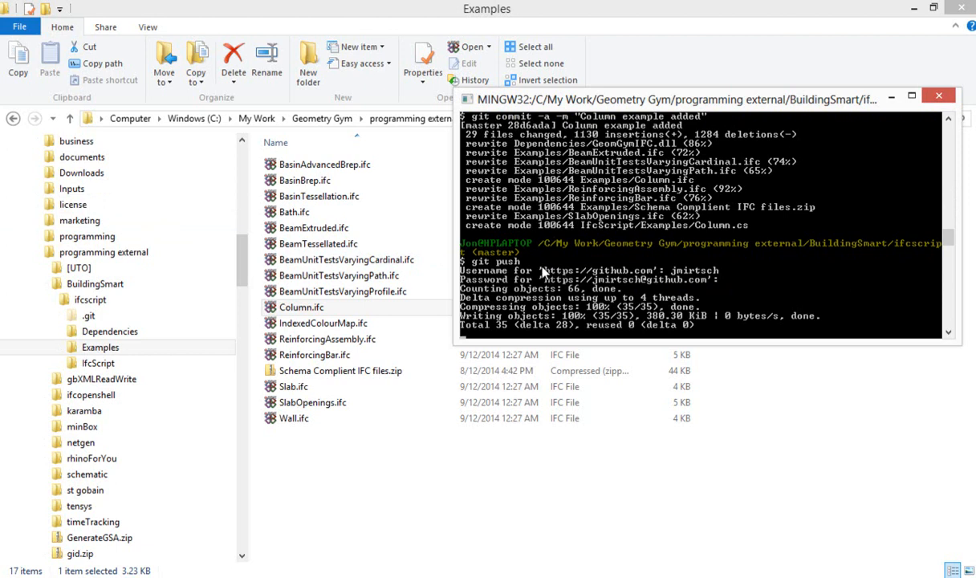
mouse_move(517, 264)
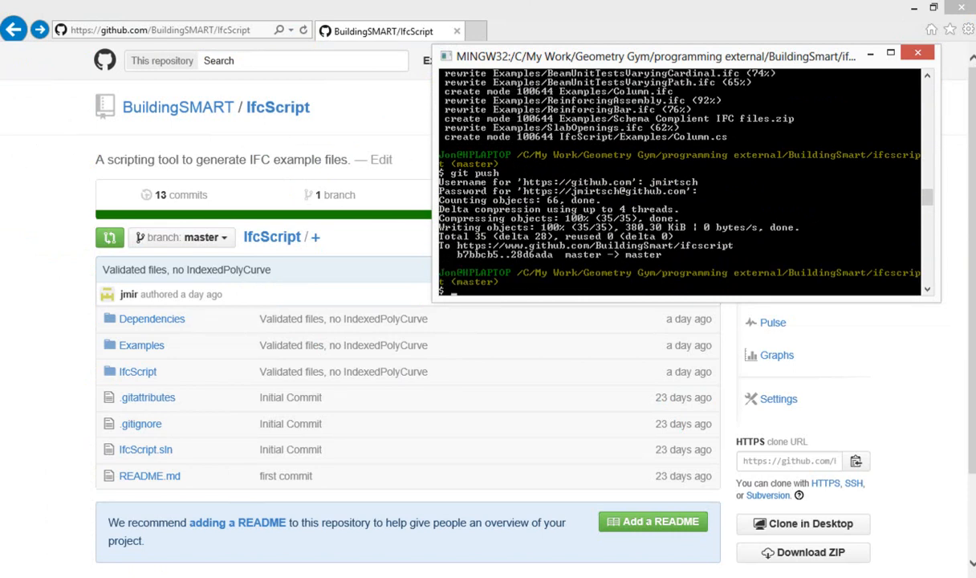
Step: Refresh the IfcScript GitHub page, then open Examples/Column.ifc and scroll its contents
left_click(912, 52)
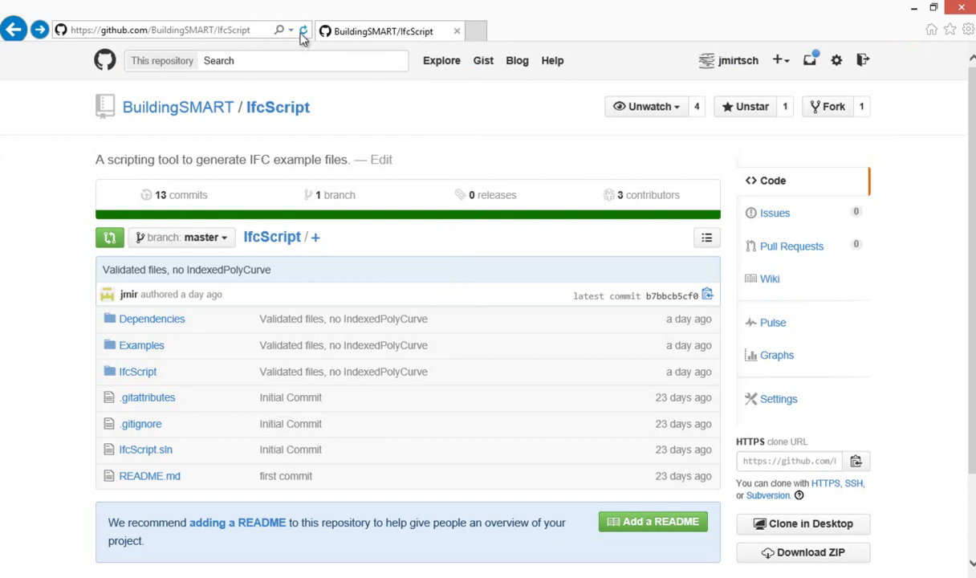
left_click(299, 30)
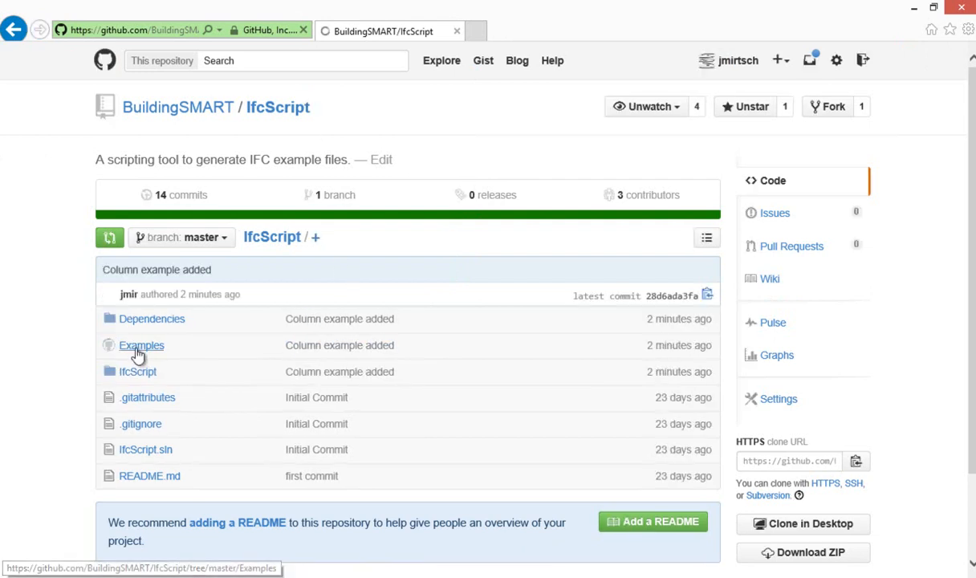
left_click(142, 345)
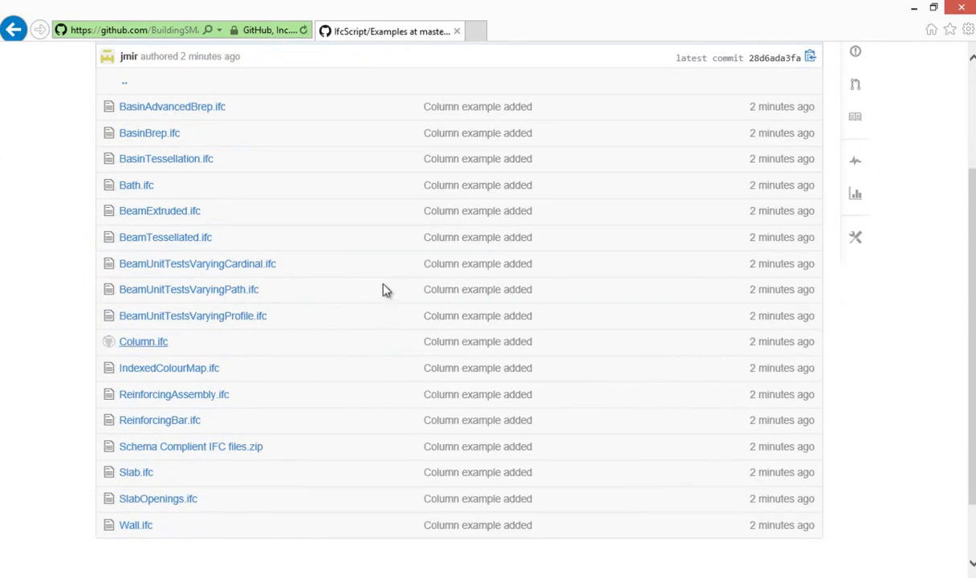
left_click(143, 341)
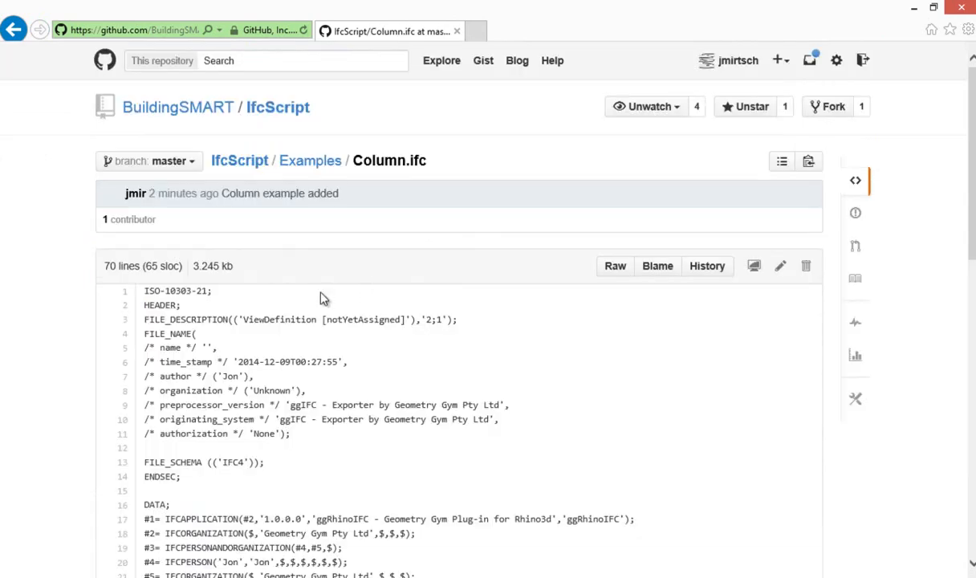
scroll("down", 3)
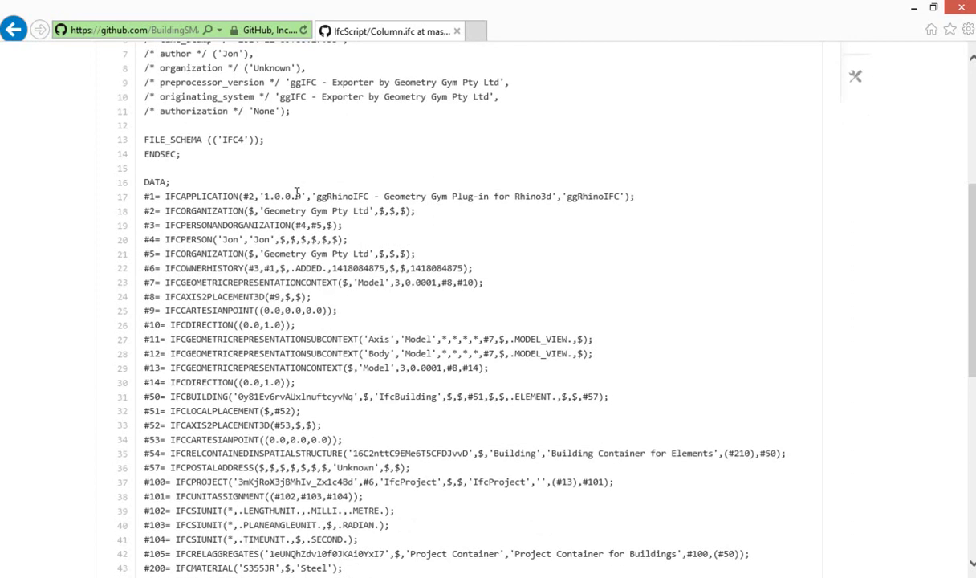
scroll("down", 3)
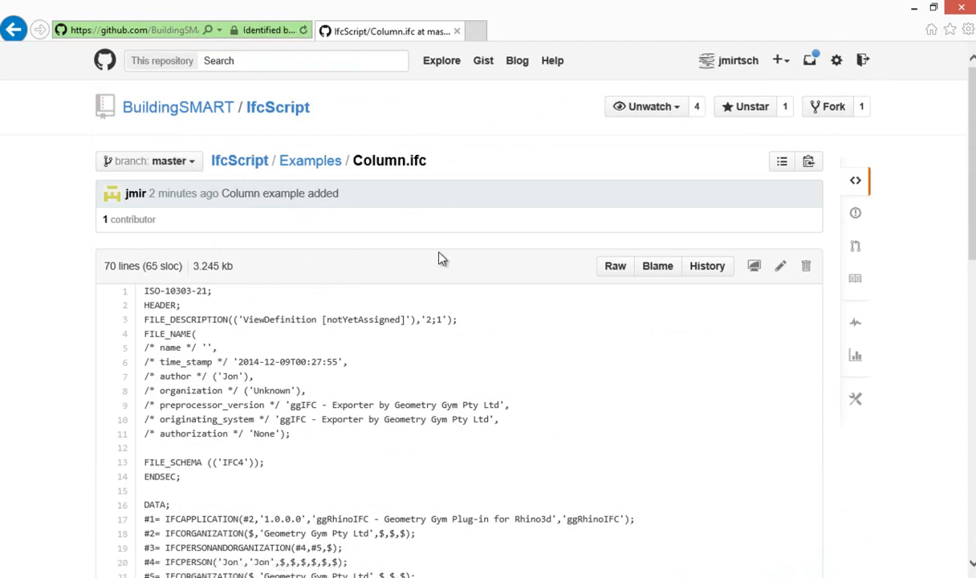
mouse_move(333, 119)
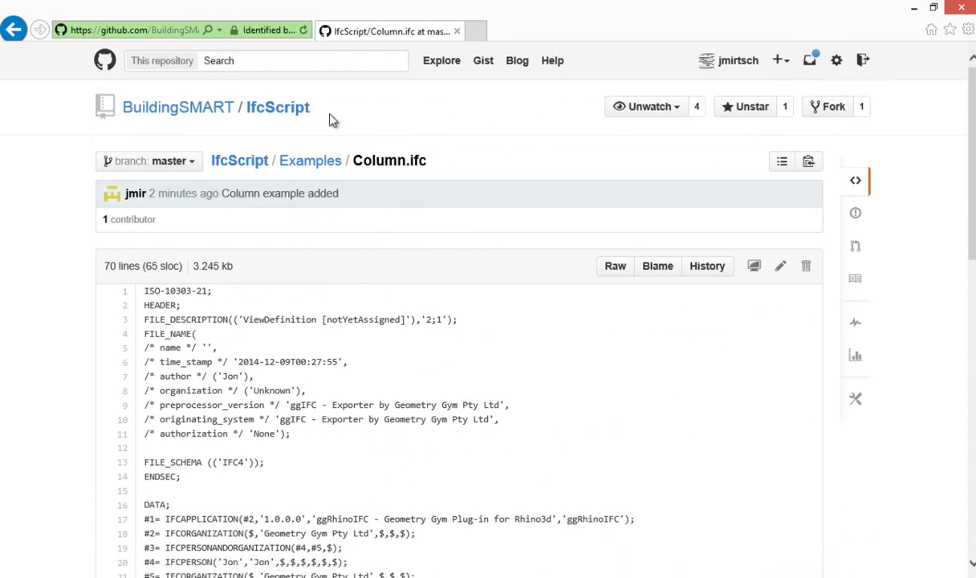
mouse_move(338, 118)
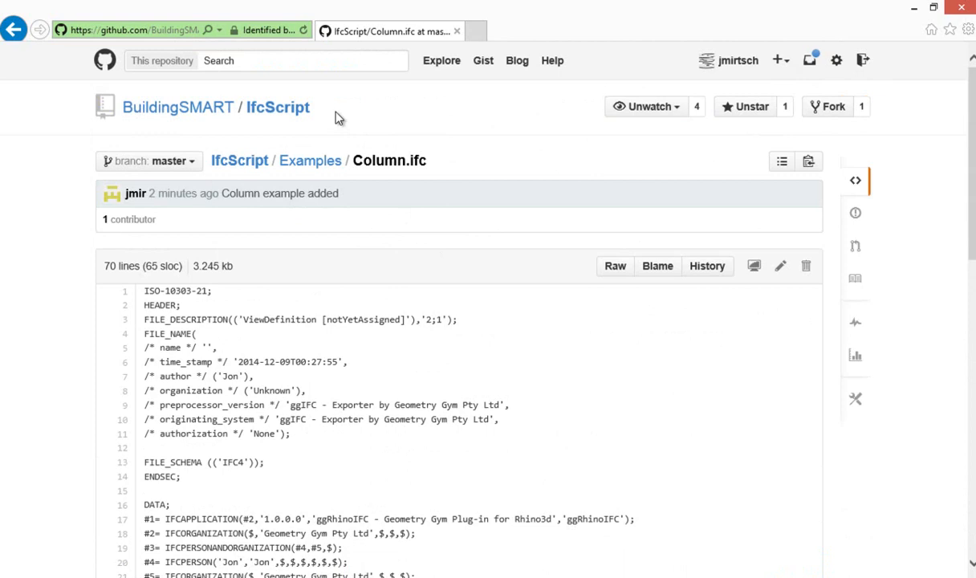
mouse_move(239, 160)
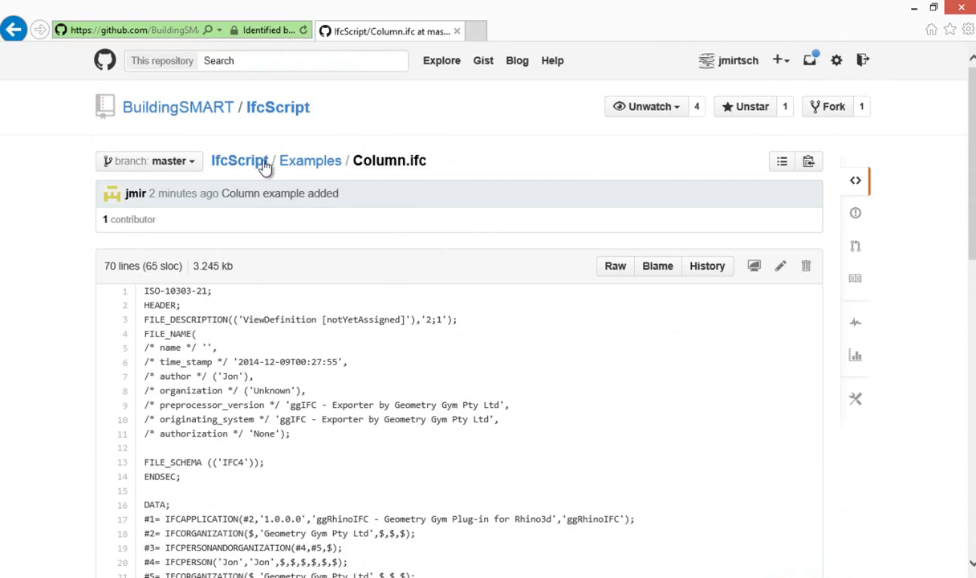